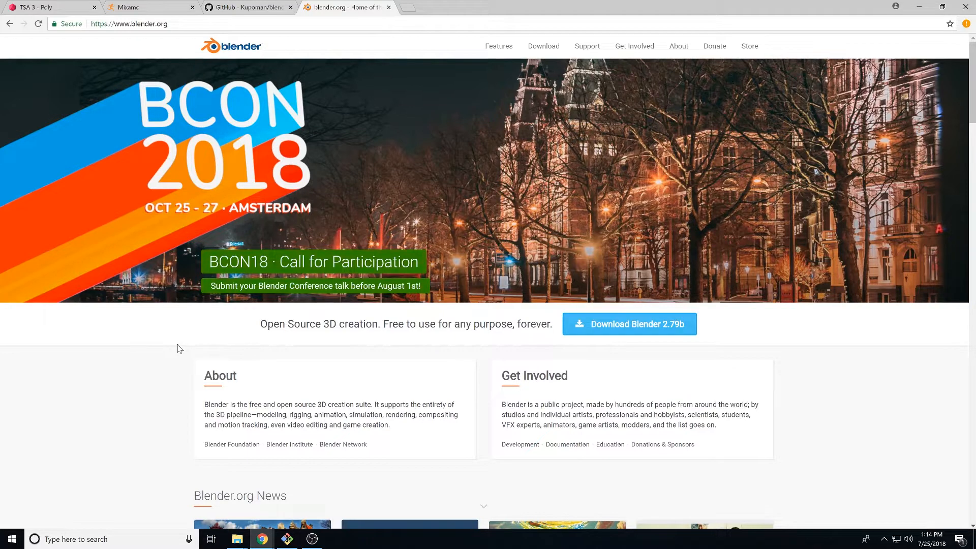
mouse_move(243, 50)
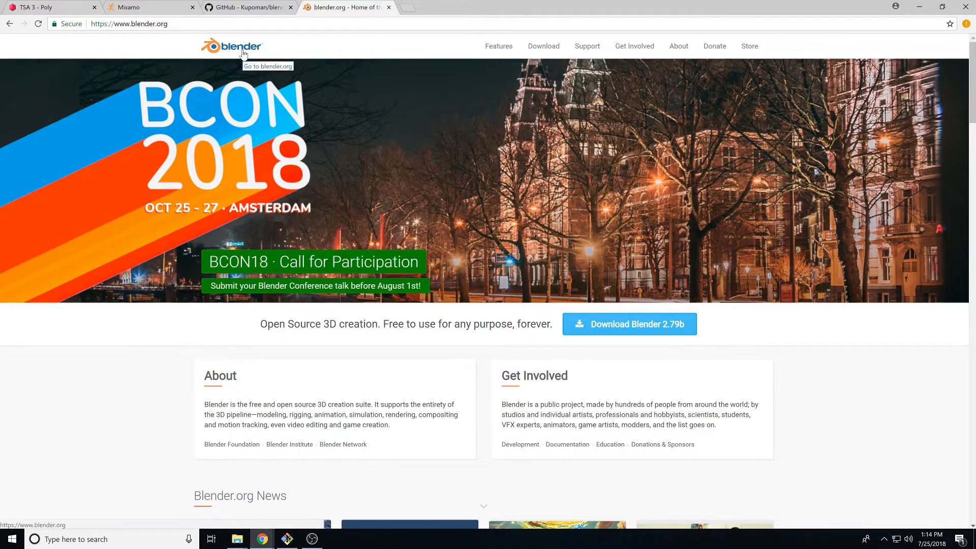
mouse_move(314, 261)
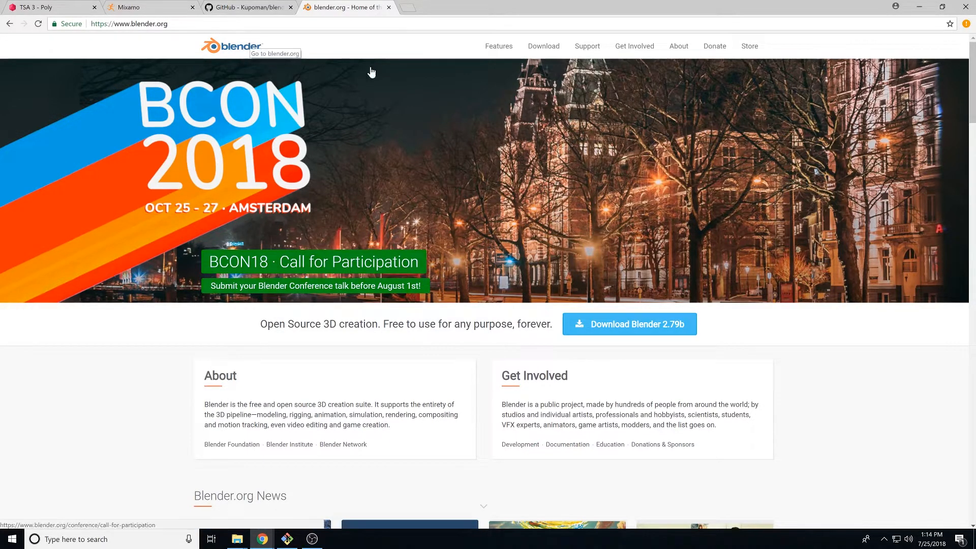
Visit Blender's download page, the blendergltf GitHub repository, then the Poly 3D library
click(543, 46)
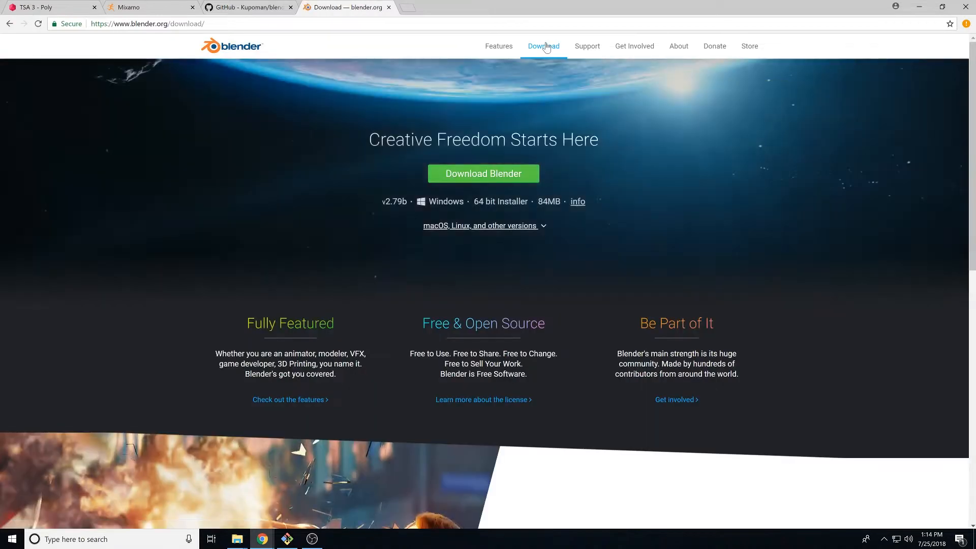
click(248, 8)
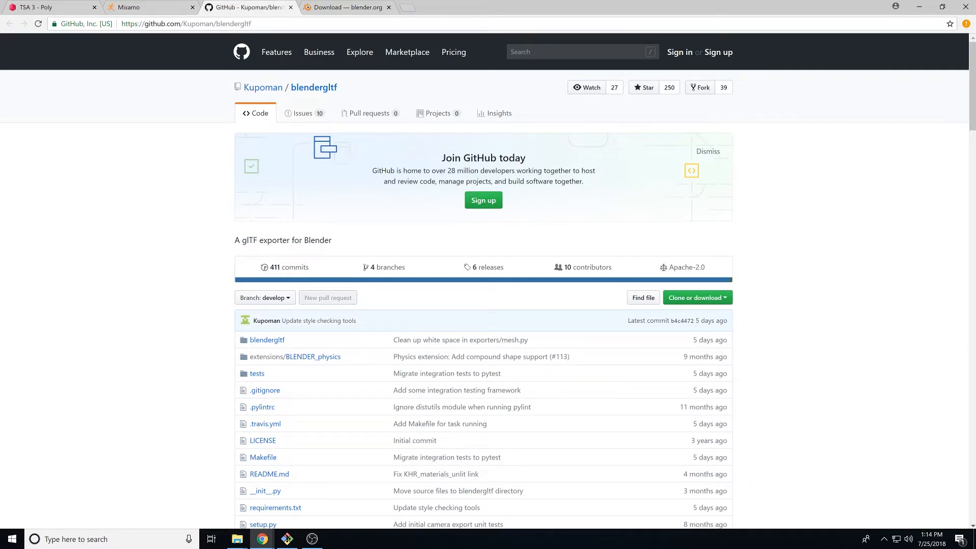
mouse_move(262, 87)
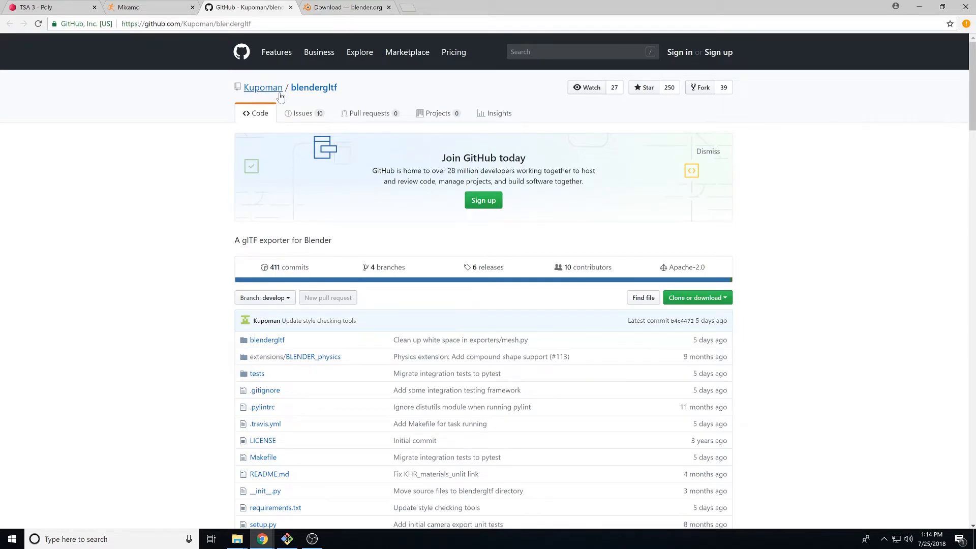
mouse_move(396, 97)
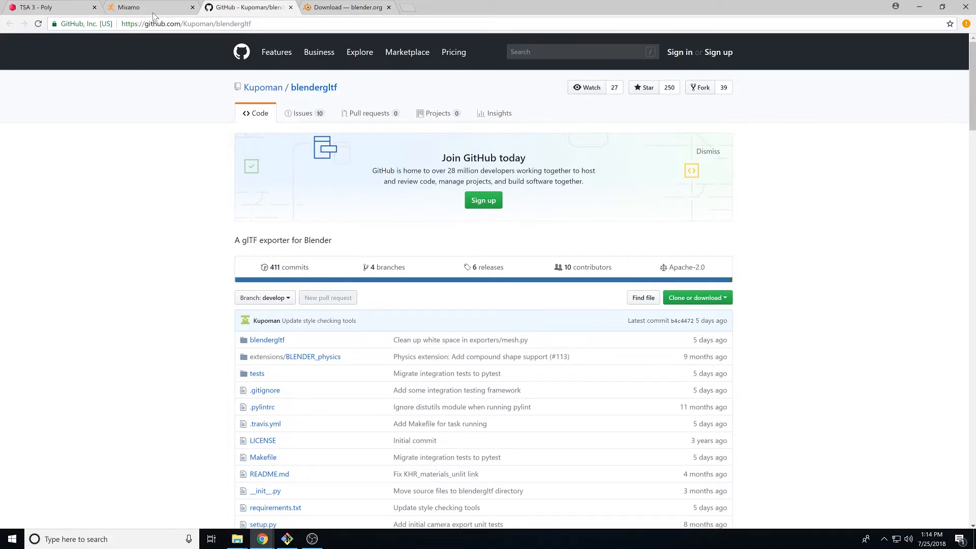
click(150, 7)
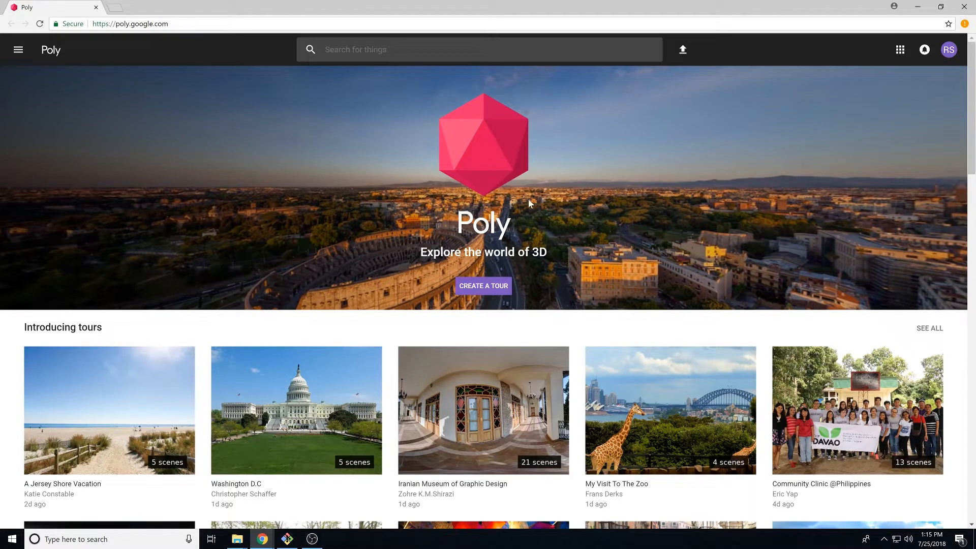
mouse_move(182, 253)
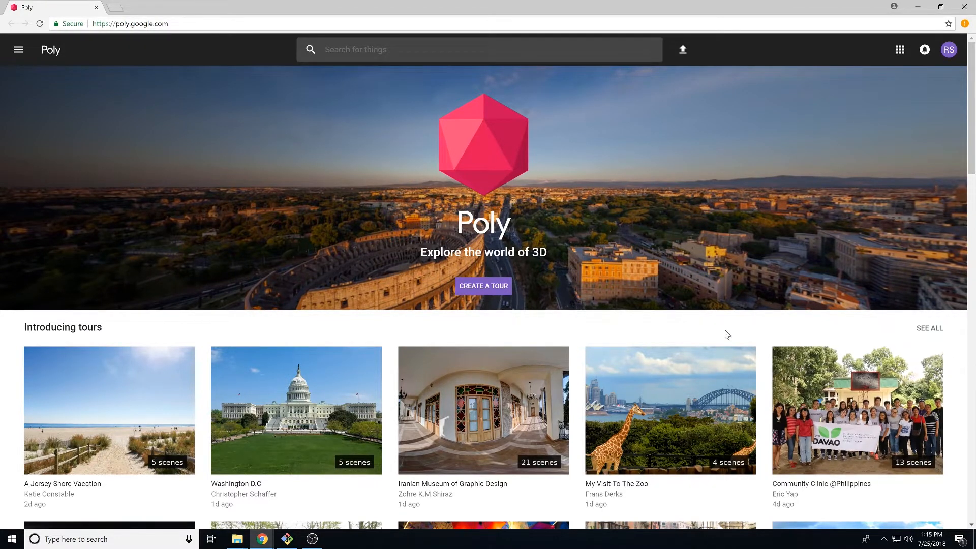
mouse_move(604, 266)
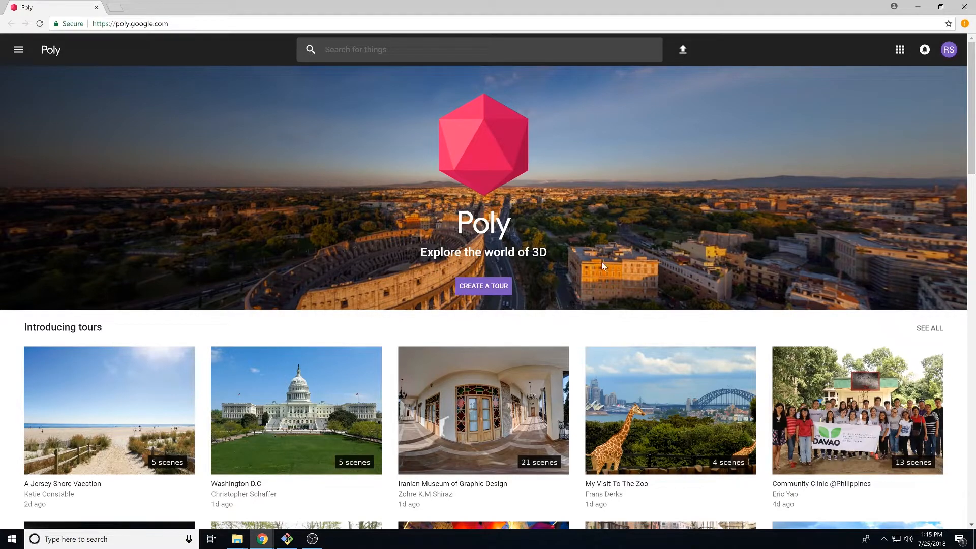
Scroll through the Featured models on the Poly home page
scroll(down, 3)
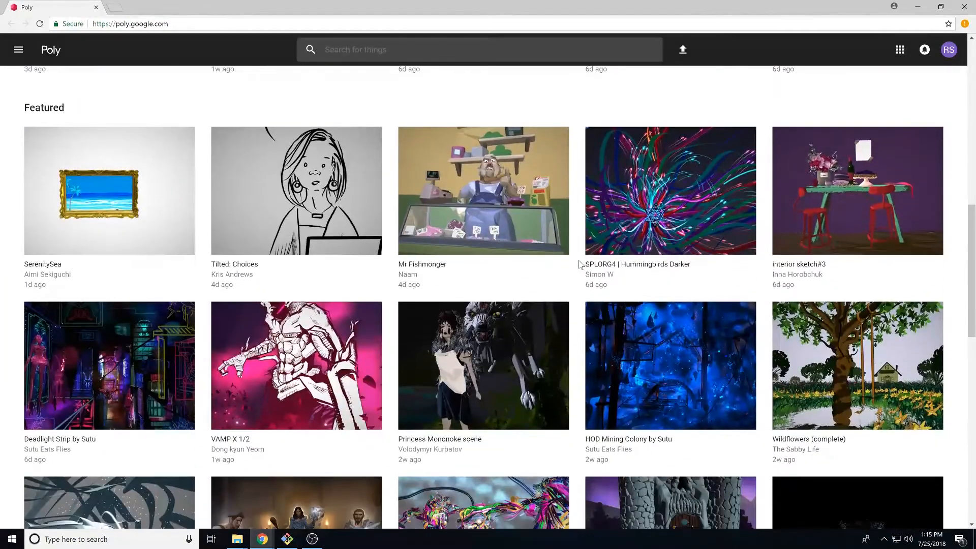
scroll(down, 3)
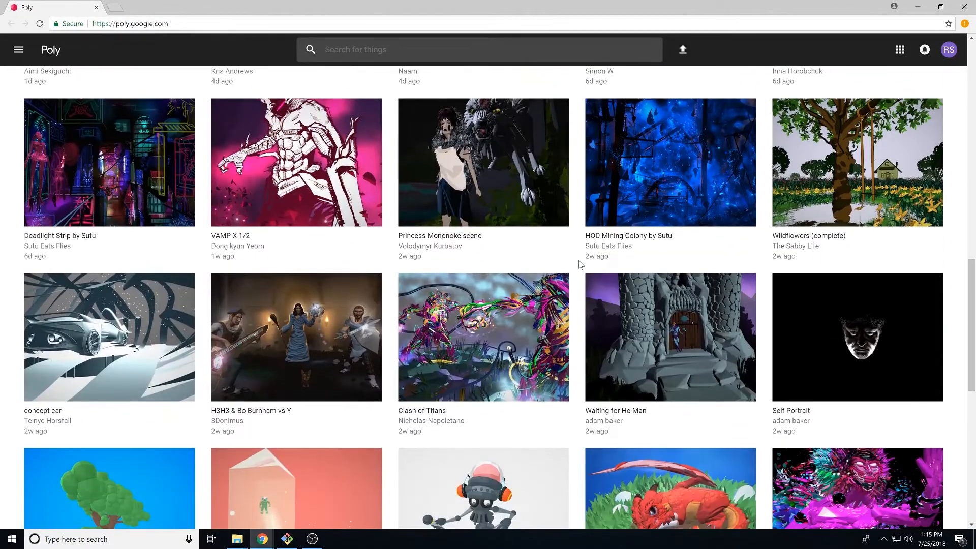
scroll(down, 3)
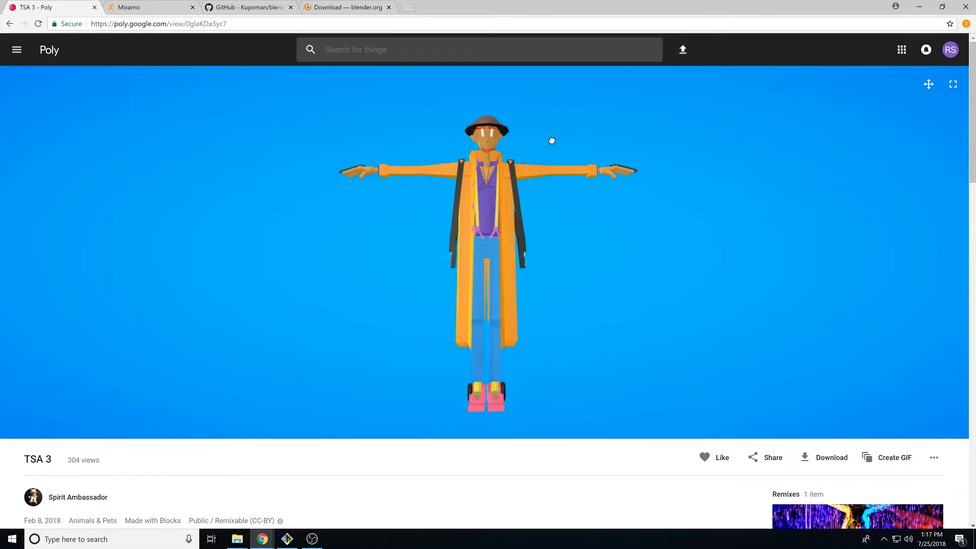
Orbit the TSA 3 model, then download it as a Triangulated OBJ file
drag(551, 141, 281, 259)
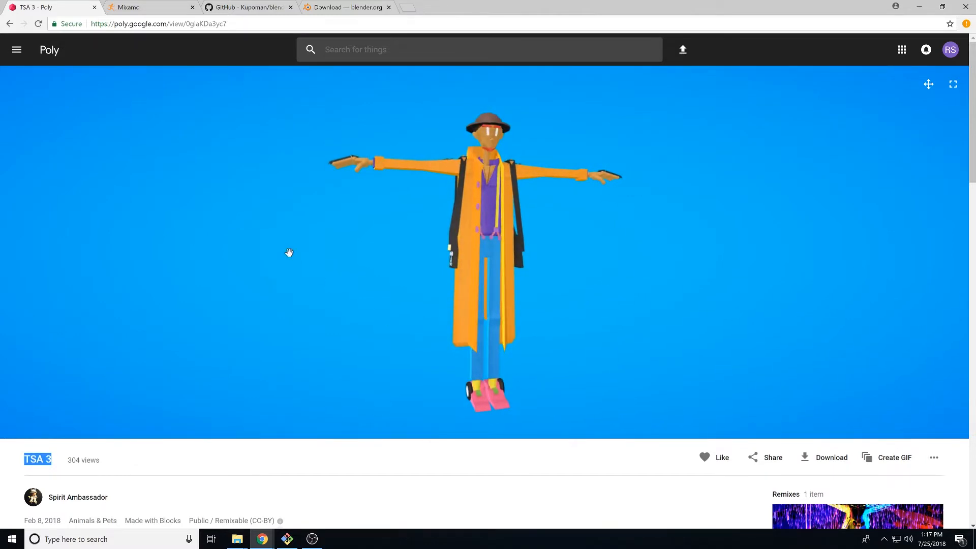
mouse_move(692, 176)
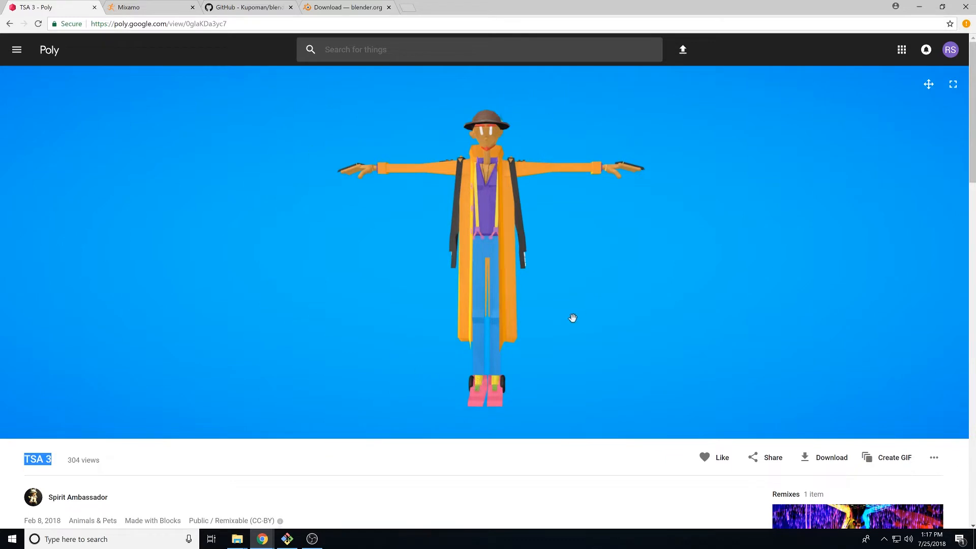
mouse_move(734, 334)
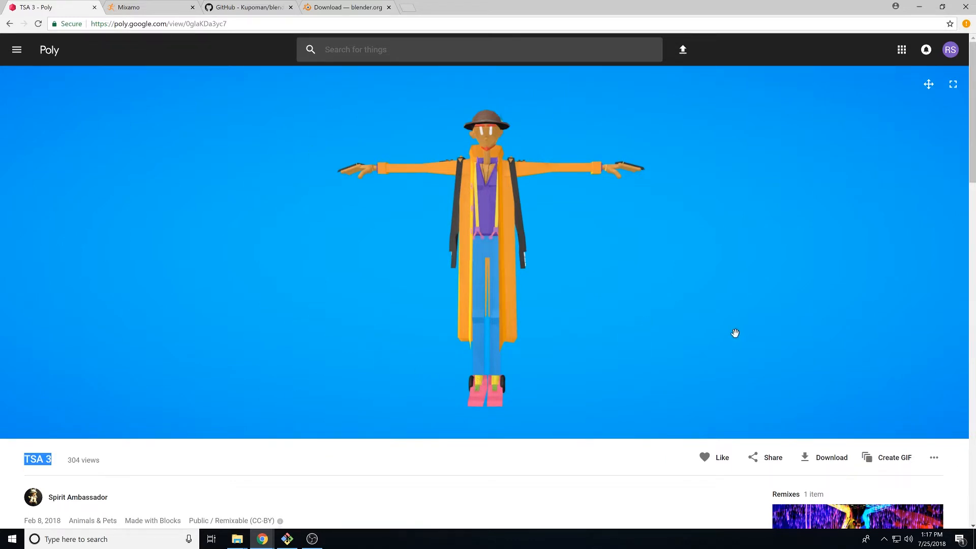
click(830, 458)
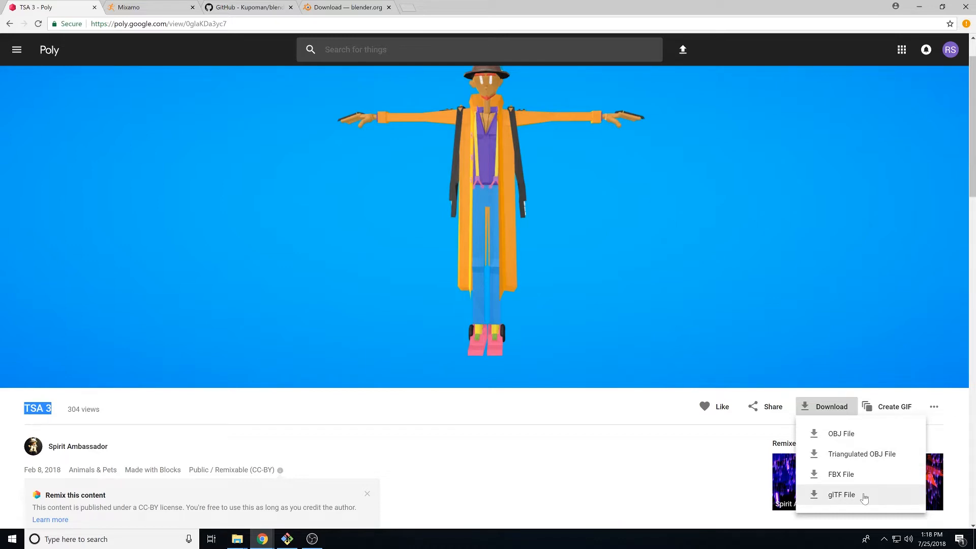
mouse_move(842, 474)
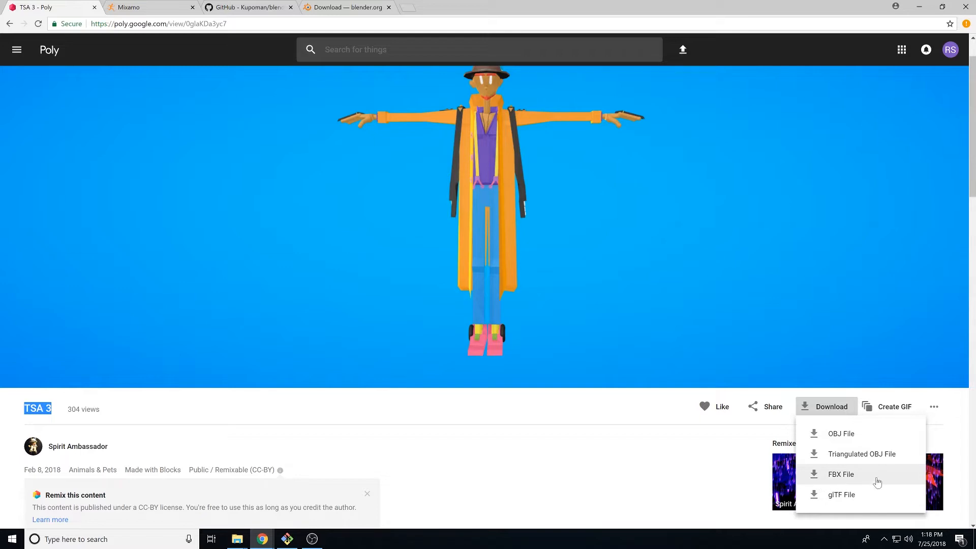
mouse_move(841, 434)
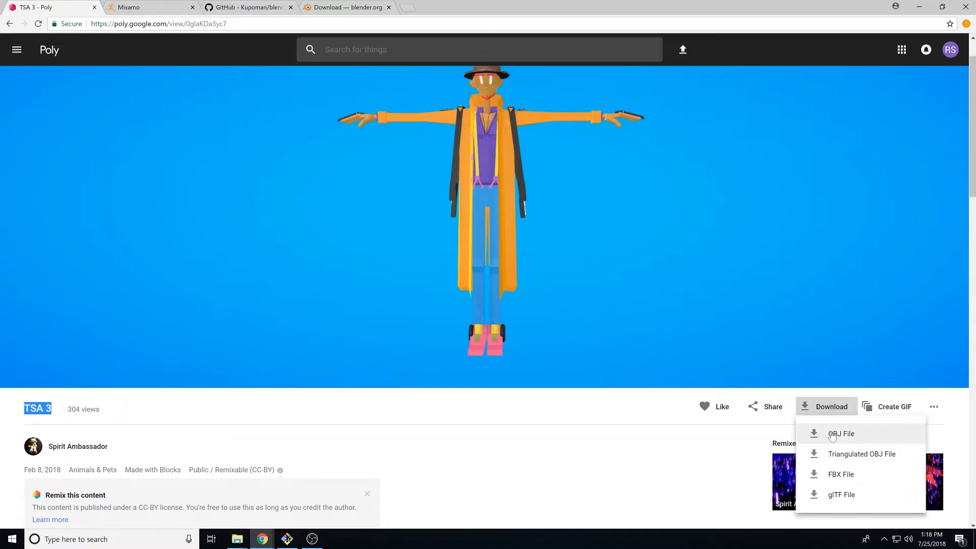
mouse_move(840, 454)
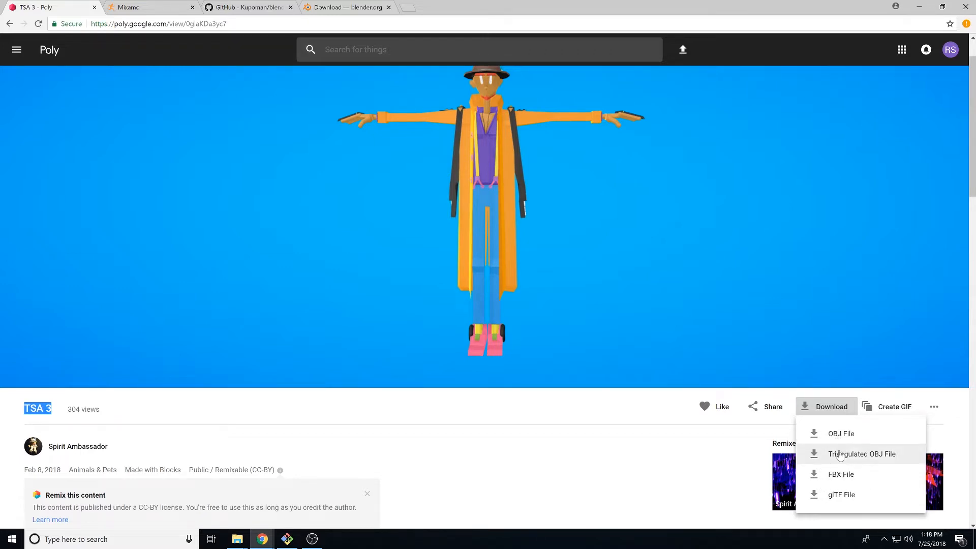
click(150, 7)
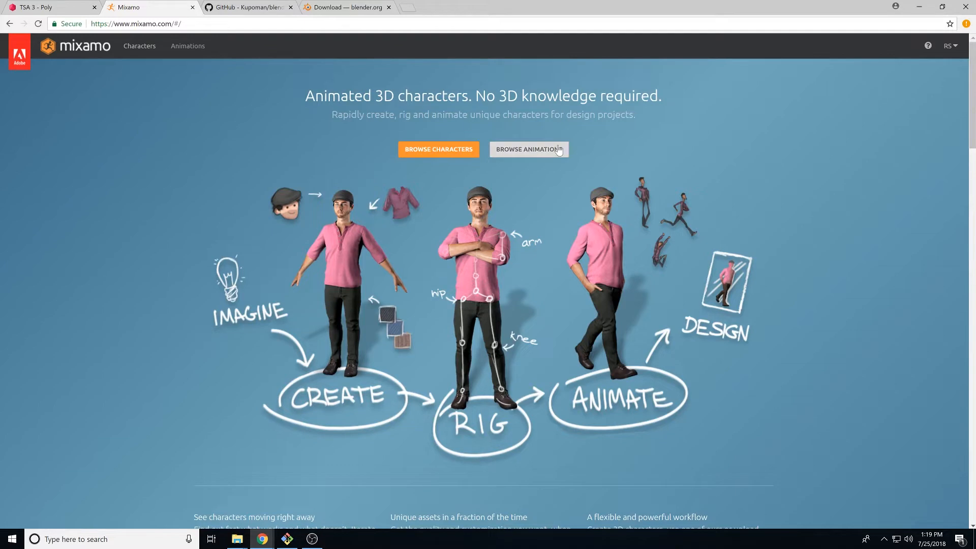
Browse Mixamo's animation library, then upload the downloaded TSA 3 character for auto-rigging
click(528, 150)
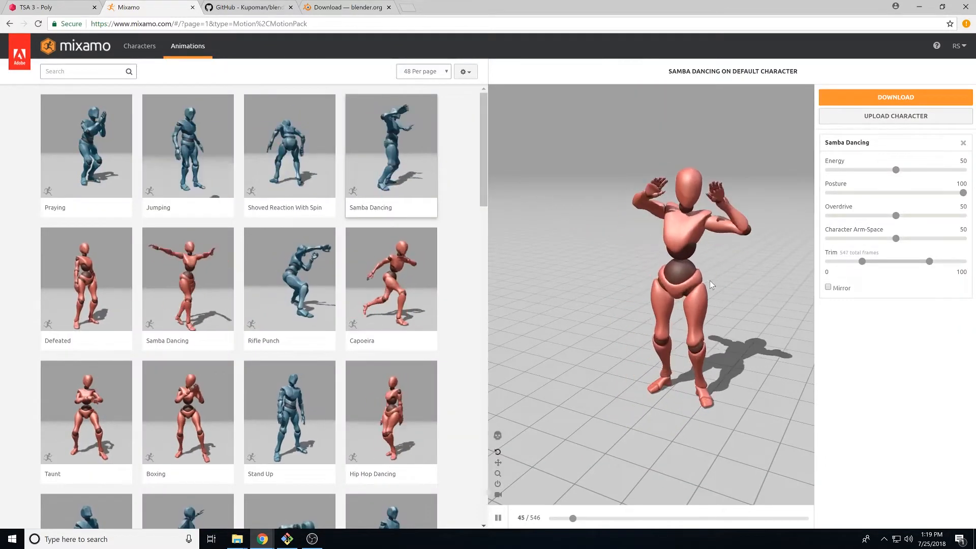
scroll(down, 3)
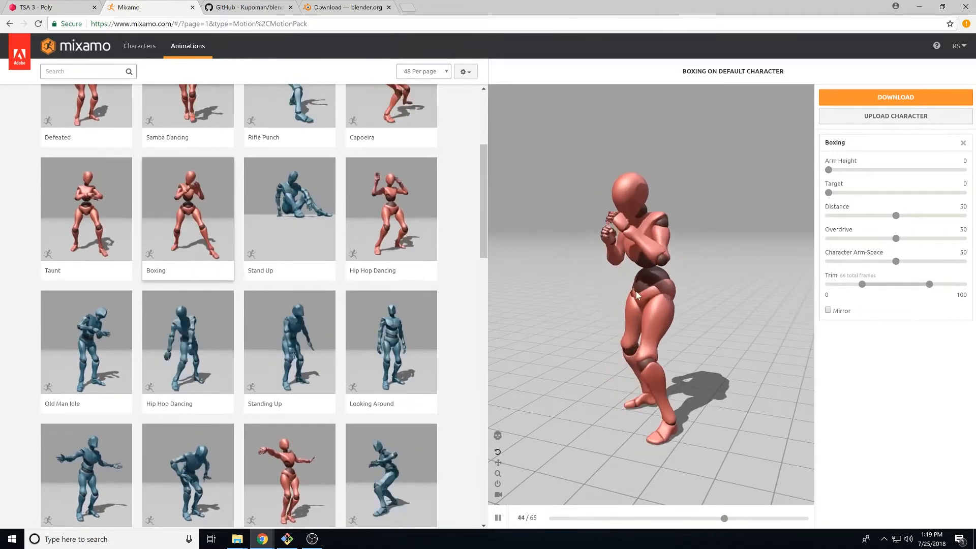
click(895, 116)
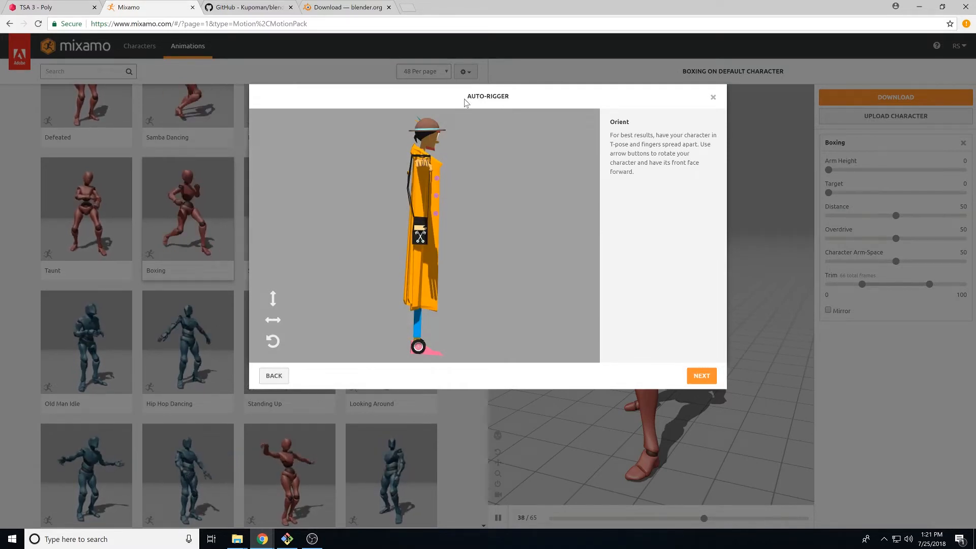
mouse_move(322, 201)
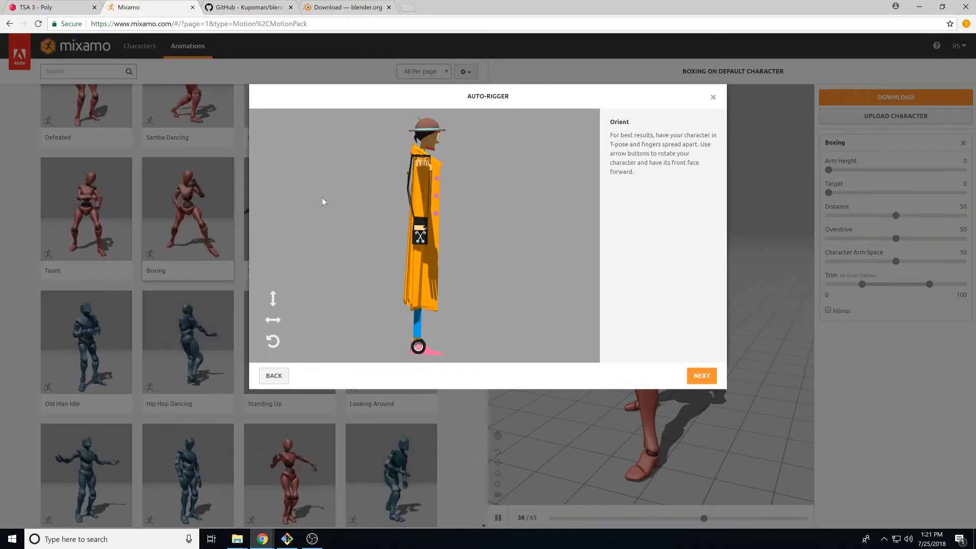
mouse_move(272, 320)
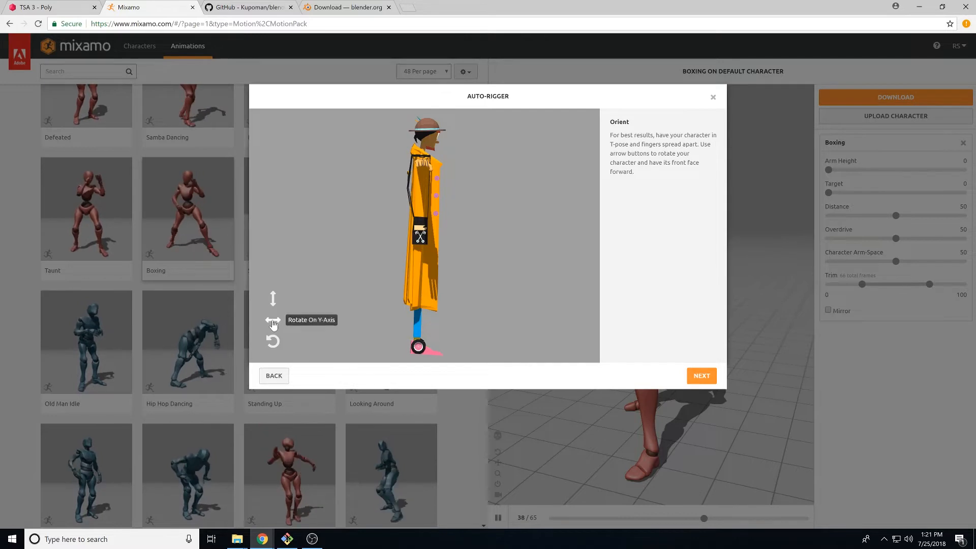
Rotate the character on the Y axis until it faces front, then continue to marker placement
click(273, 321)
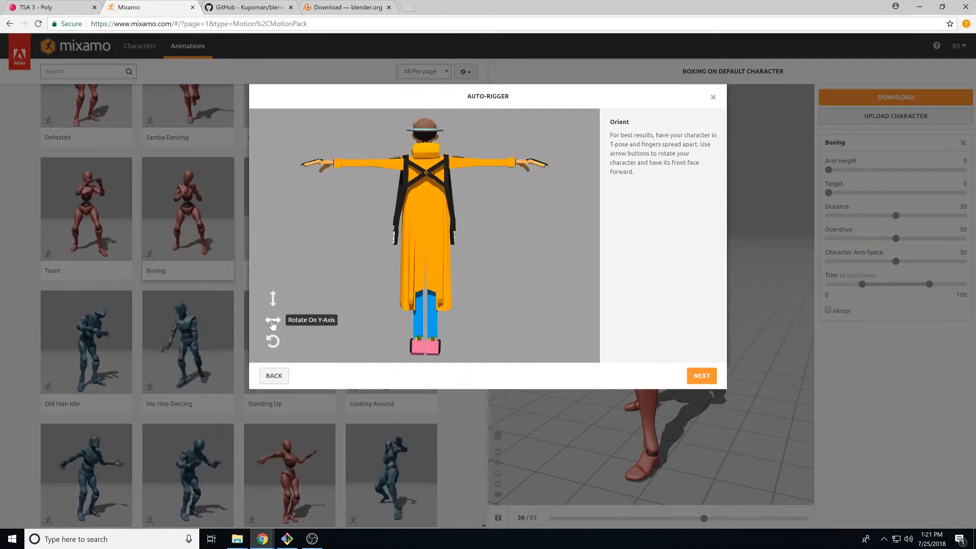
click(272, 319)
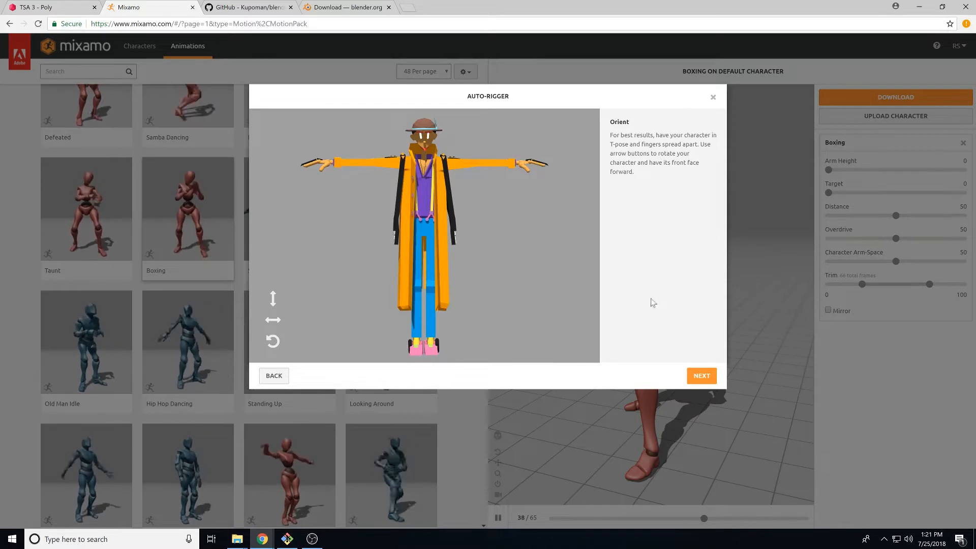
click(701, 375)
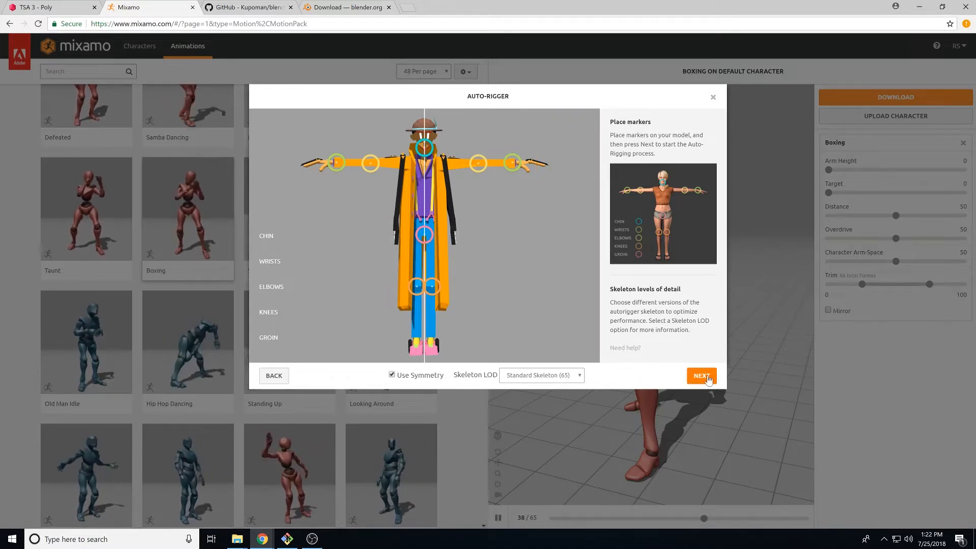
Submit auto-rigging with the chin, wrist, elbow, knee and groin markers placed
click(700, 376)
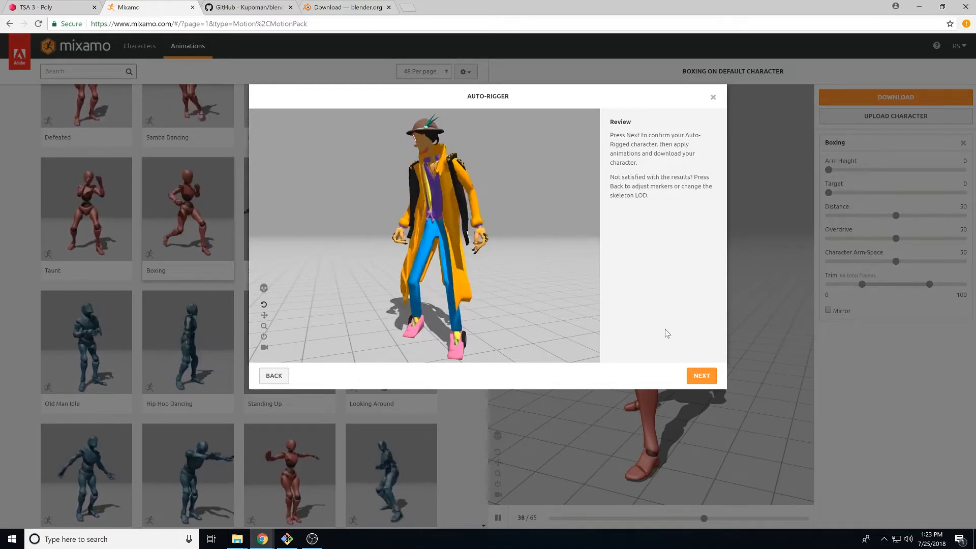
Confirm the rigged character on the Auto-Rigger review screen
click(701, 376)
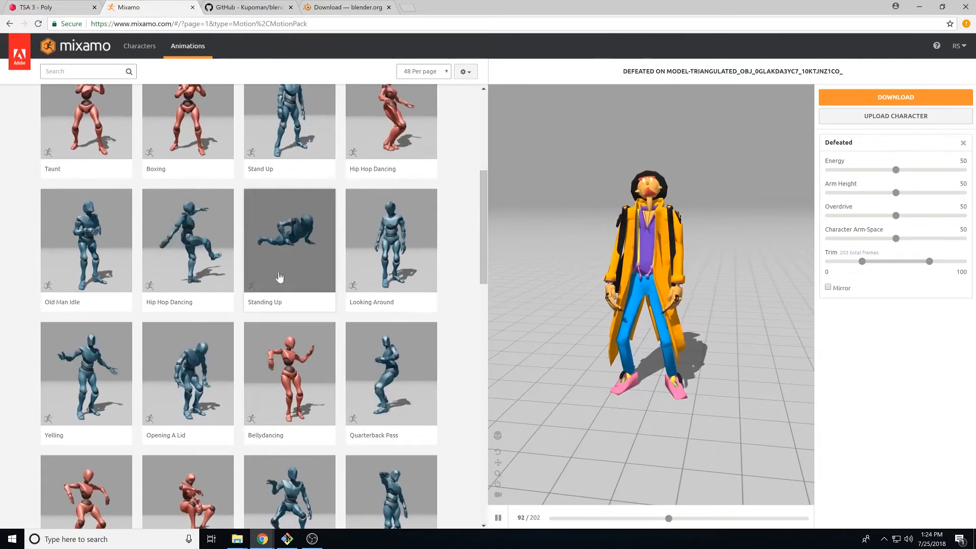
Preview Standing Up, apply the Bellydancing animation, and bring up its download settings
click(289, 240)
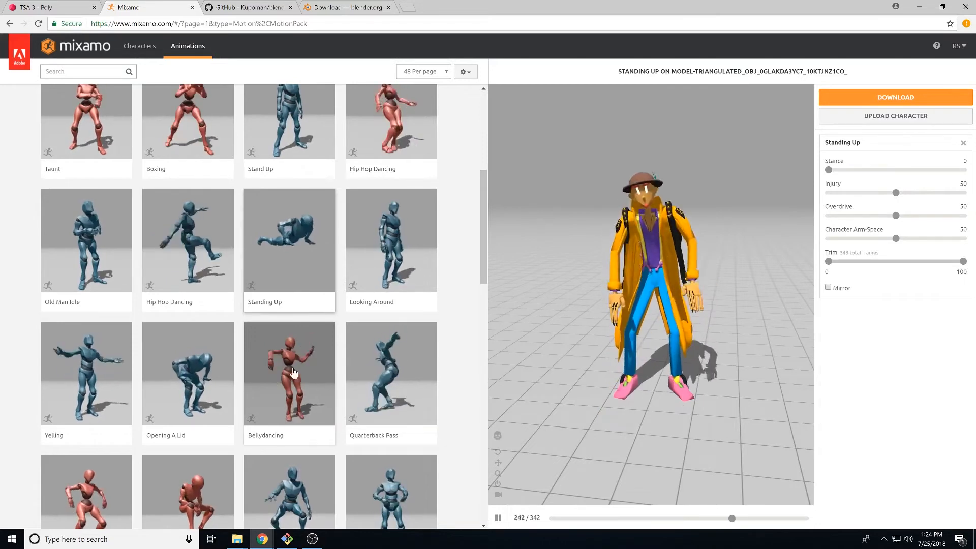
click(289, 373)
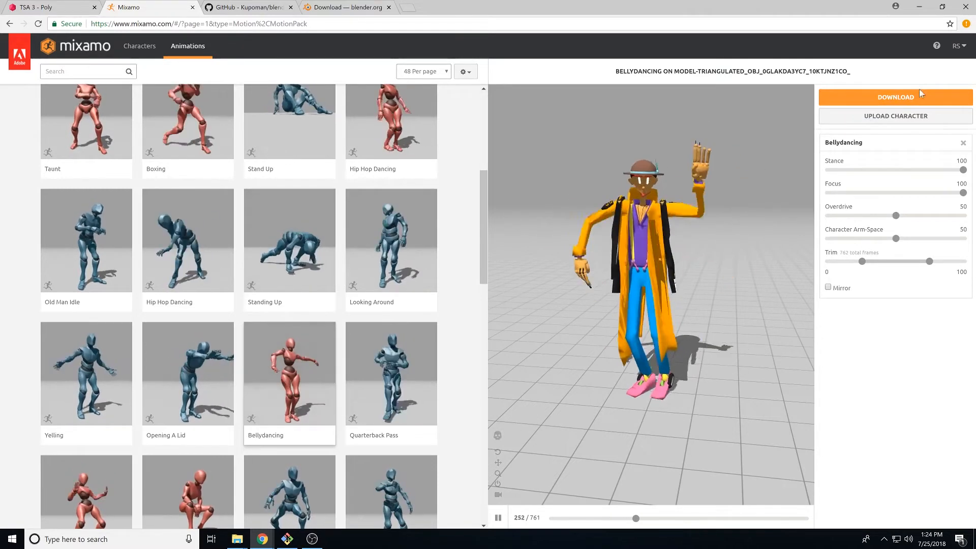
click(895, 97)
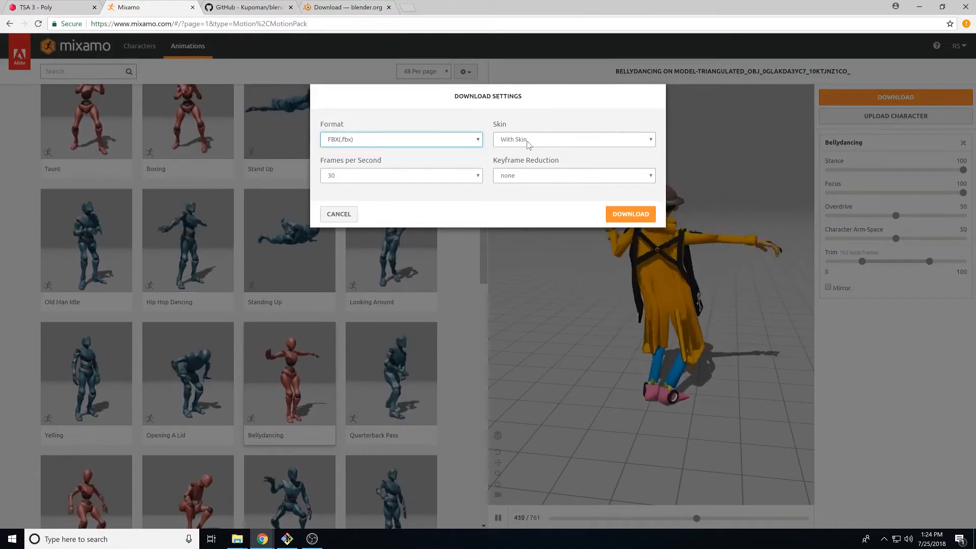
Download the Bellydancing animation as FBX without skin at 30 fps
click(571, 139)
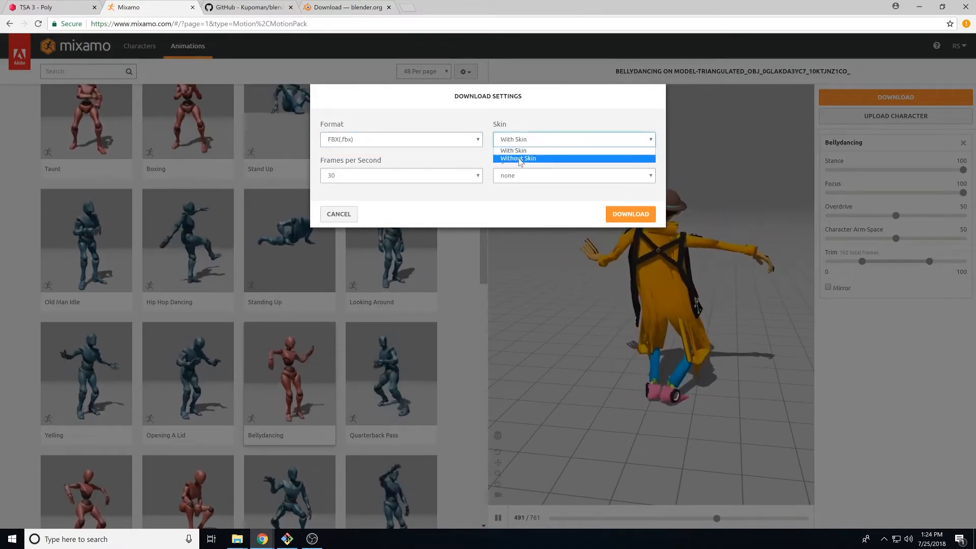
click(519, 159)
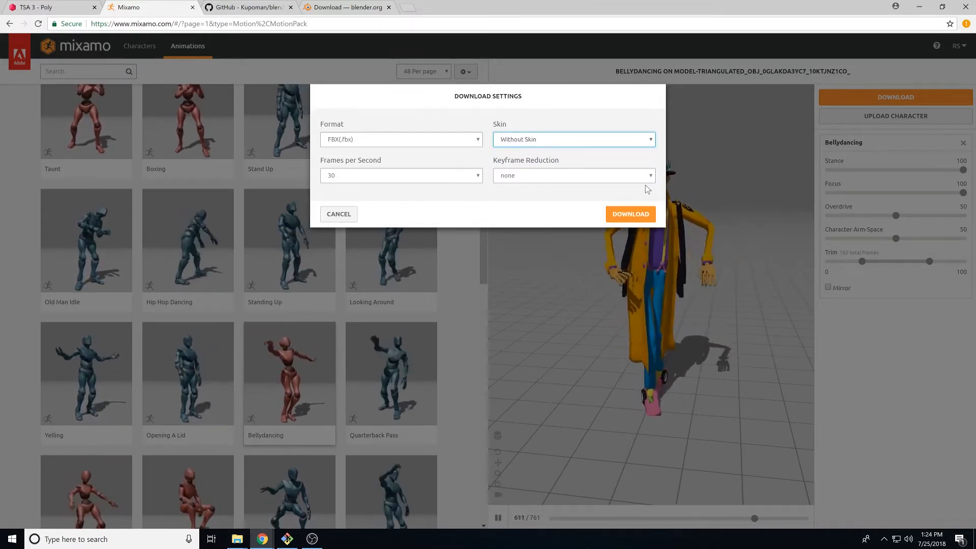
click(630, 214)
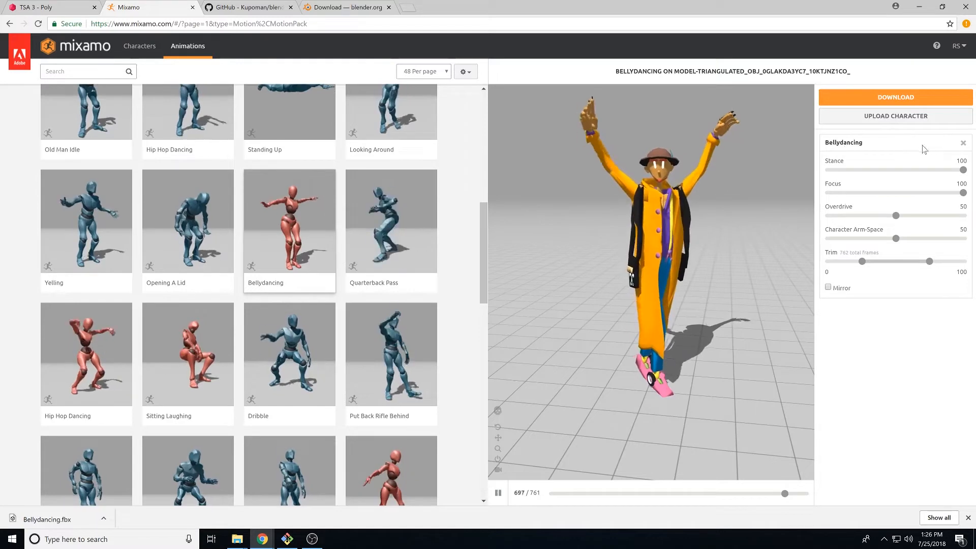
Remove the animation to return to T-pose and download the T-posed character
click(963, 143)
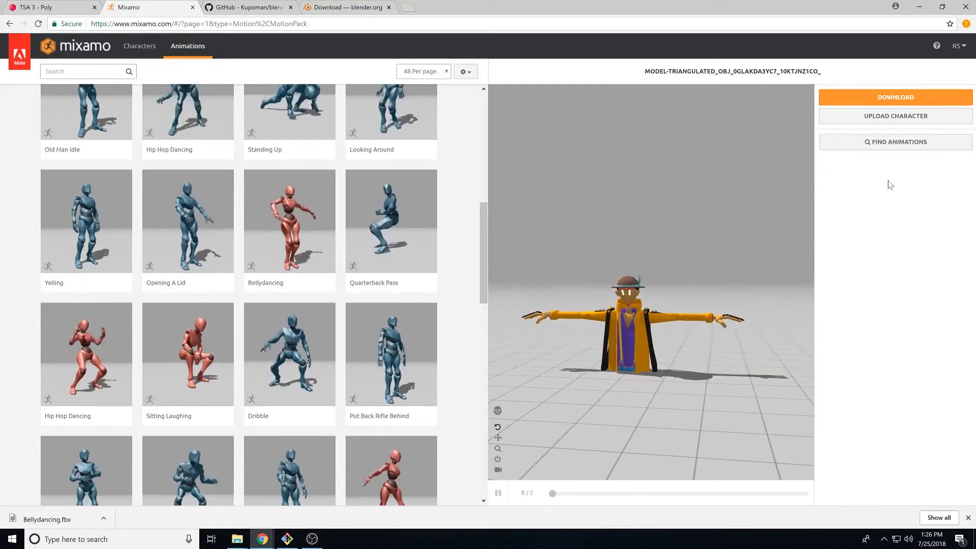
click(895, 98)
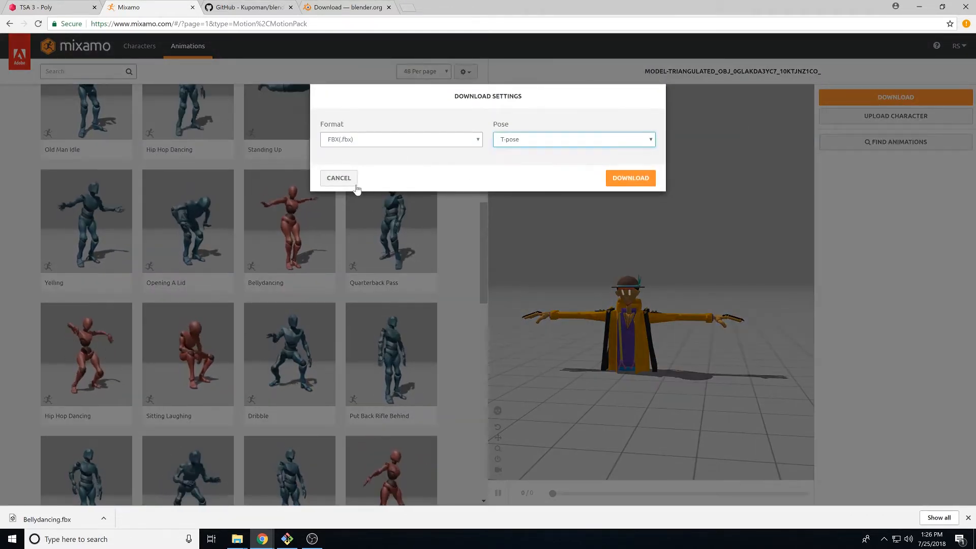
click(631, 177)
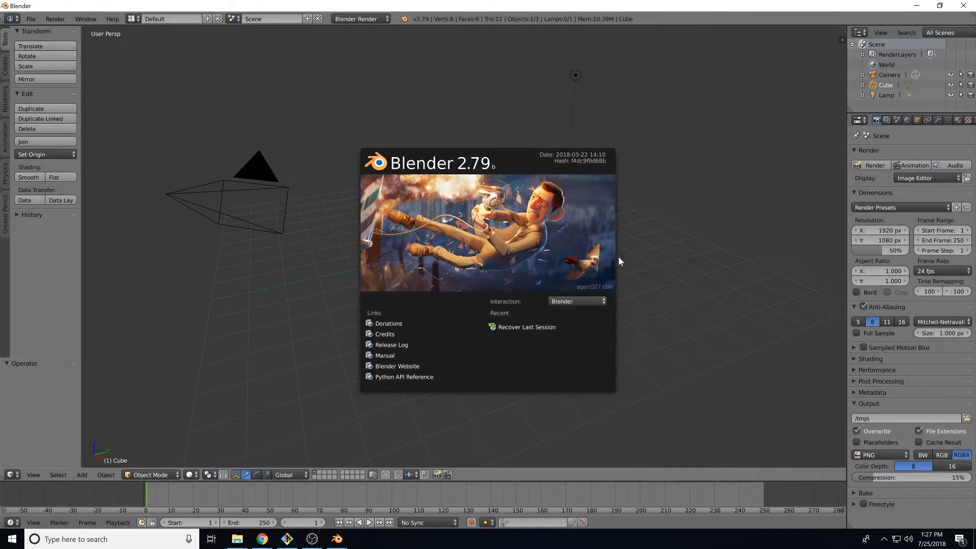
mouse_move(246, 120)
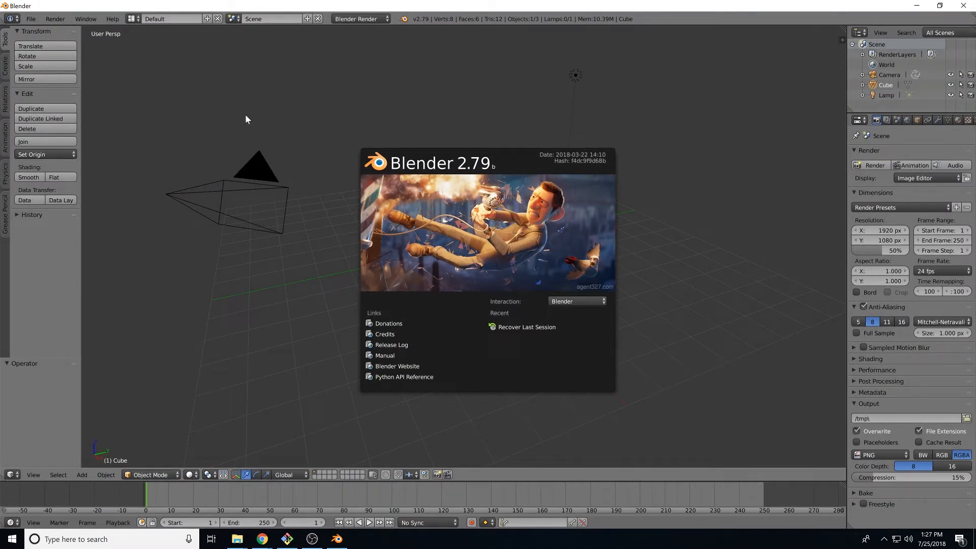
mouse_move(33, 20)
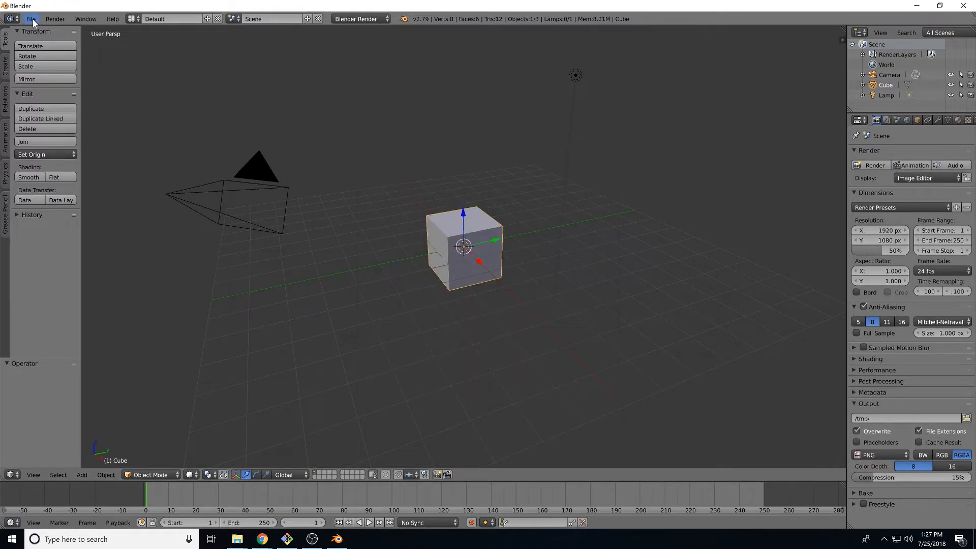
Reach the Add-ons preferences and start installing an add-on from a file
click(29, 19)
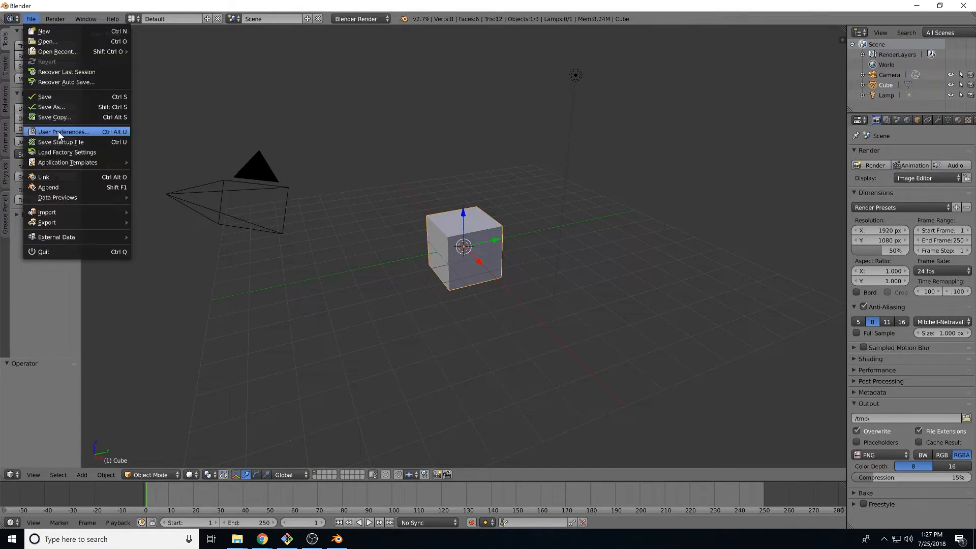
click(63, 131)
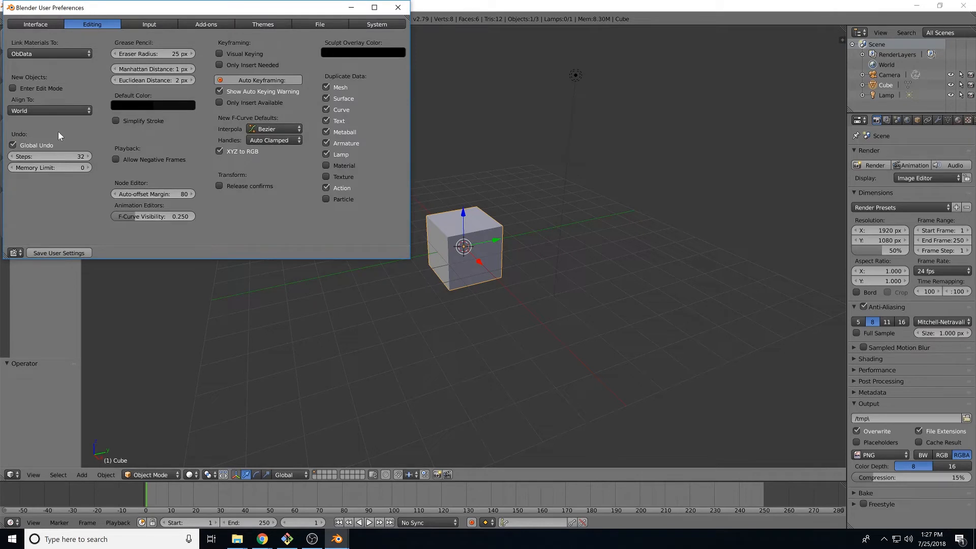
click(202, 23)
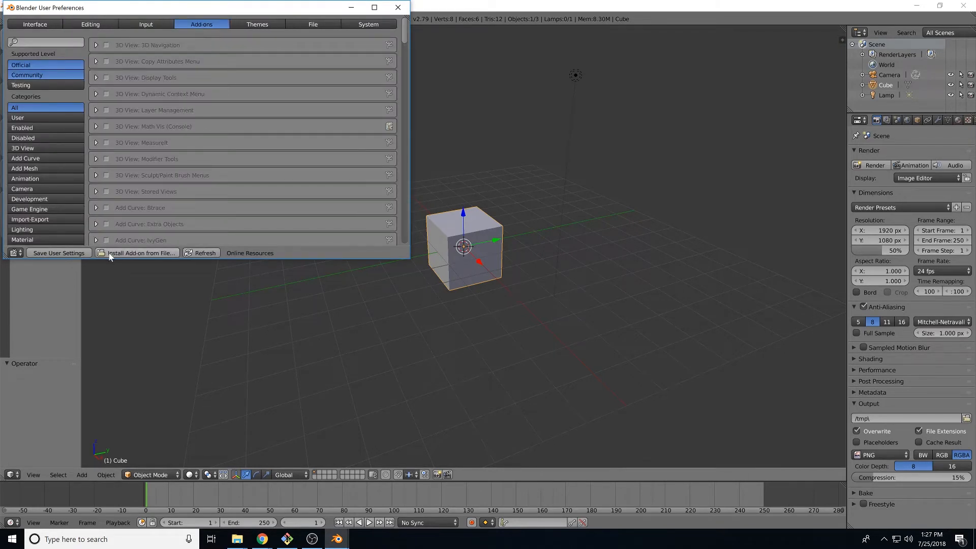
click(141, 253)
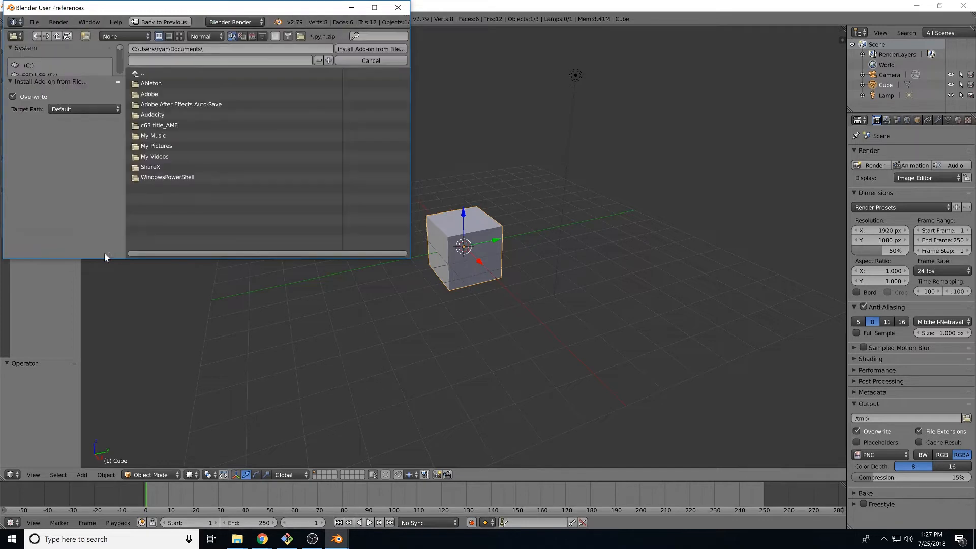
Install blendergltf-master.zip from the Desktop and enable the glTF format add-on
click(142, 74)
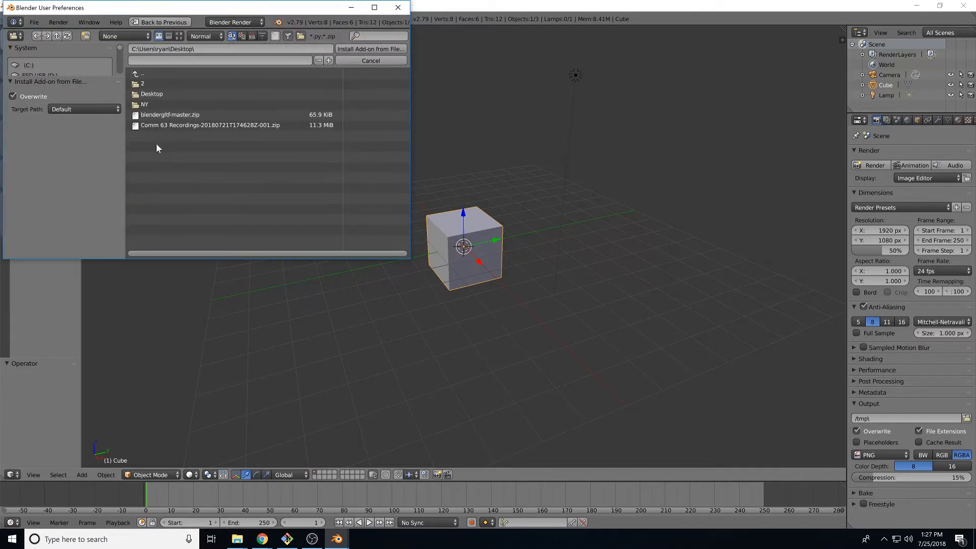
click(170, 115)
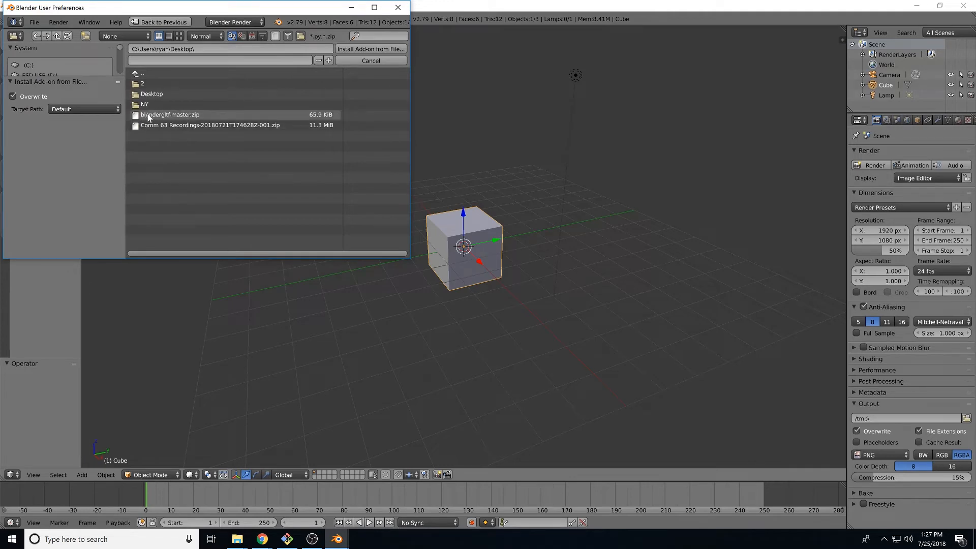
click(170, 115)
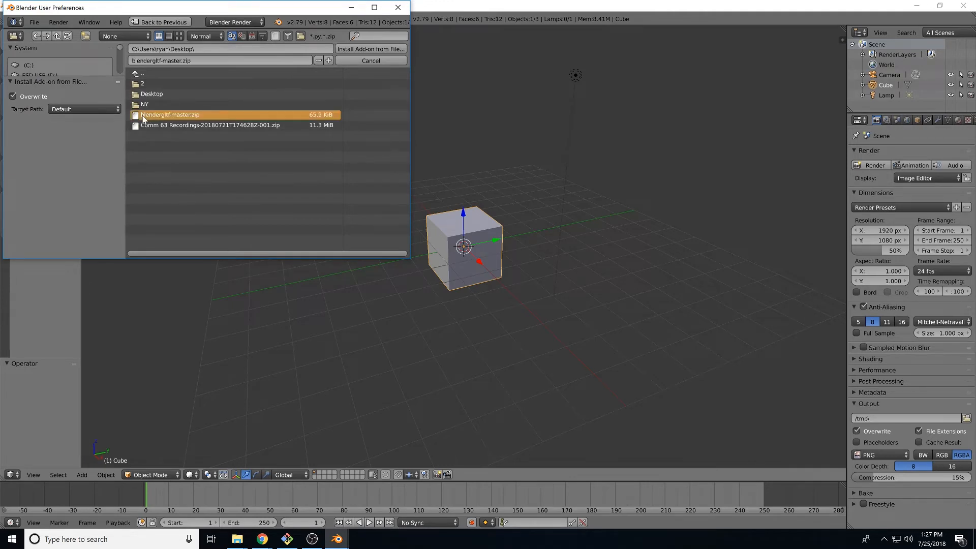
mouse_move(370, 49)
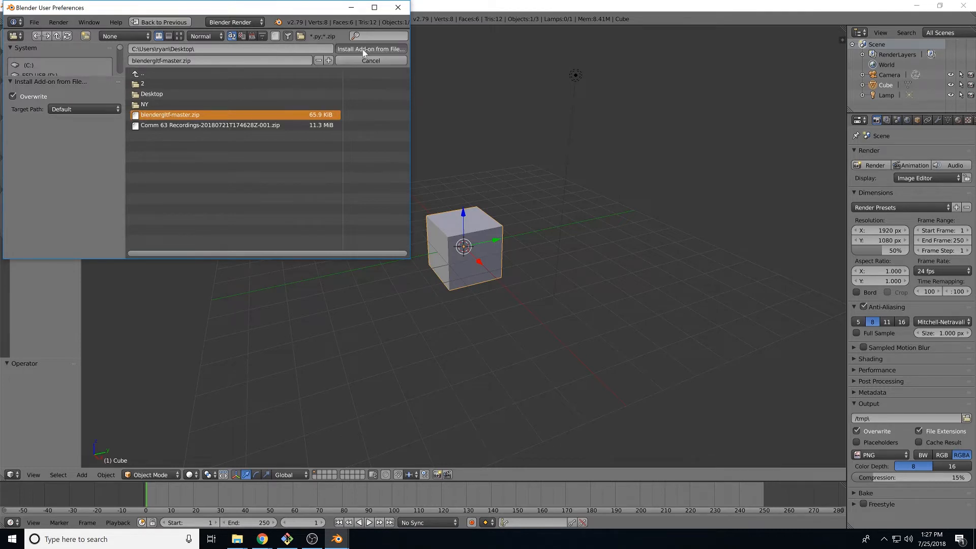
click(370, 49)
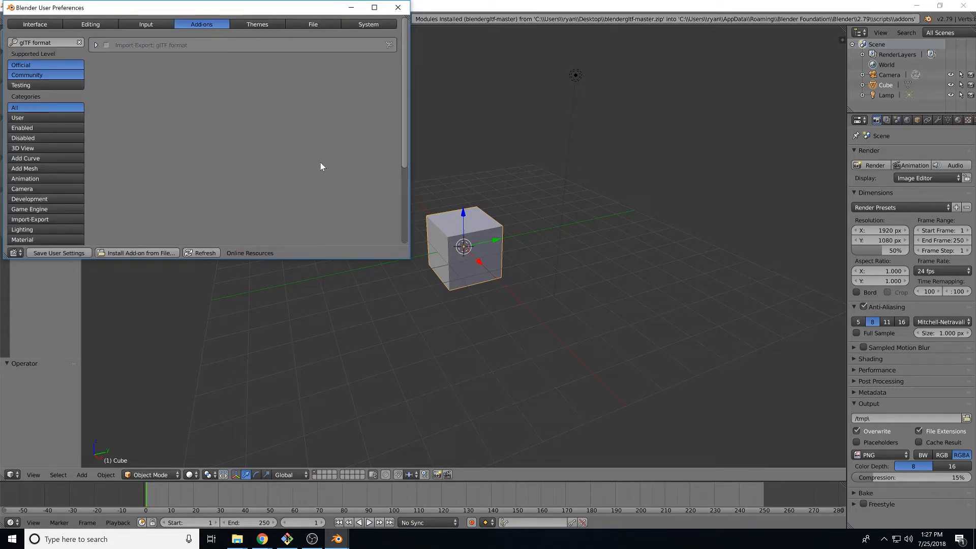
mouse_move(106, 45)
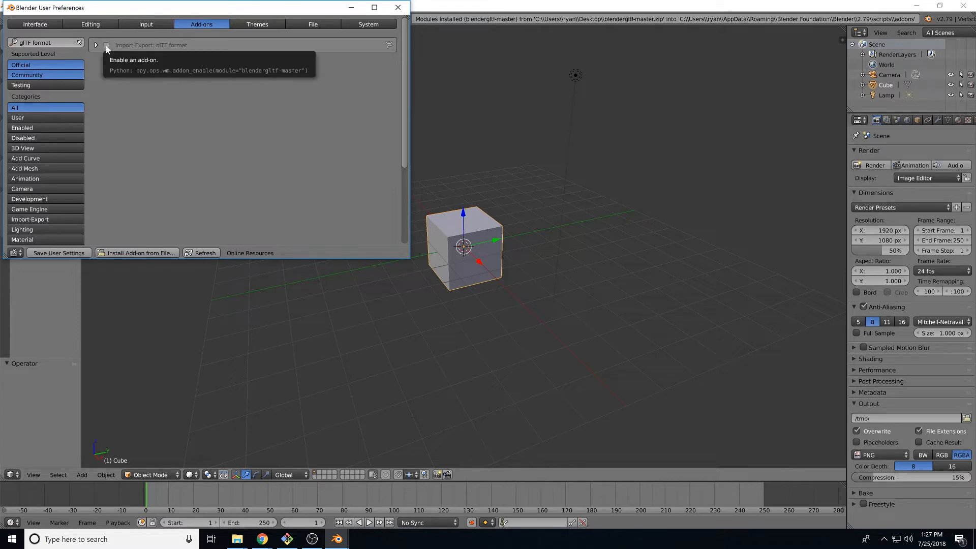
click(106, 45)
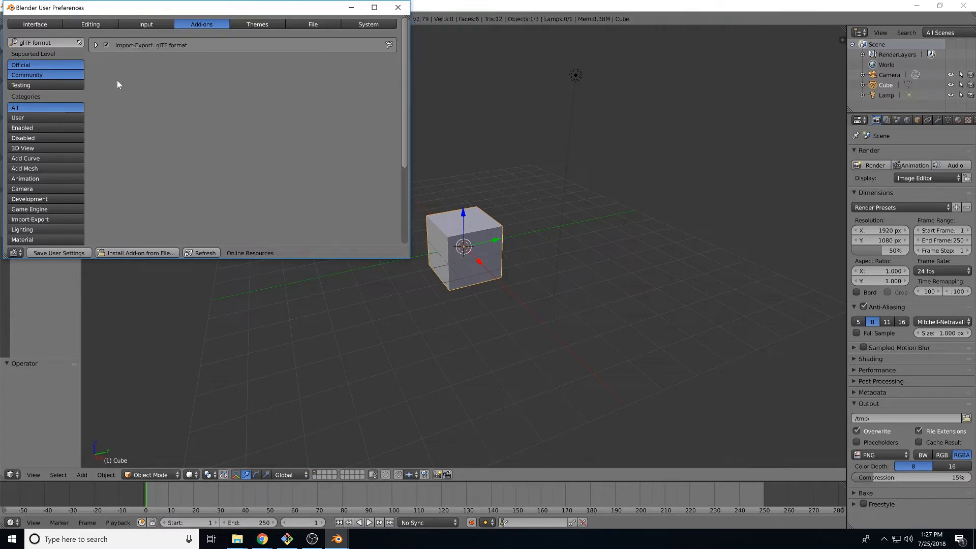
mouse_move(86, 232)
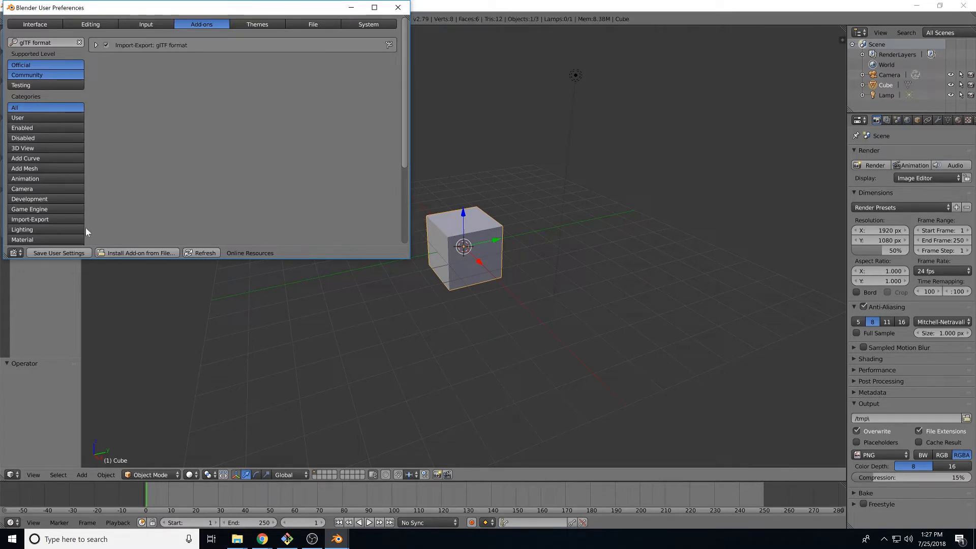
mouse_move(59, 253)
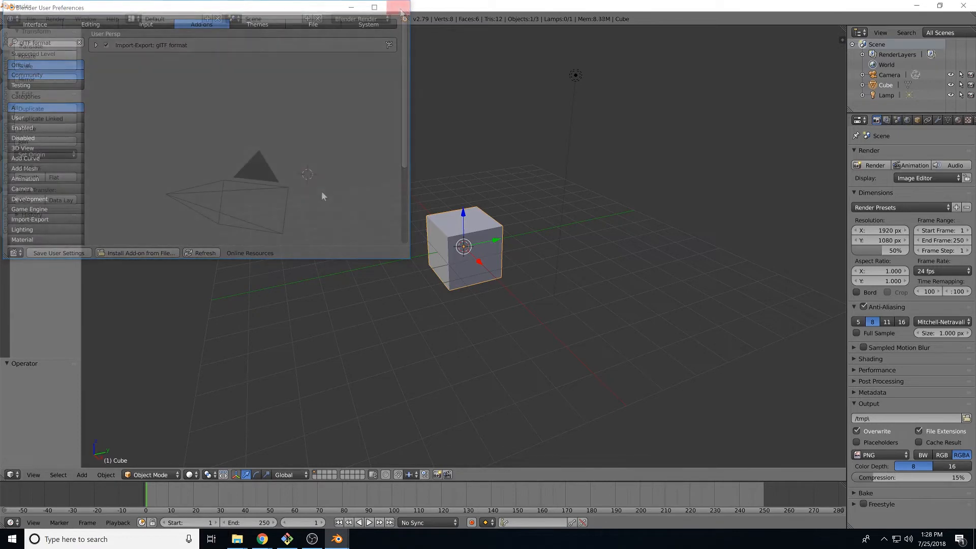
Close the preferences window, returning to the default scene
click(400, 7)
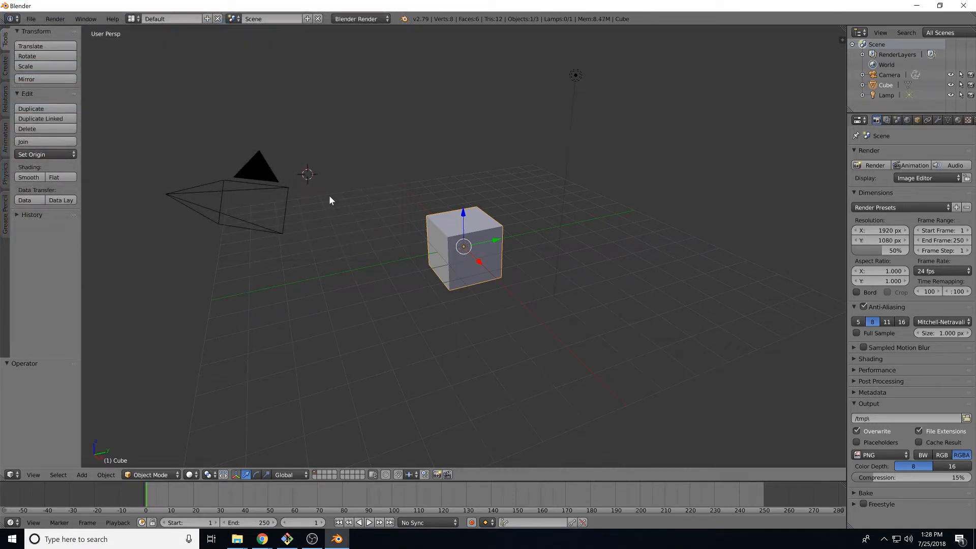
mouse_move(444, 258)
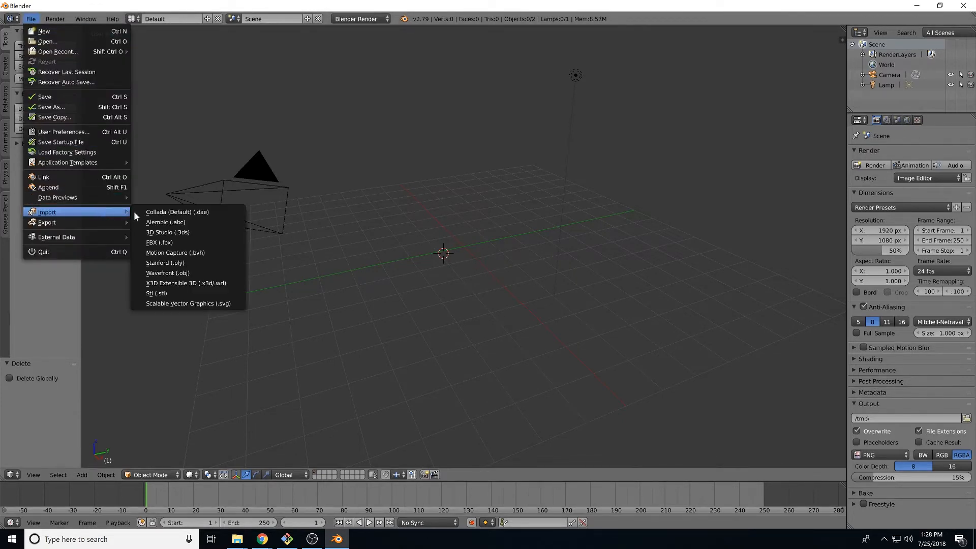
Start an FBX import and choose the triangulated character model file
click(158, 242)
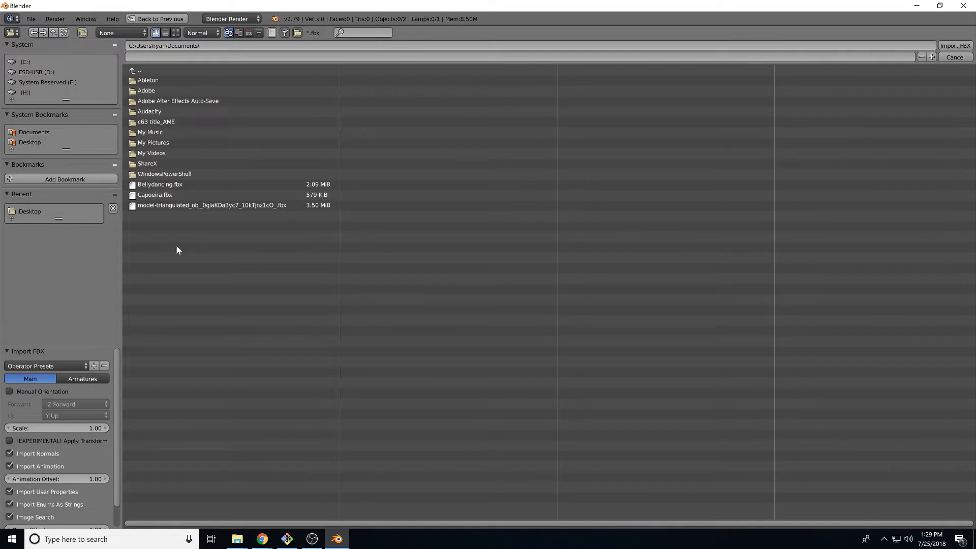
click(211, 204)
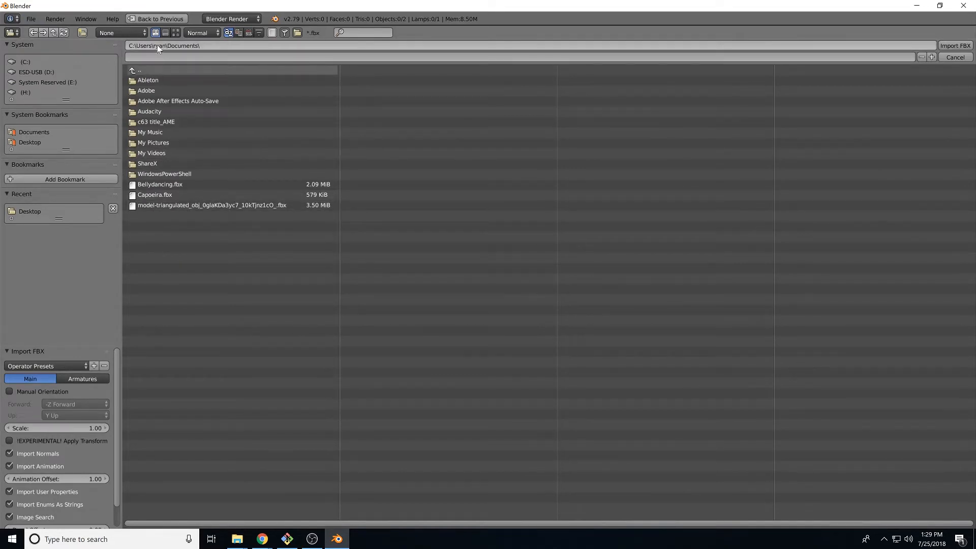
click(211, 205)
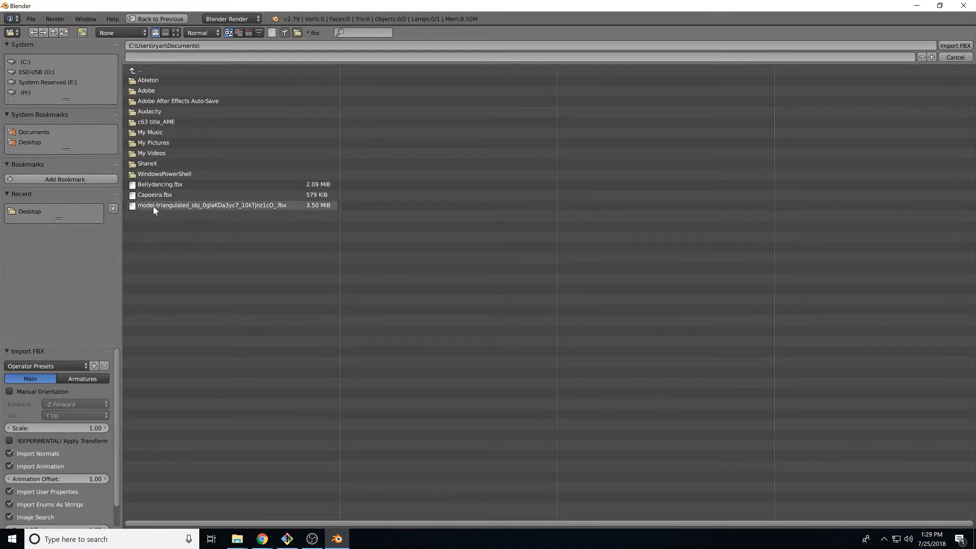
click(211, 205)
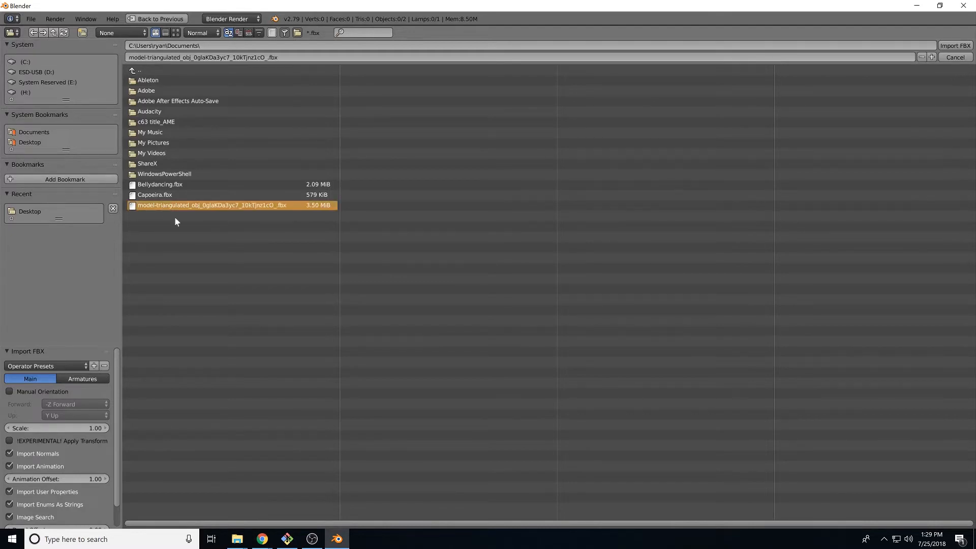
mouse_move(903, 90)
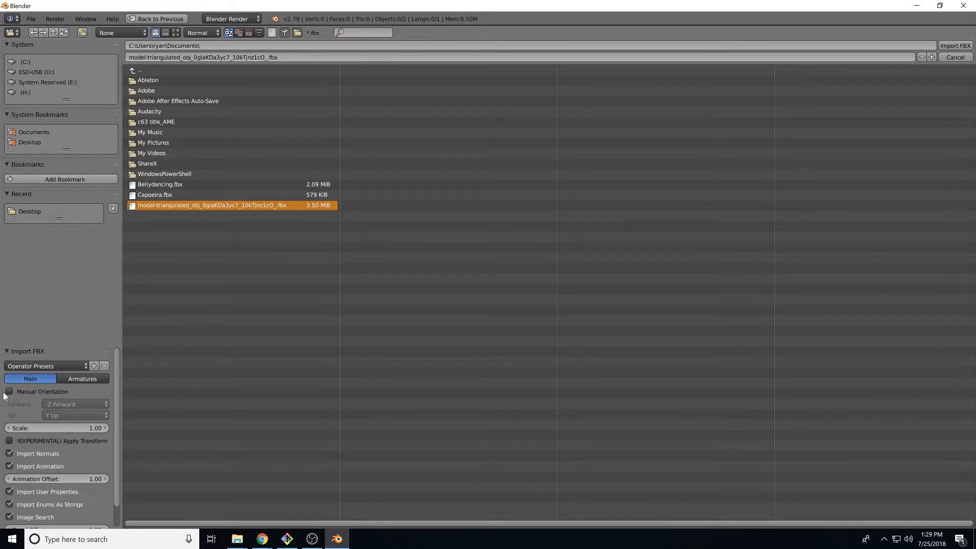
mouse_move(59, 398)
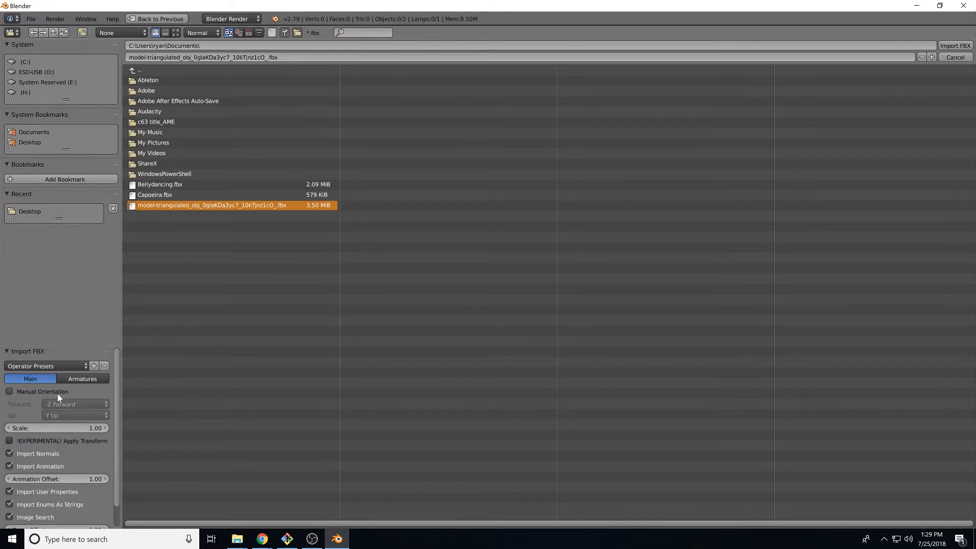
Import it with Manual Orientation and Automatic Bone Orientation enabled, giving the T-posed rig
click(10, 392)
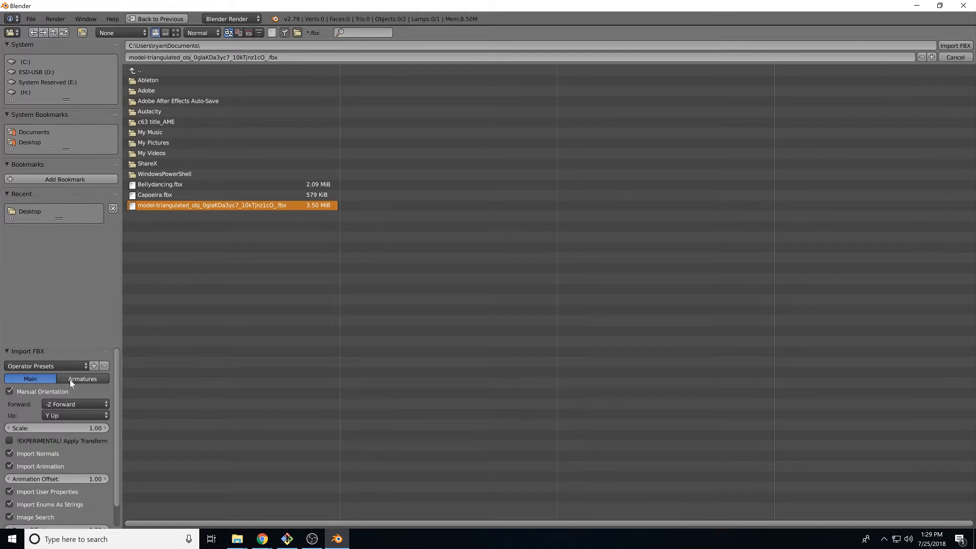
click(89, 378)
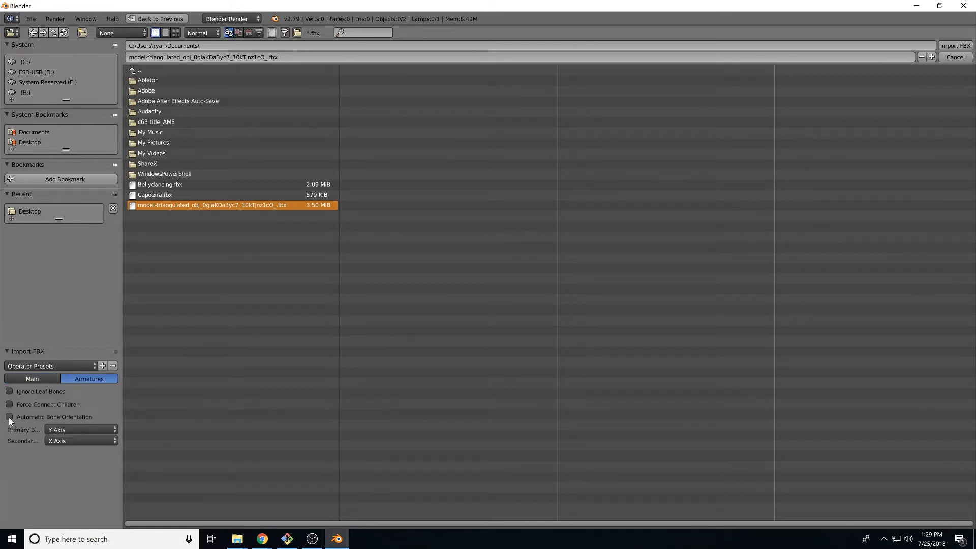
click(9, 417)
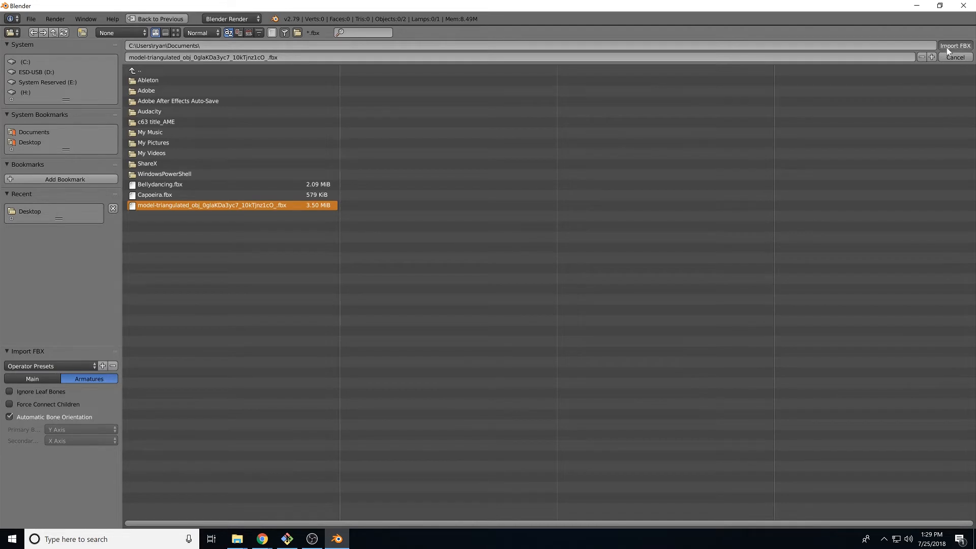
click(955, 45)
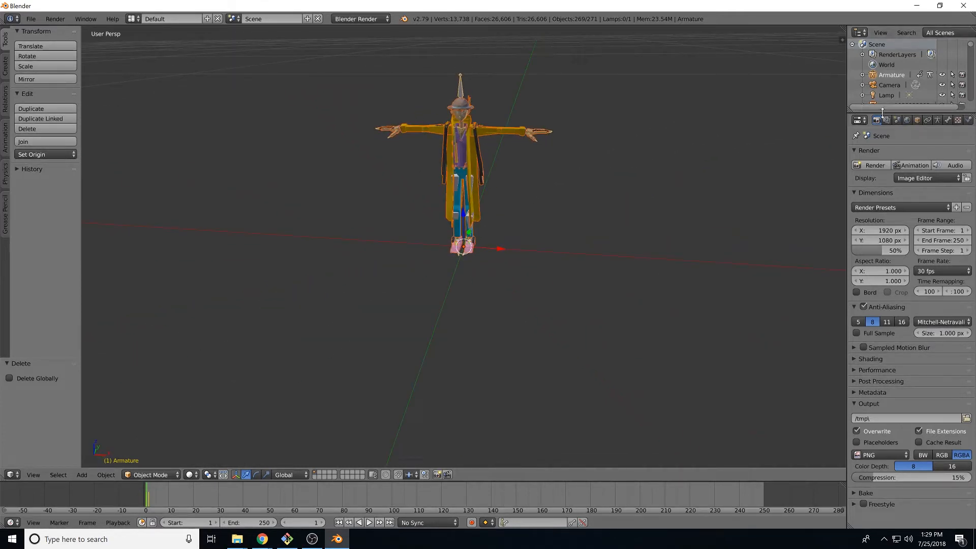
Rename the imported armature to Character and its animation action to TPose via the Outliner
click(863, 74)
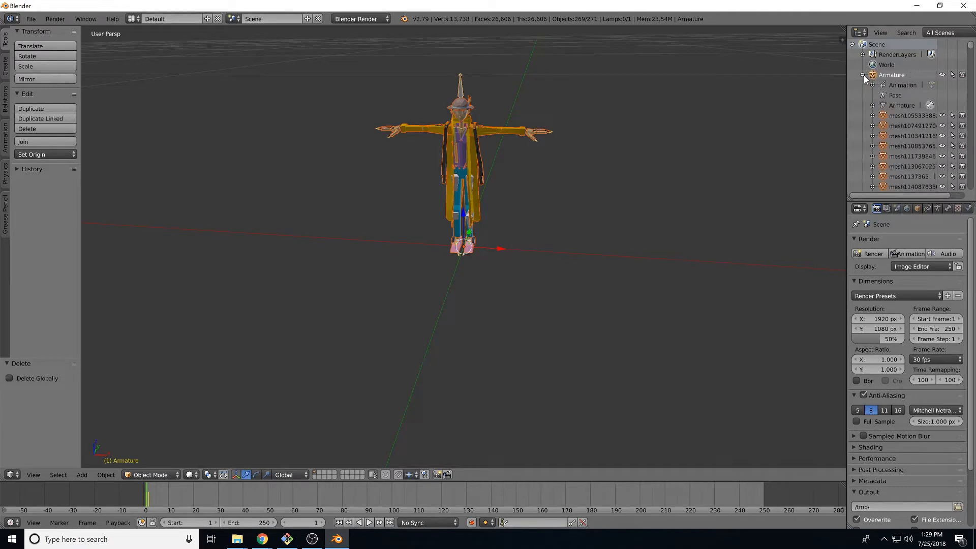
right_click(892, 74)
text(Characte)
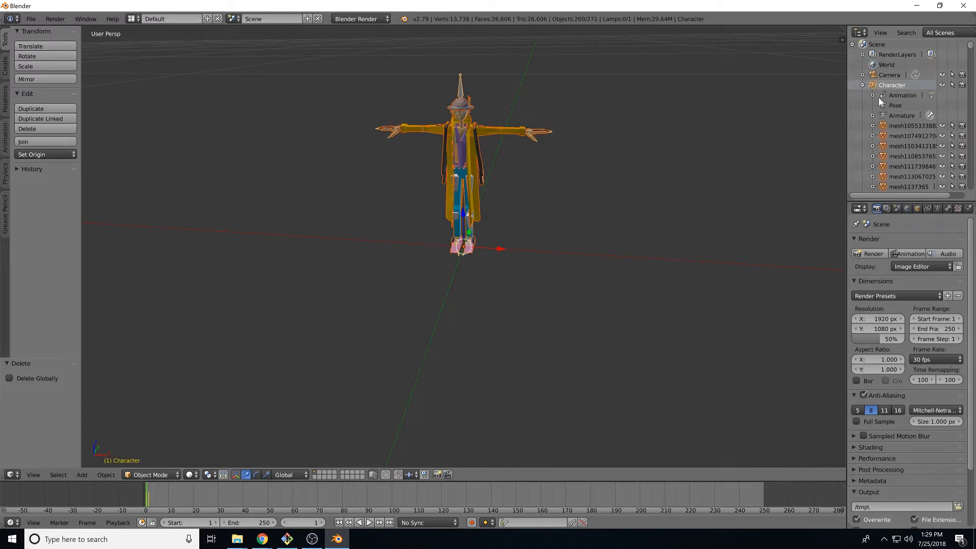
click(873, 95)
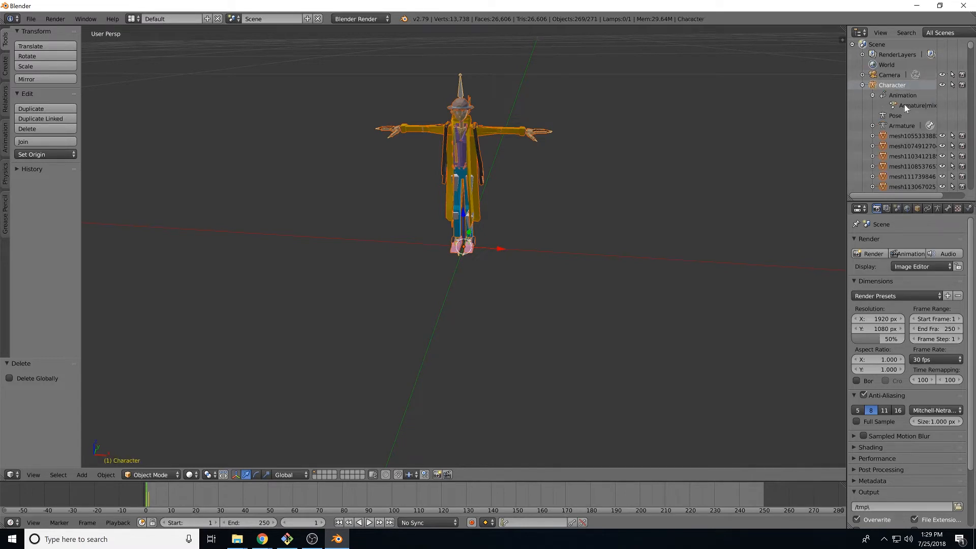
right_click(918, 104)
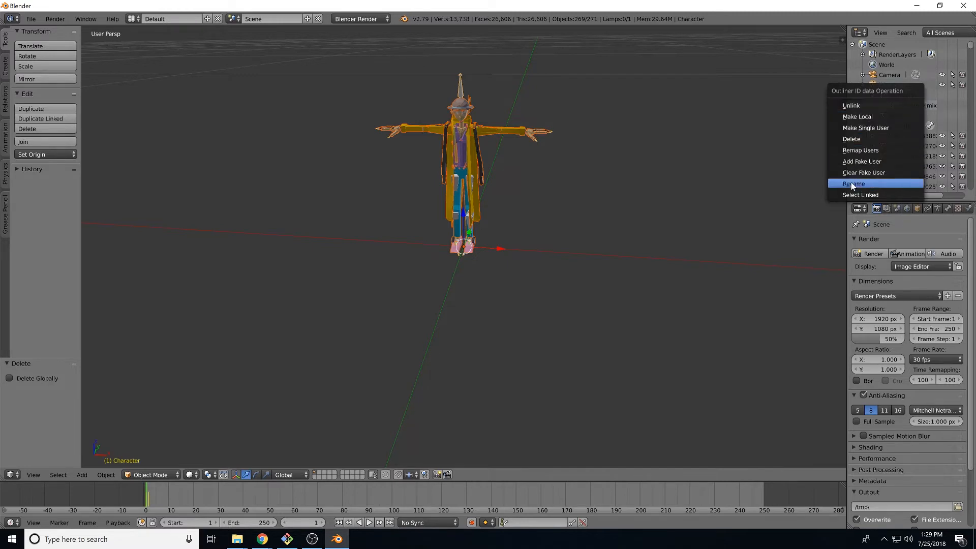
click(856, 184)
text(TPose)
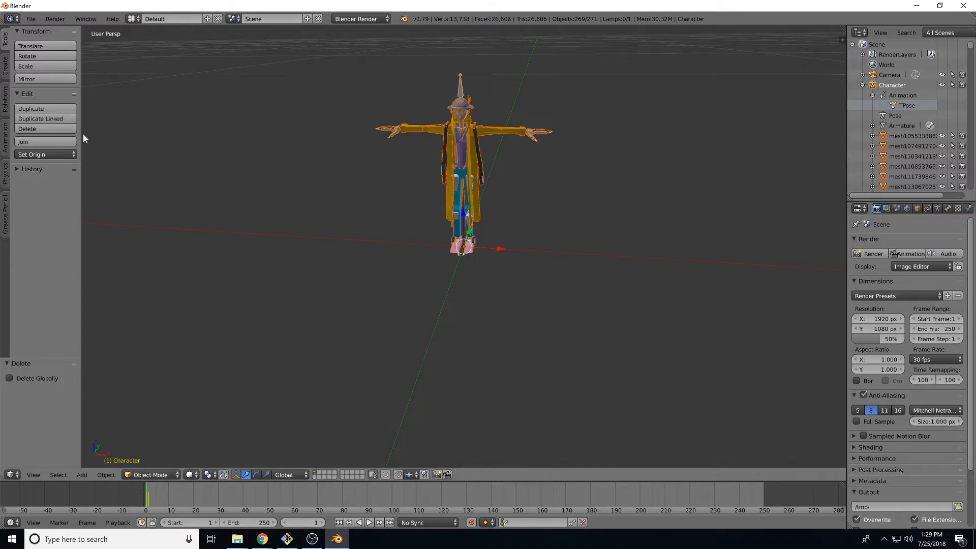
Import Bellydancing.fbx as a second armature with the default Main settings
click(29, 19)
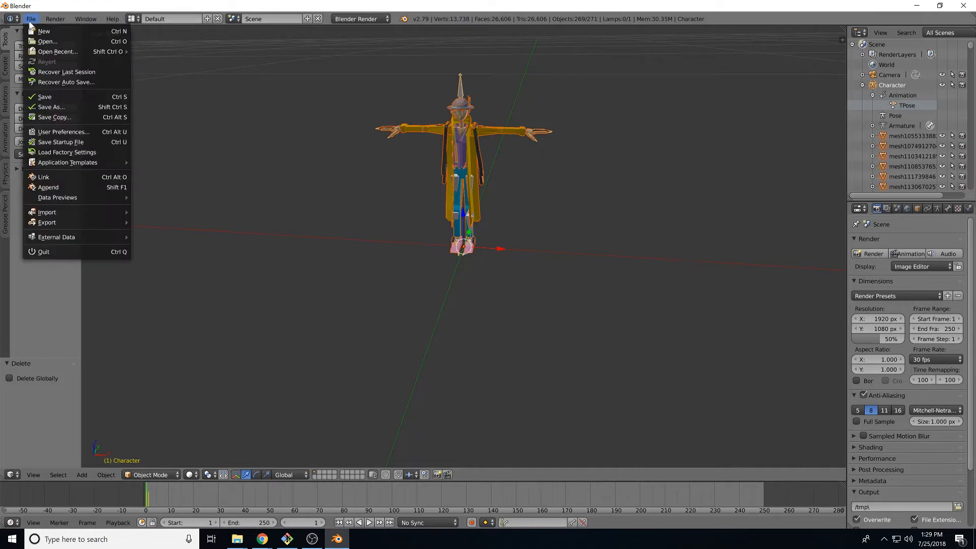
mouse_move(47, 211)
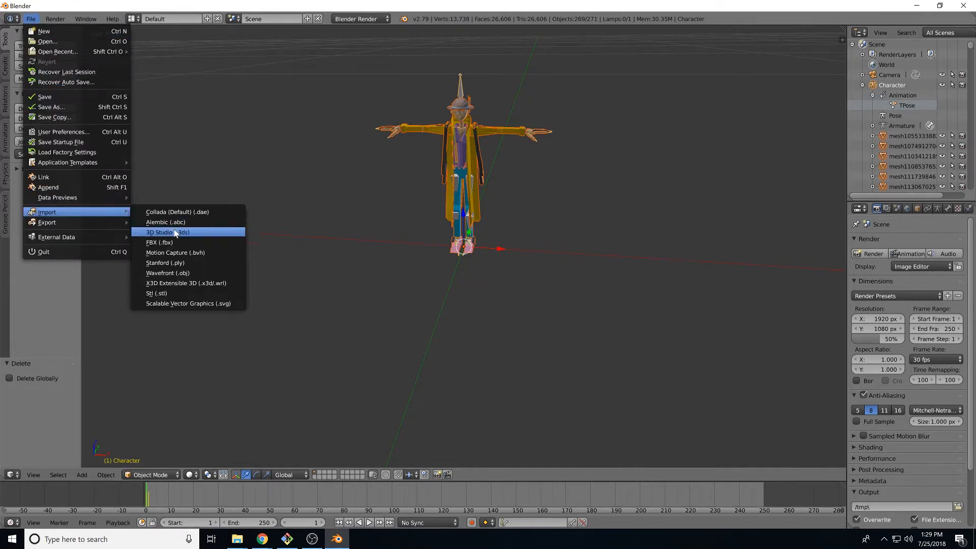
click(159, 242)
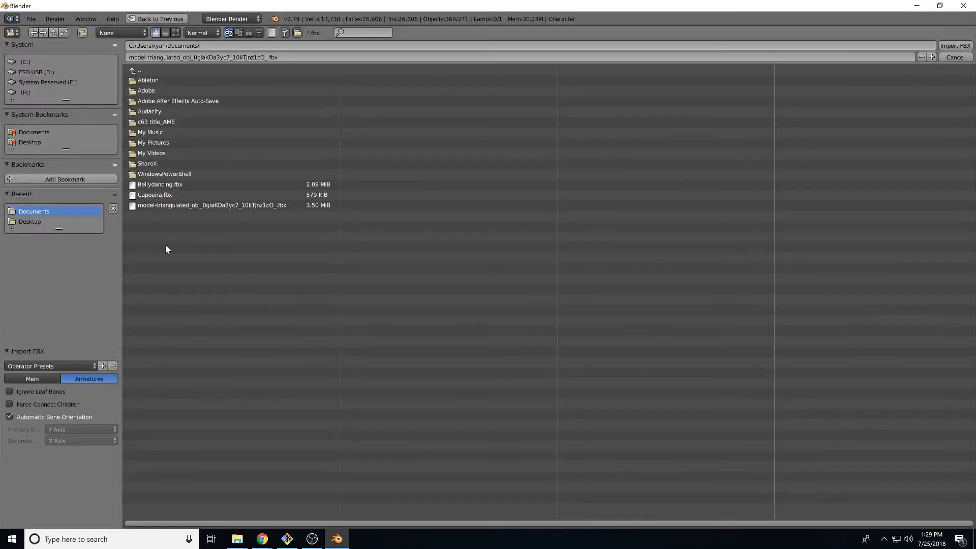
click(160, 184)
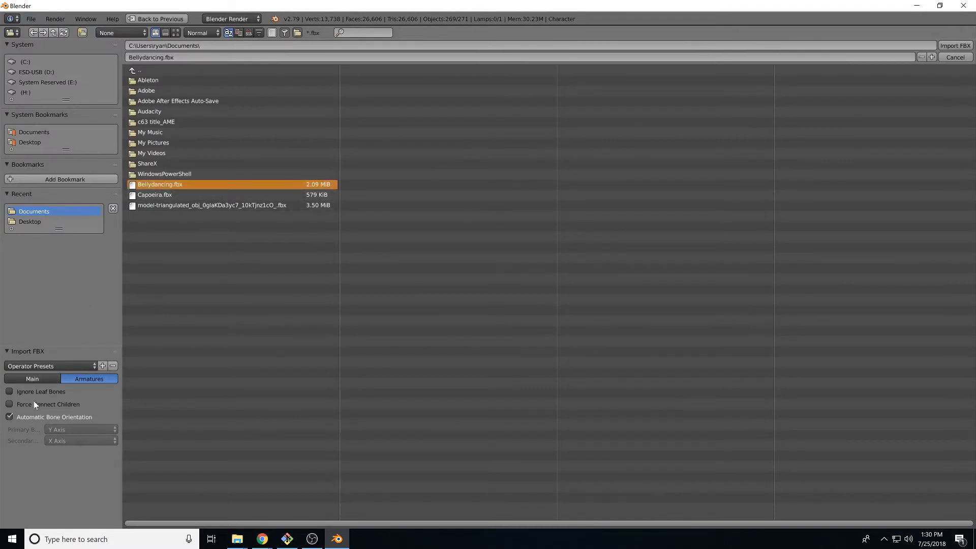
click(31, 378)
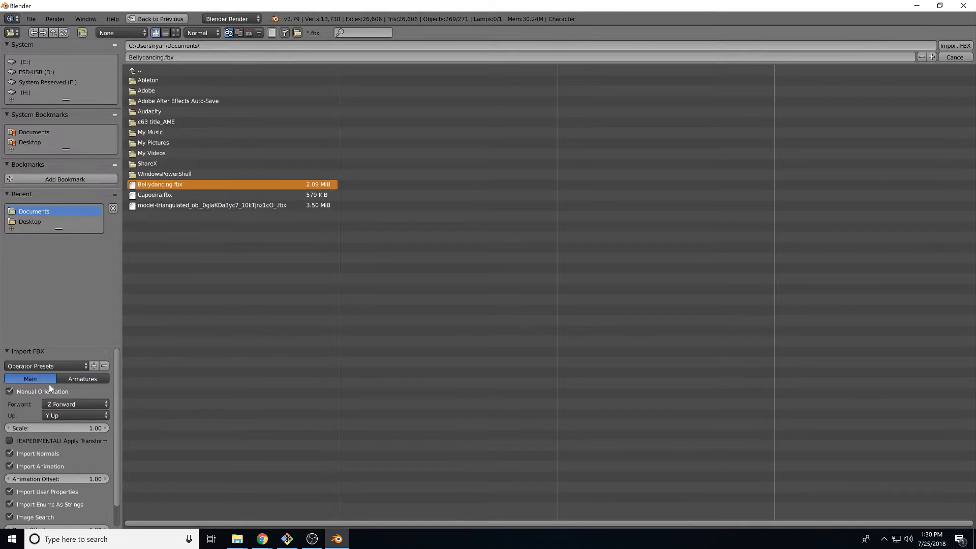
mouse_move(942, 73)
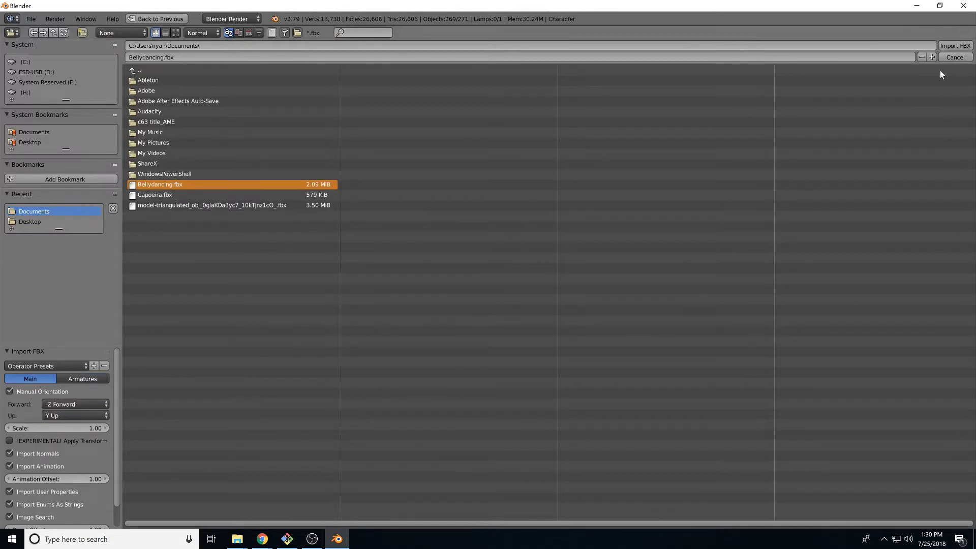
mouse_move(955, 45)
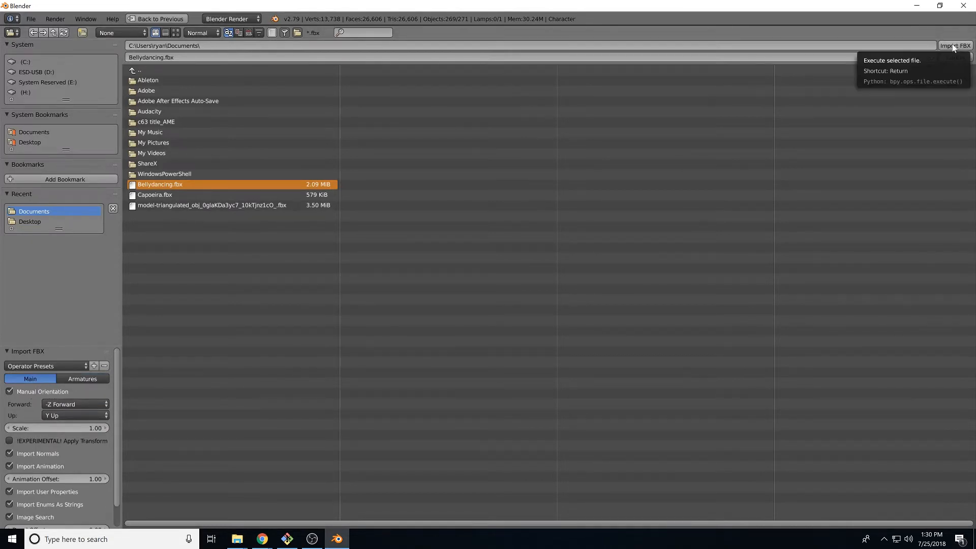
click(955, 44)
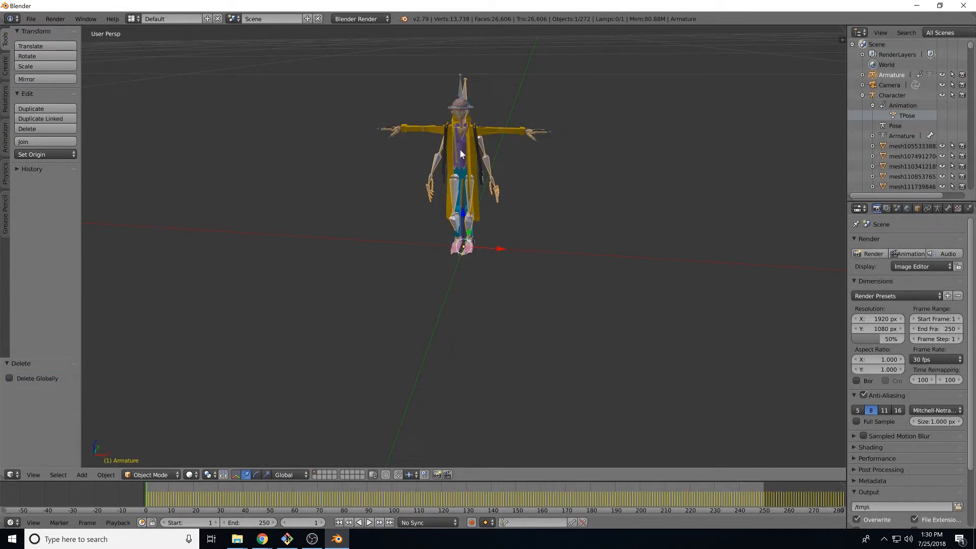
mouse_move(413, 204)
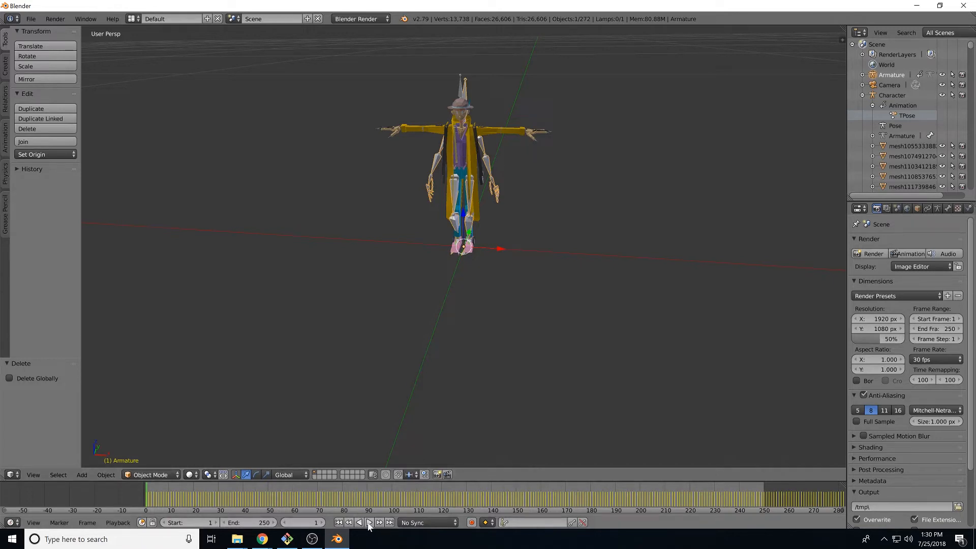
Play the imported dance, then expand the new Armature's contents in the Outliner
click(369, 523)
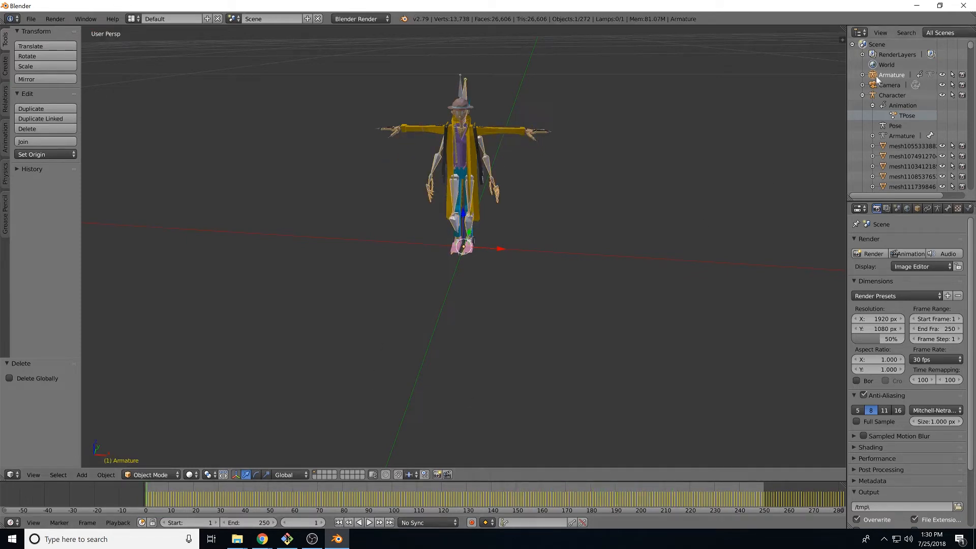
click(863, 75)
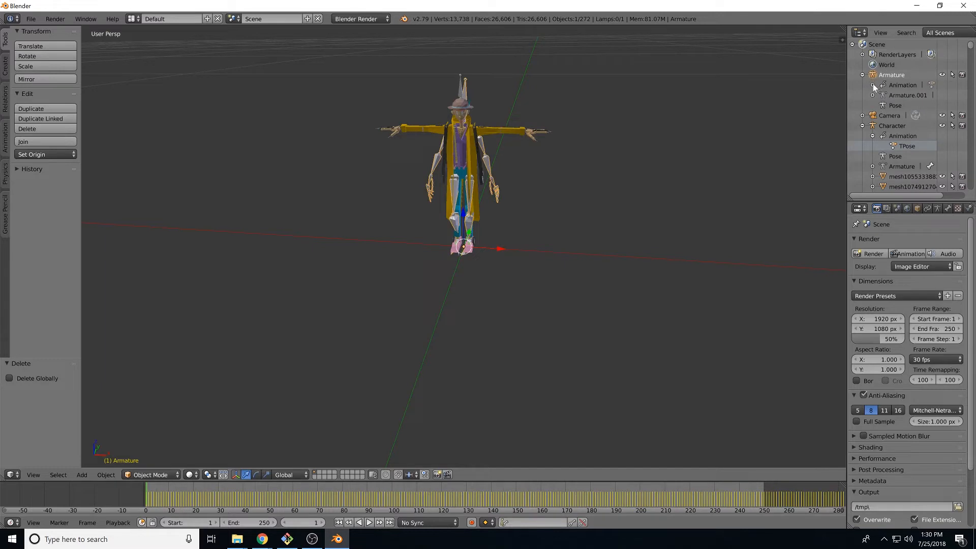
right_click(906, 94)
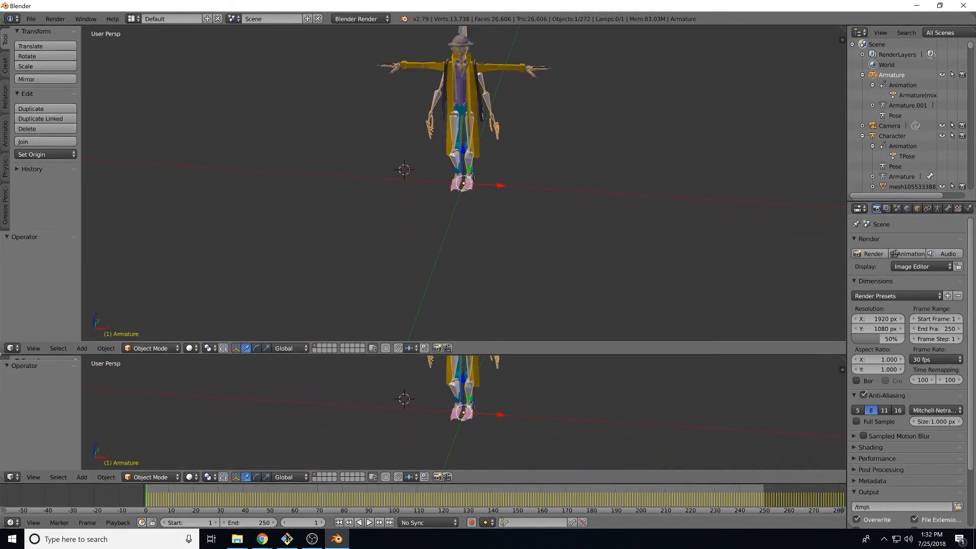
Switch the bottom editor to a Dope Sheet in Action Editor mode on the Mixamo action
click(9, 348)
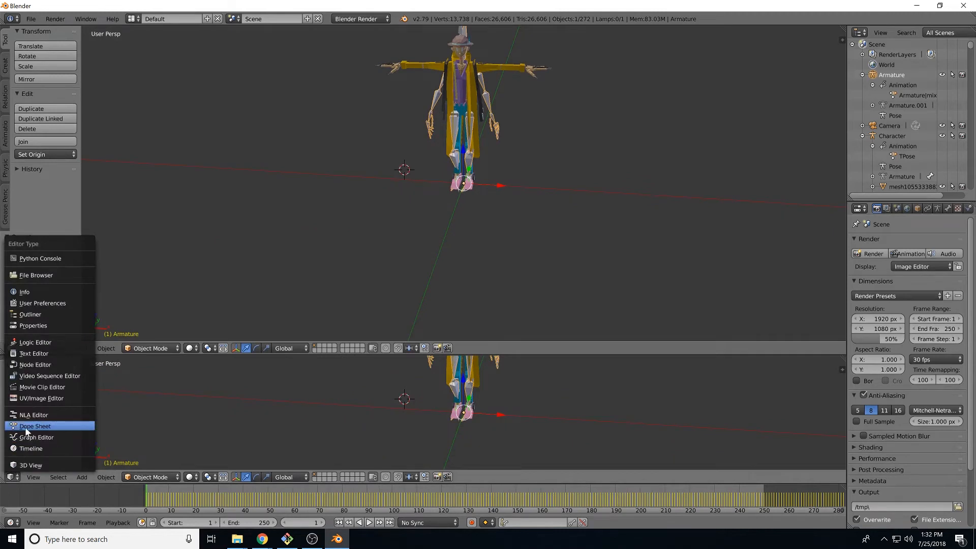
click(35, 426)
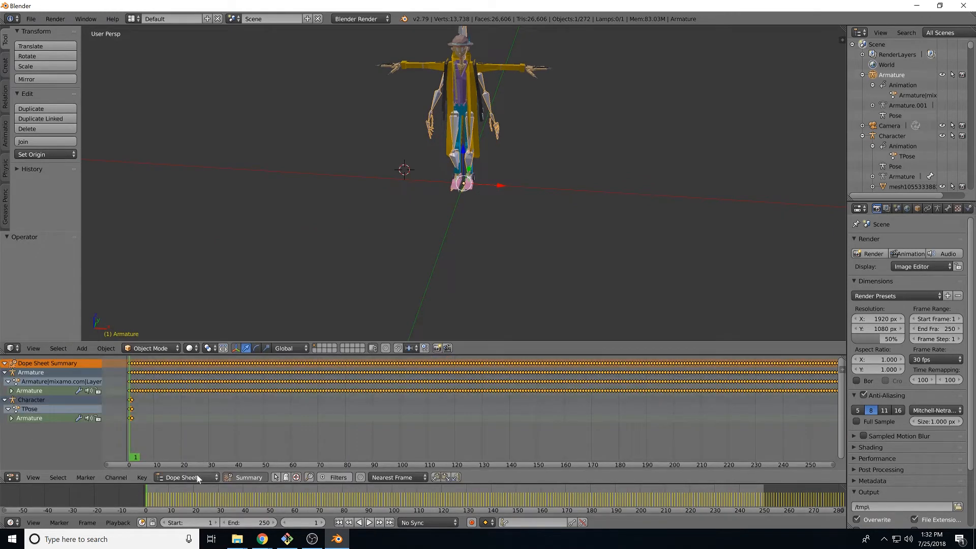
click(182, 477)
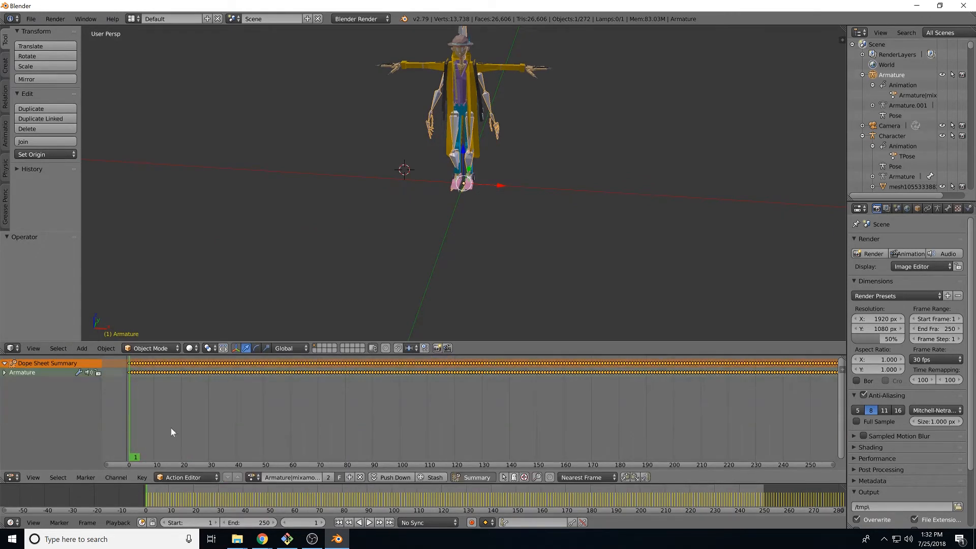
Rewind to the start, play the armature's animation through, then stop playback
click(146, 457)
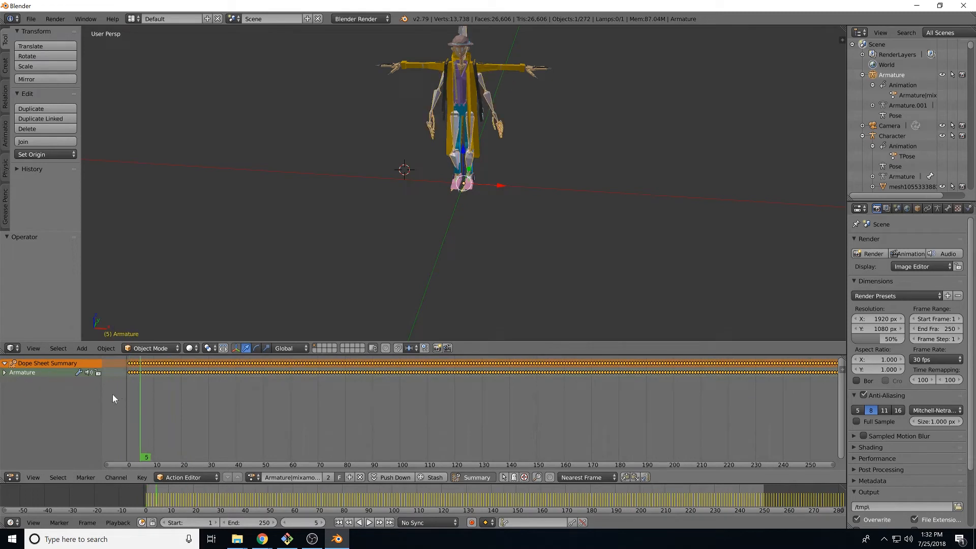
click(337, 523)
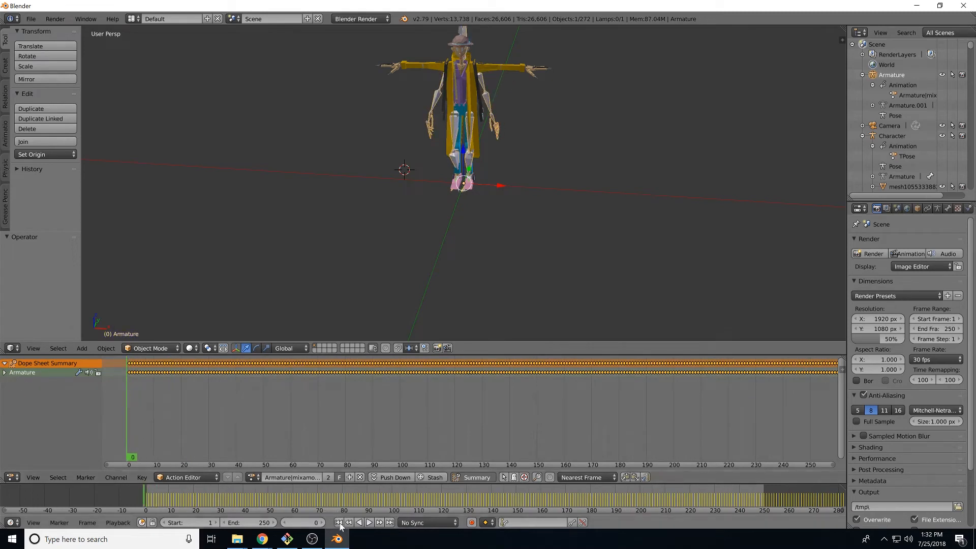
click(368, 523)
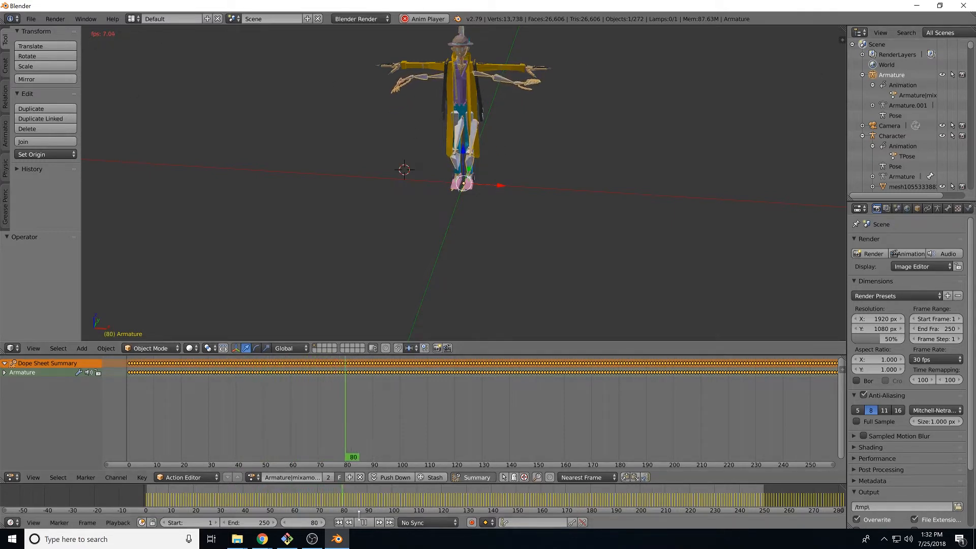
click(337, 522)
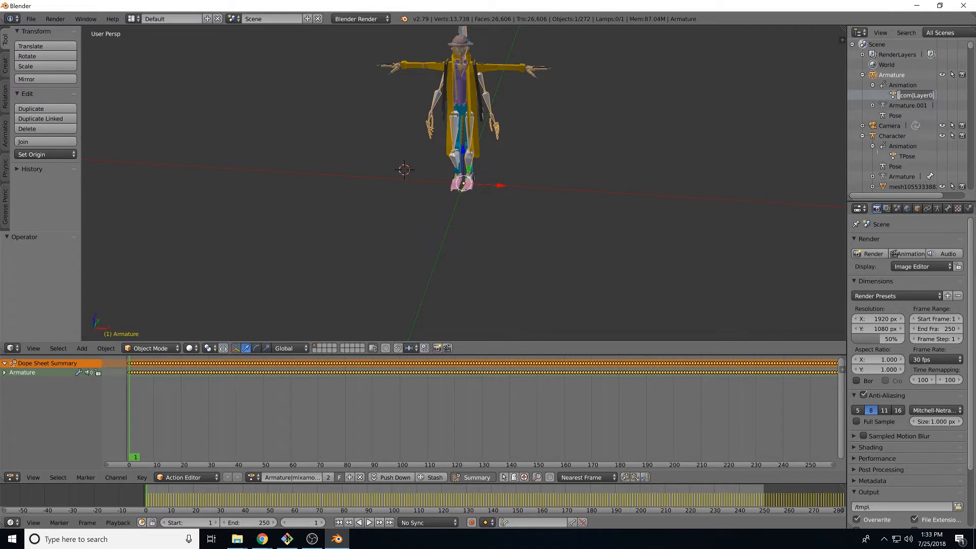
Rename the Mixamo action to Bellydancing and assign it to the Character armature
text(eliydancing)
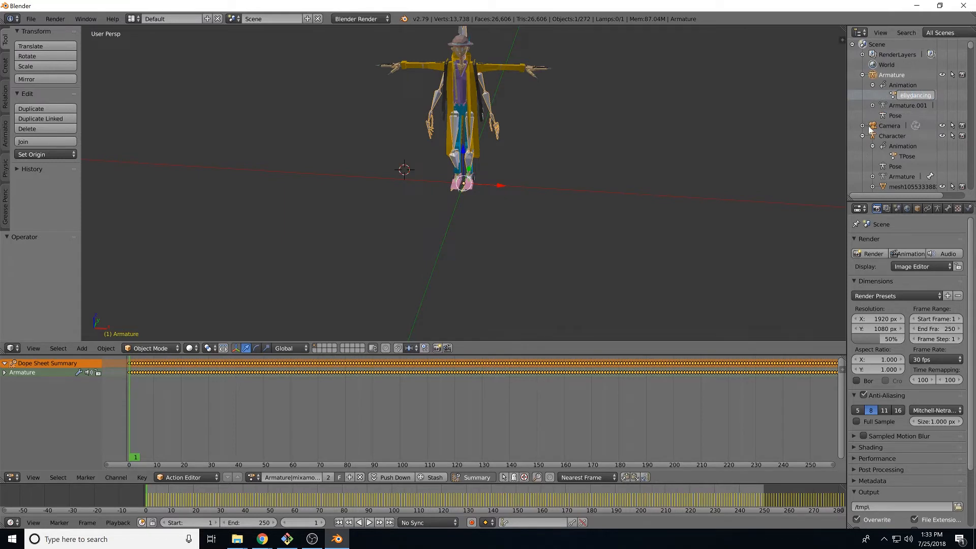
text(Bellydancing)
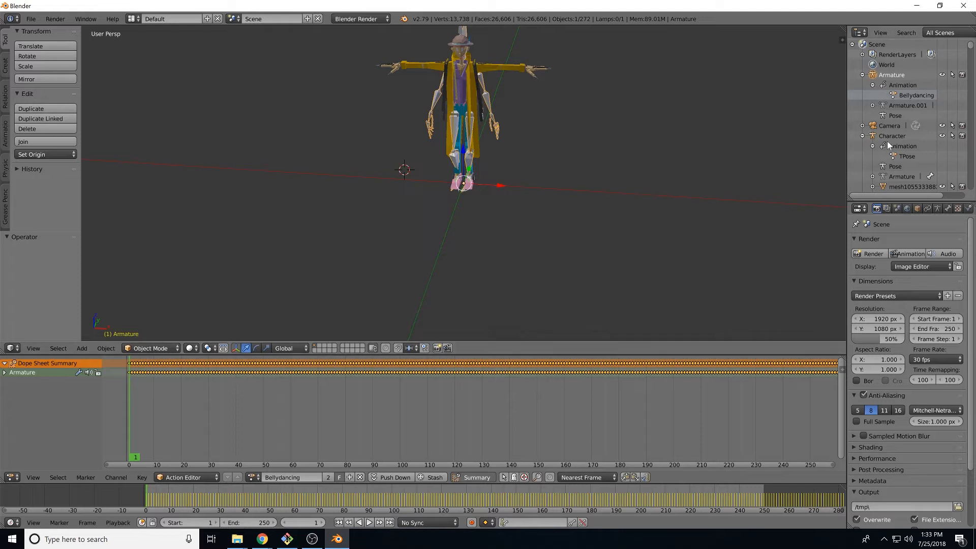
click(893, 135)
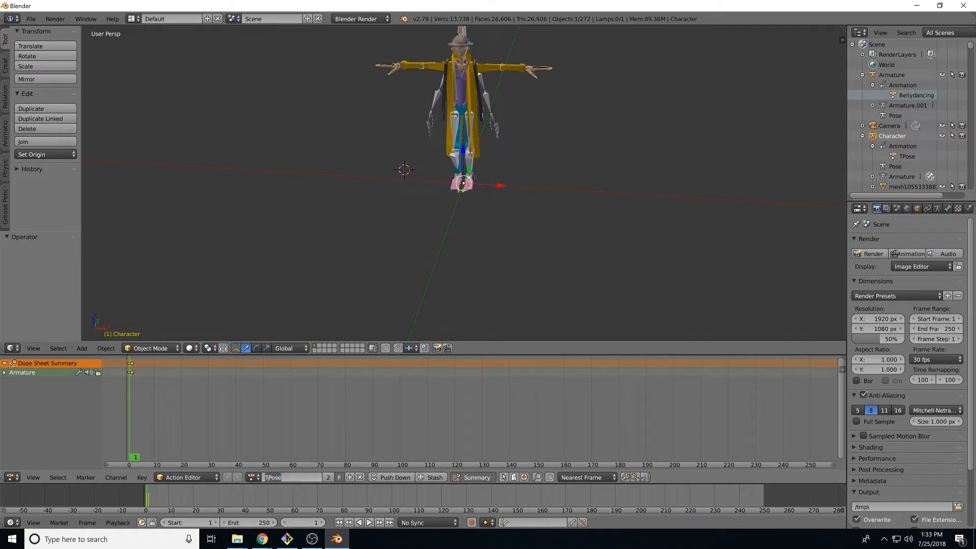
click(273, 478)
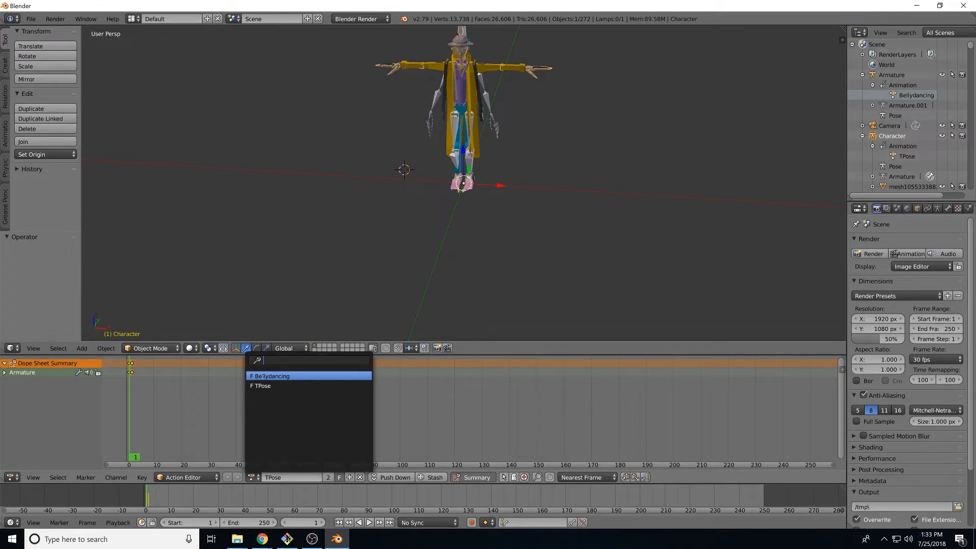
click(269, 375)
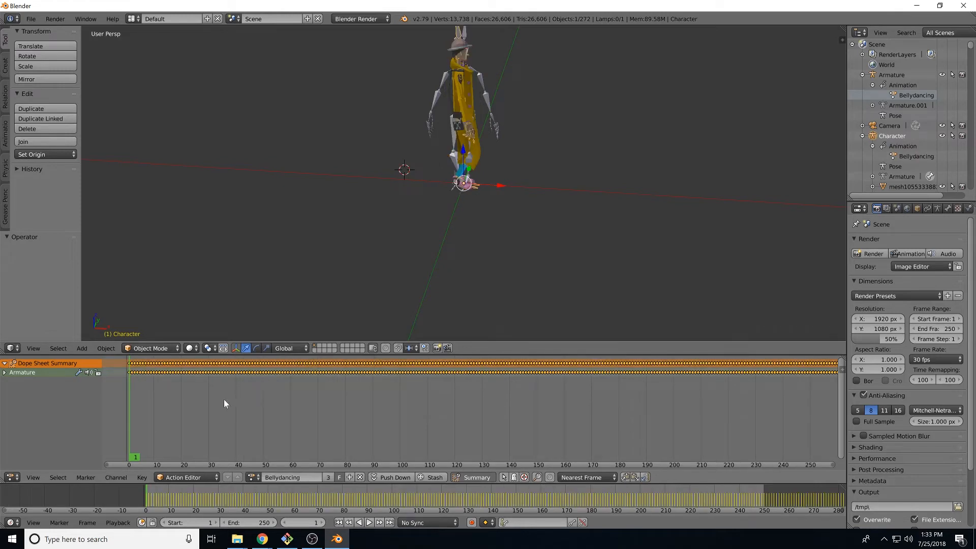
mouse_move(820, 179)
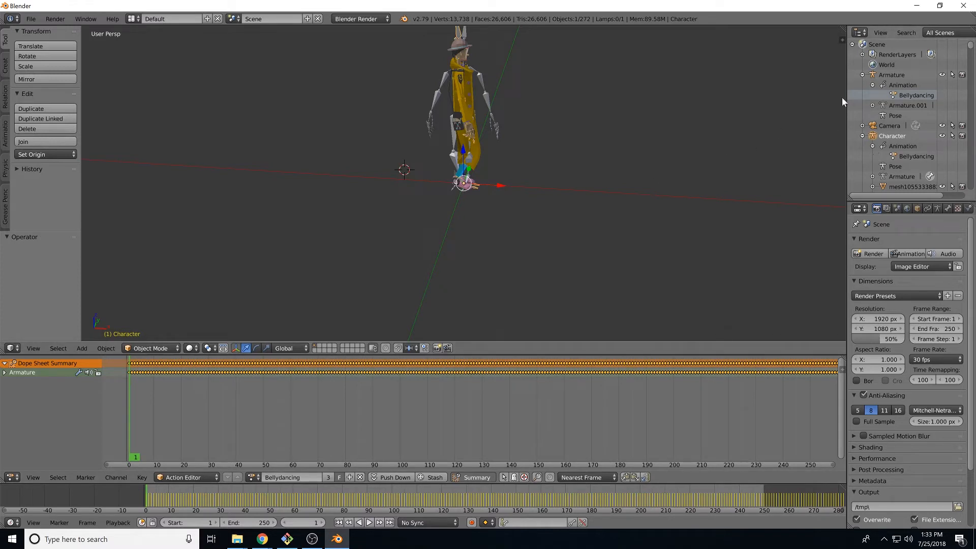
Play the Character performing the belly dance, then stop playback
click(367, 523)
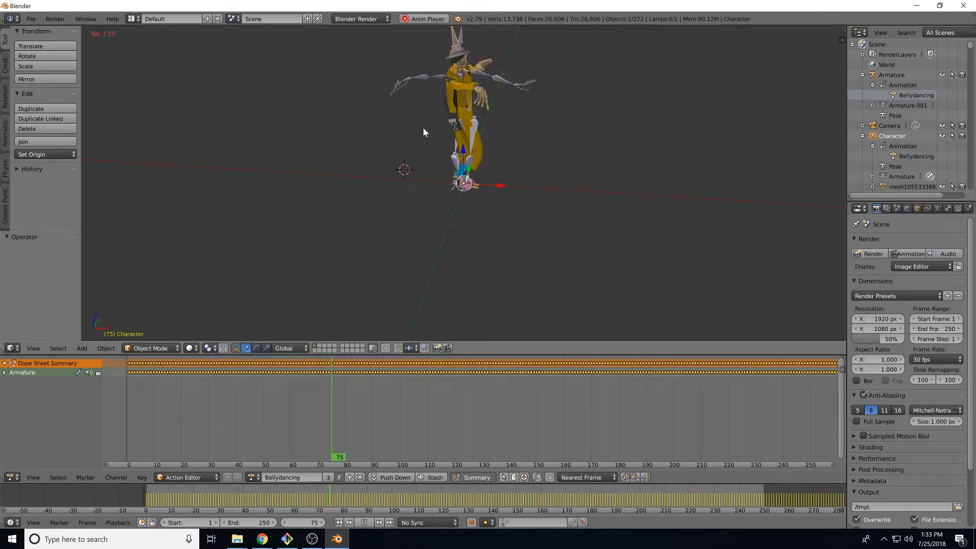
click(363, 523)
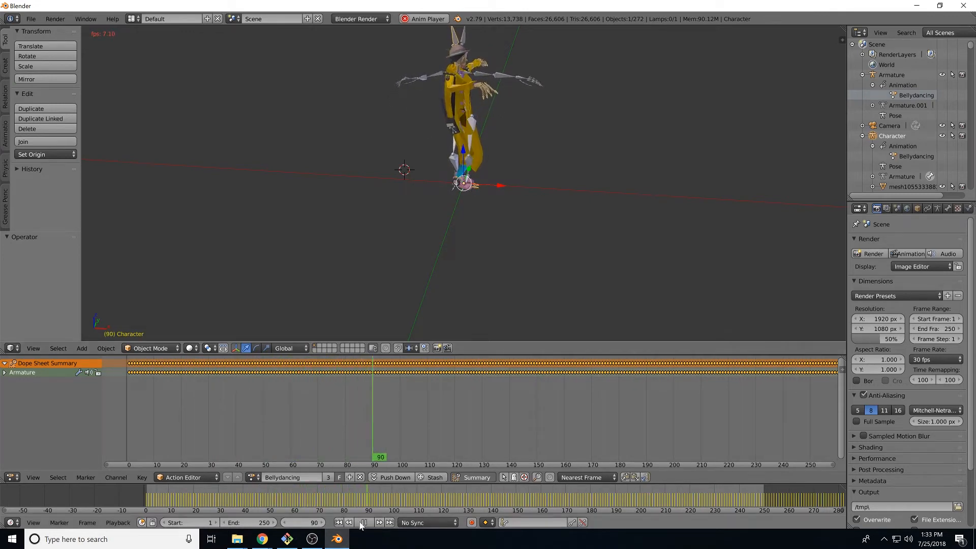
click(29, 18)
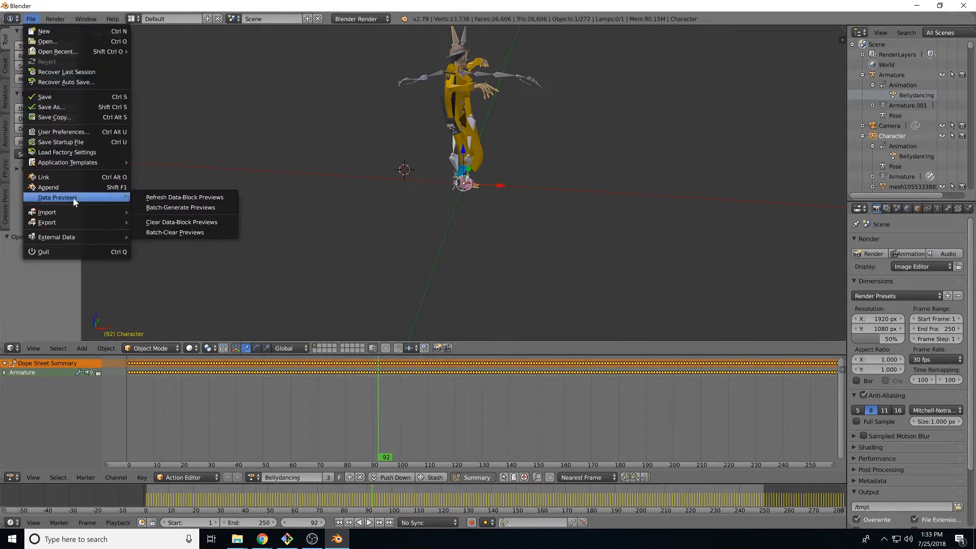
Import Capoeira.fbx as another armature, then reselect the Character
click(47, 212)
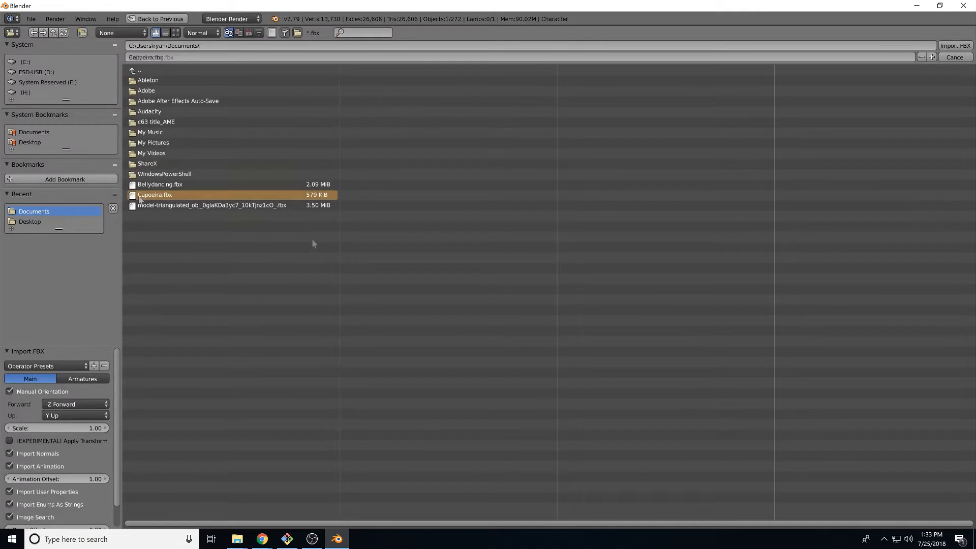
click(955, 45)
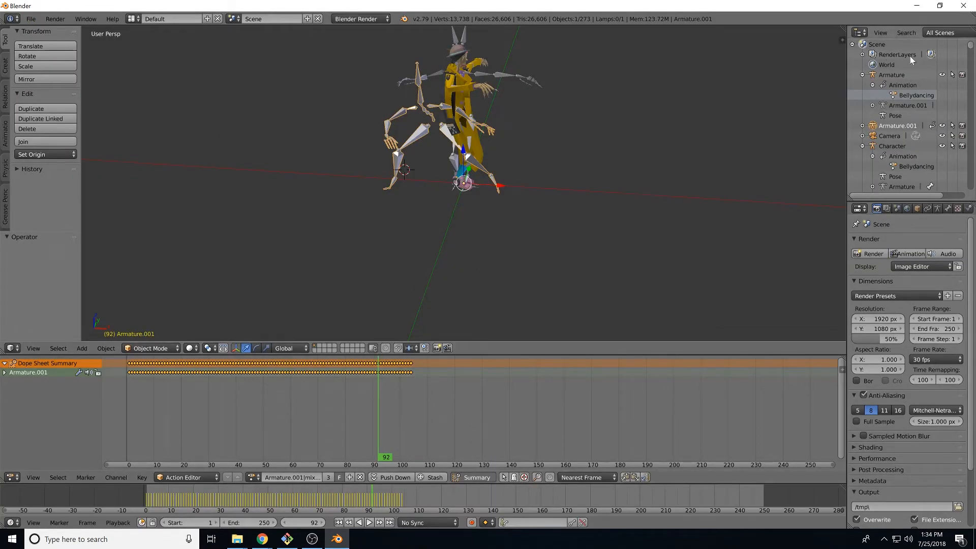
click(863, 125)
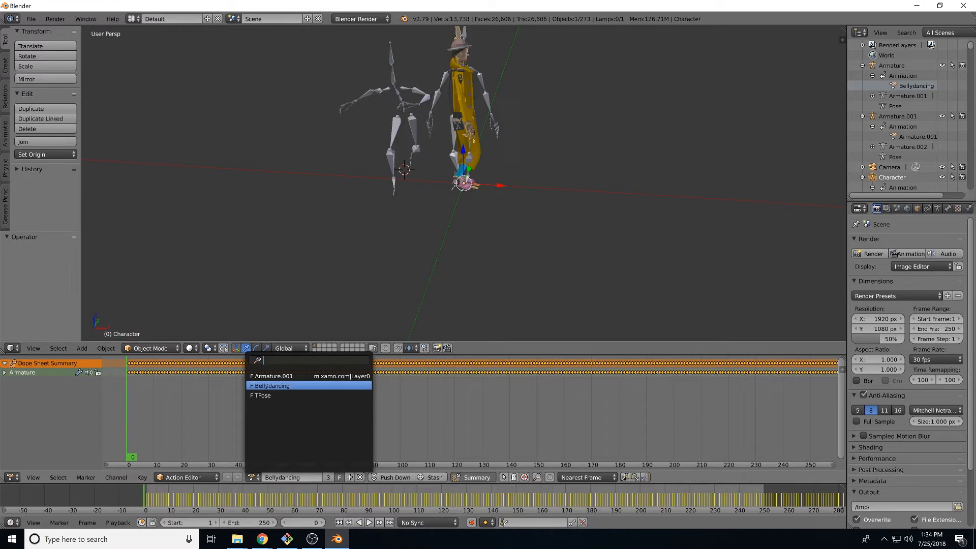
Try the Capoeira action on the Character, switch back to Bellydancing, play it and reselect the original armature
click(273, 377)
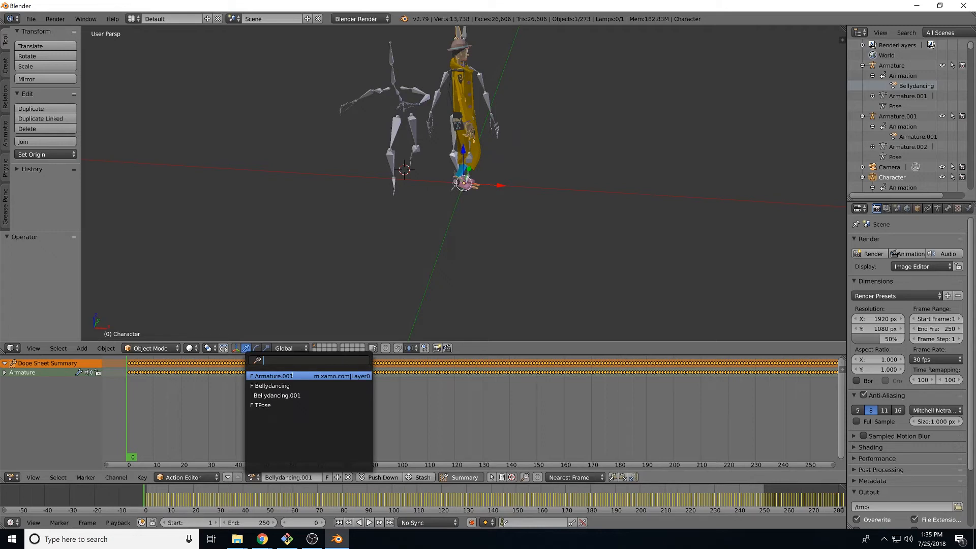
click(287, 377)
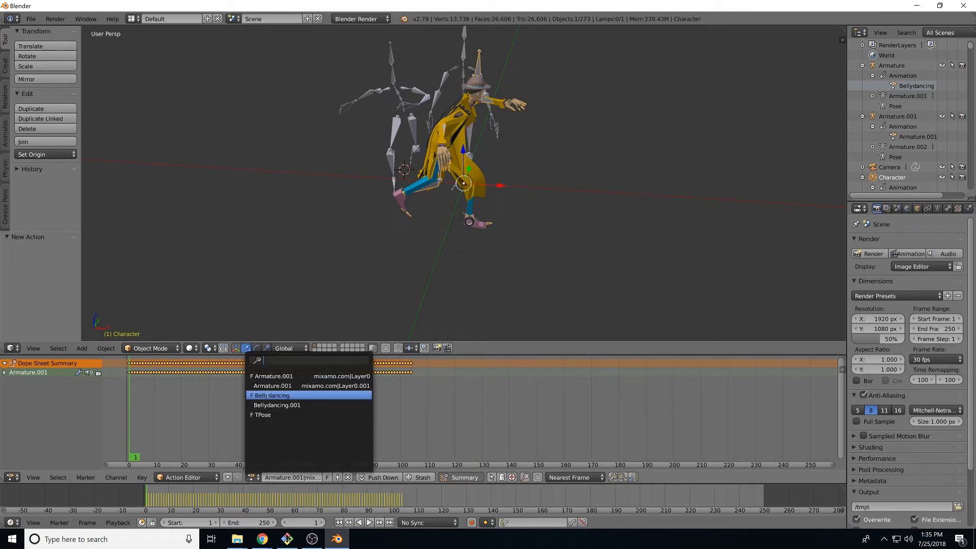
click(271, 396)
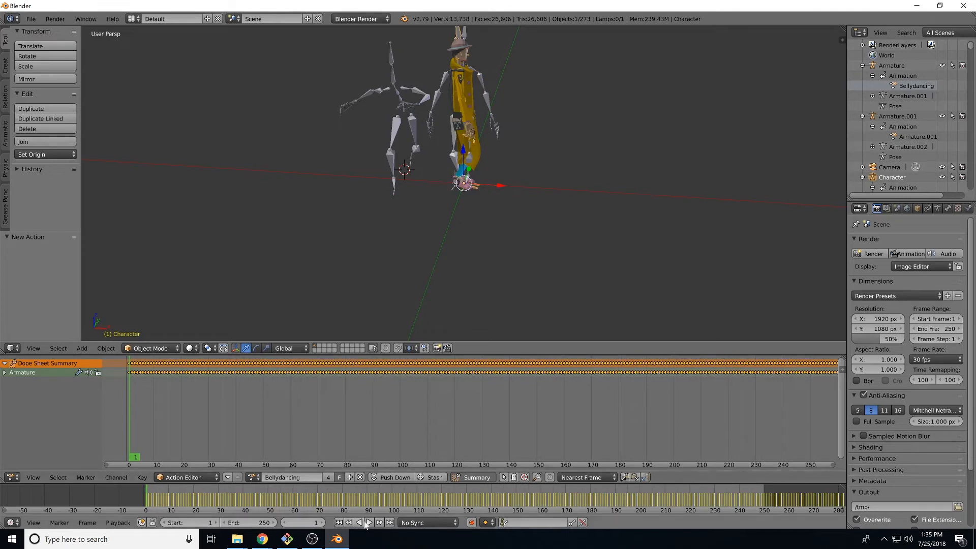
click(369, 523)
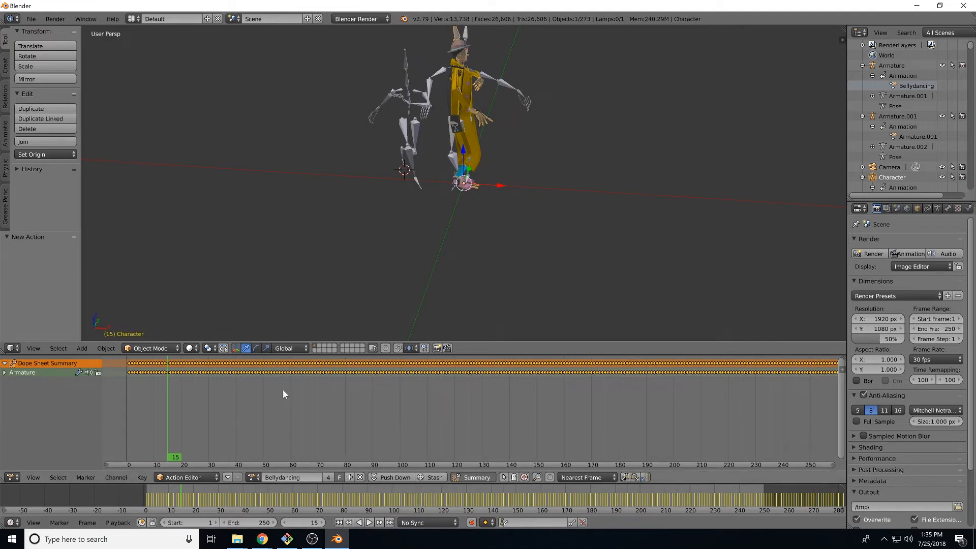
mouse_move(9, 373)
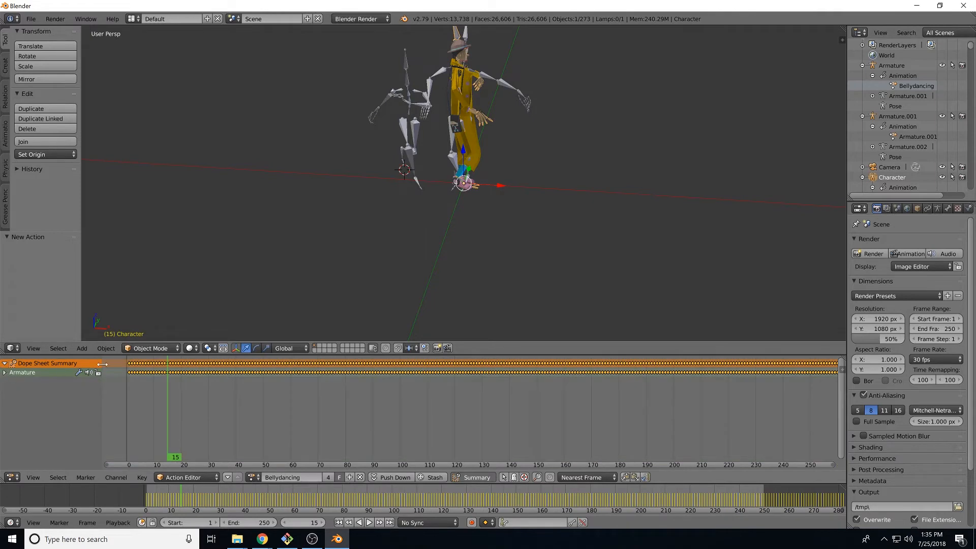
click(891, 65)
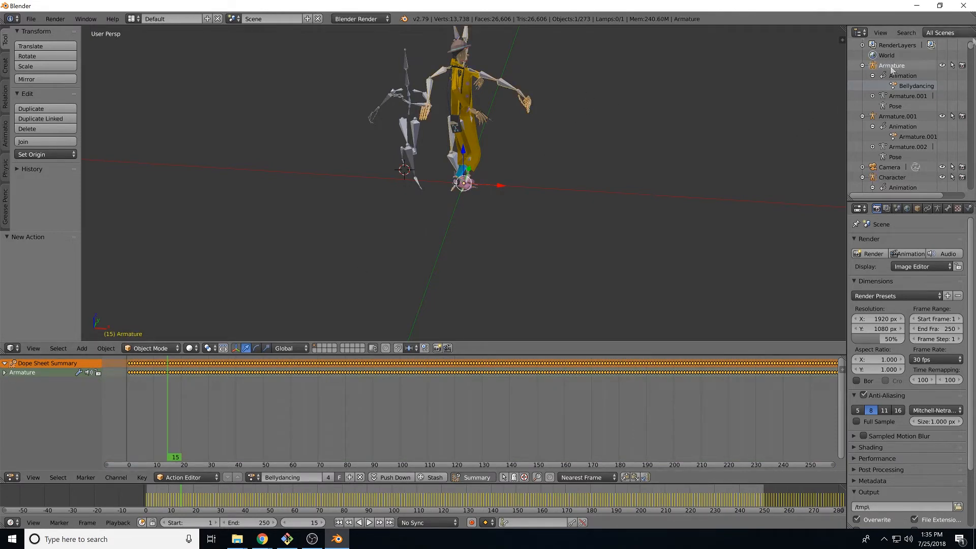
mouse_move(942, 32)
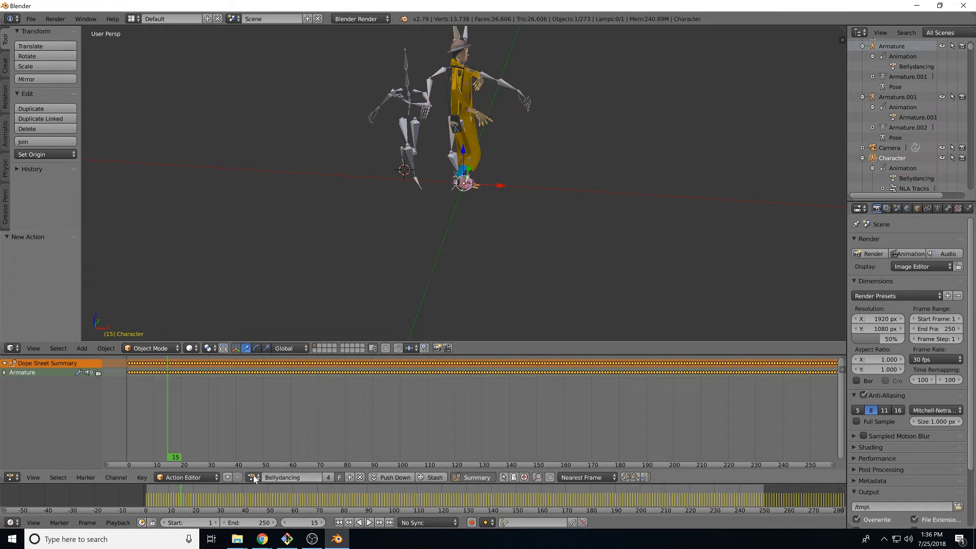
Delete the extra Armature.001 skeleton so only the dancing character remains
click(252, 478)
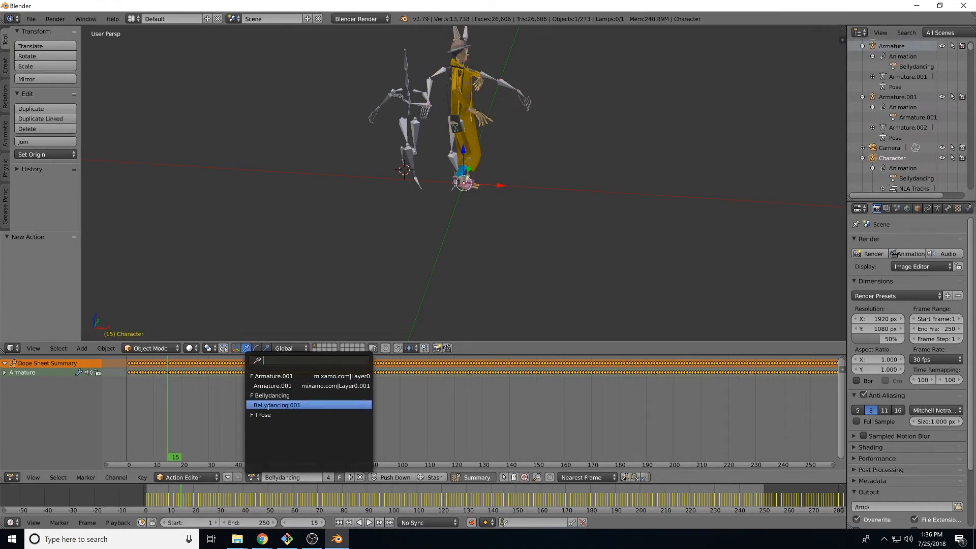
click(276, 405)
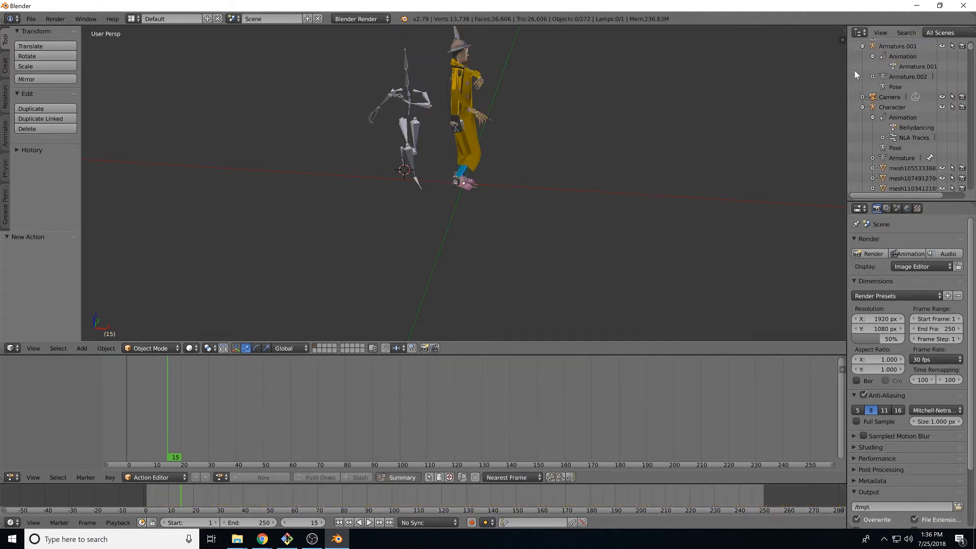
right_click(897, 45)
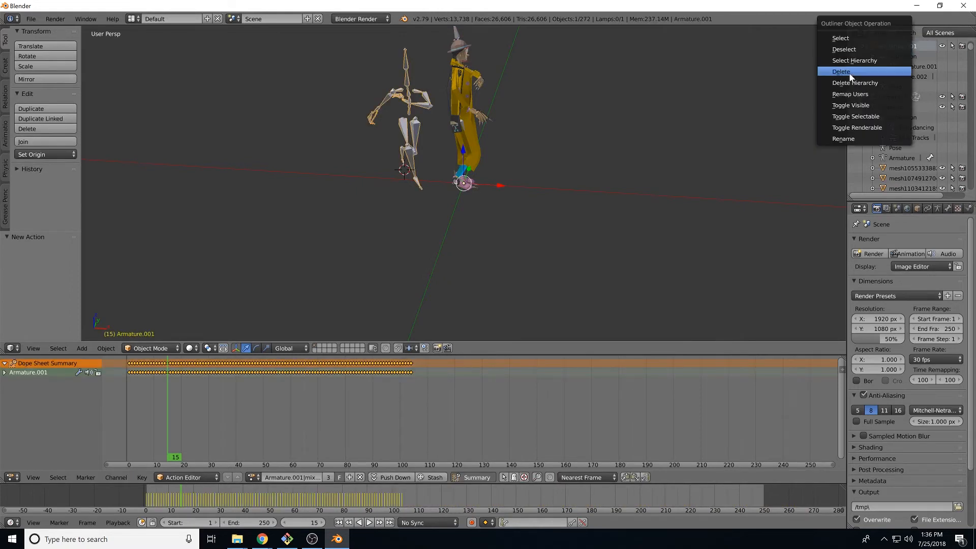
click(841, 71)
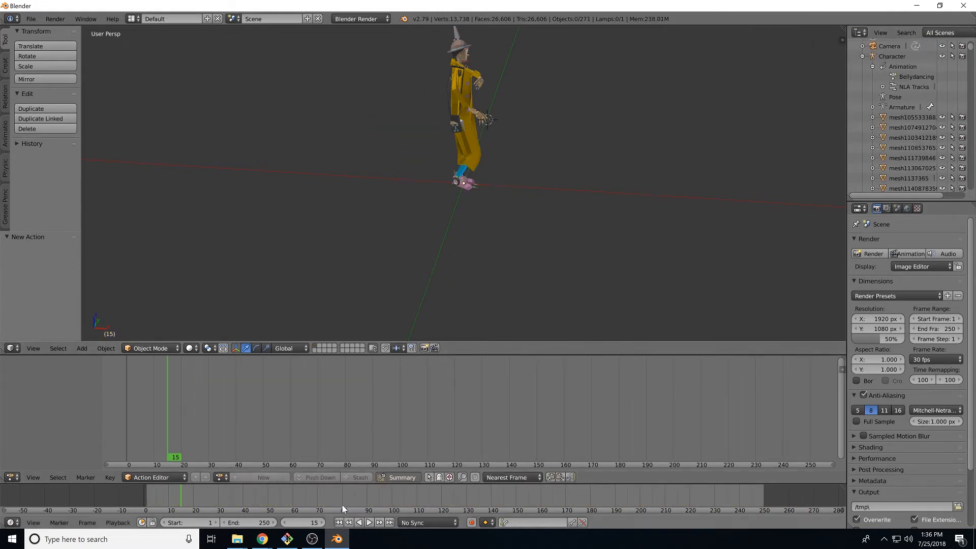
Play back the character's dance and bring up the File menu for export
click(368, 523)
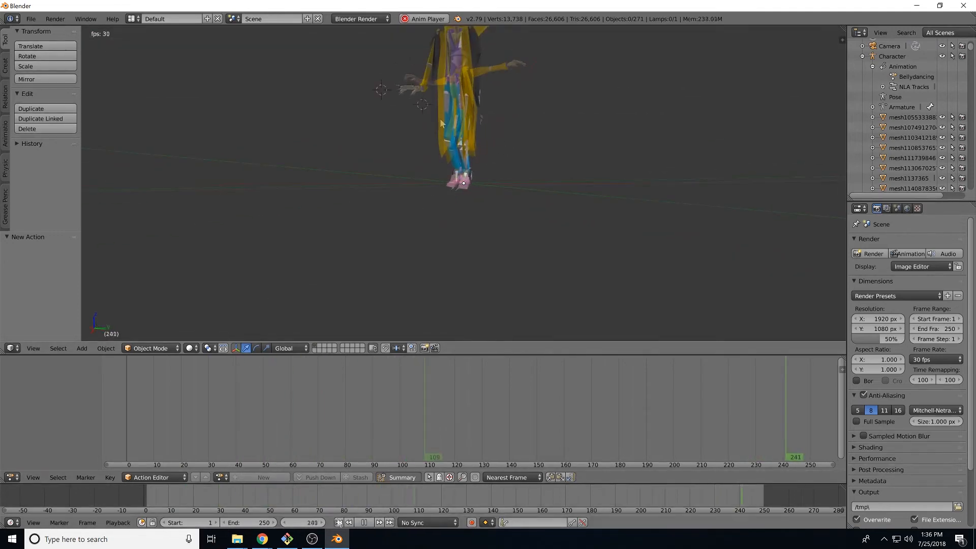
click(29, 18)
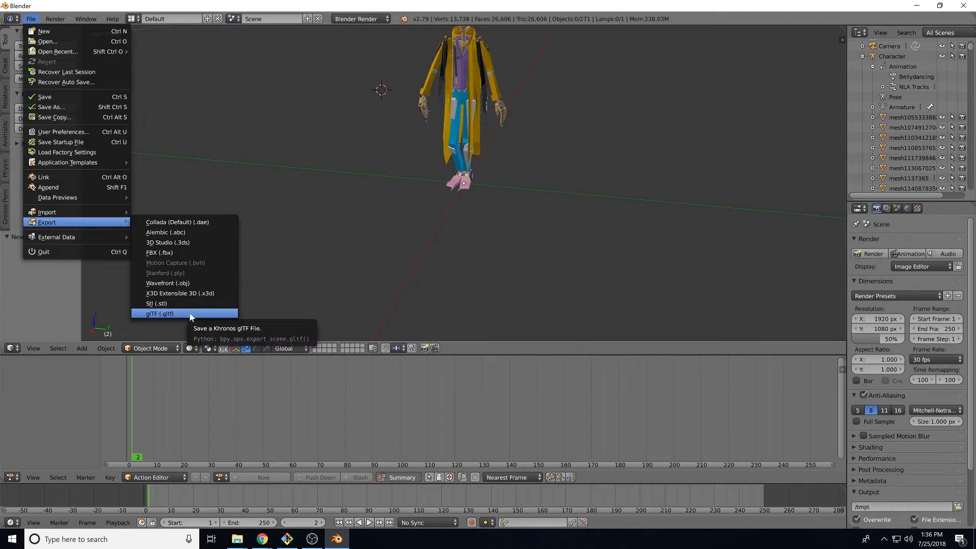
Export the character with its armature animations as untitled.gltf into Documents
click(160, 313)
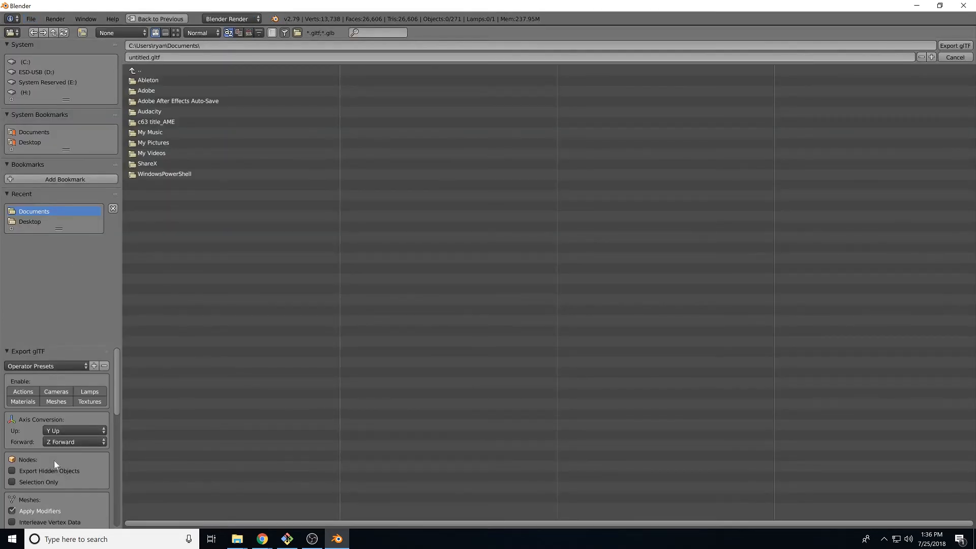
scroll(down, 3)
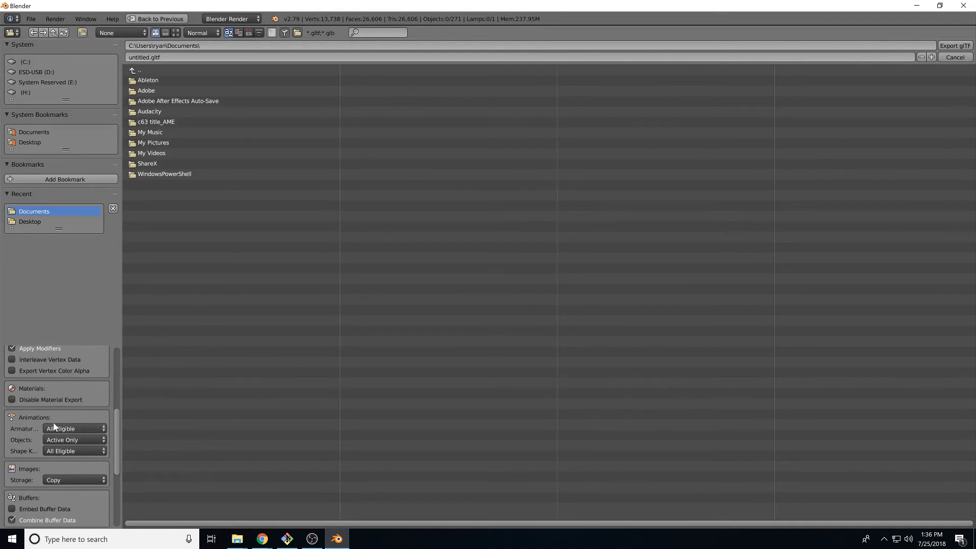
mouse_move(73, 428)
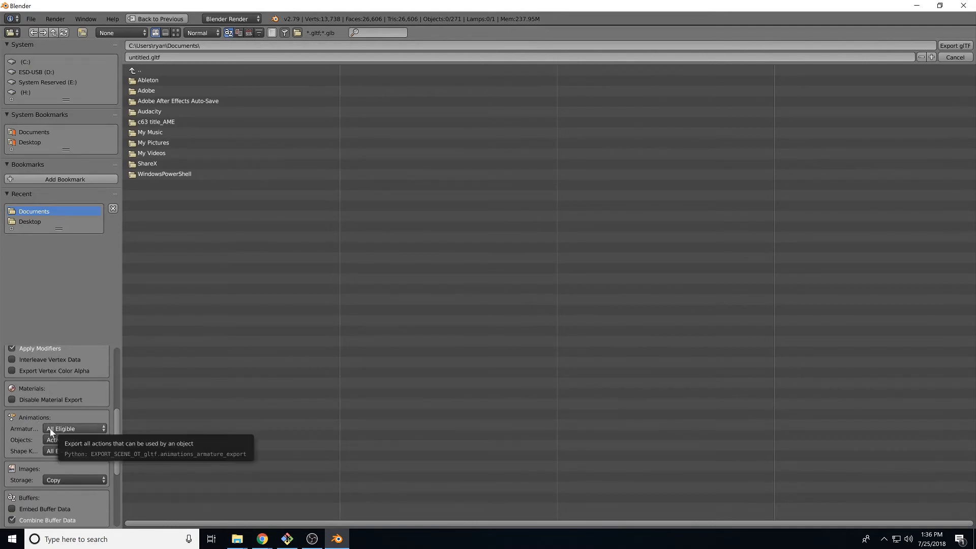
click(74, 440)
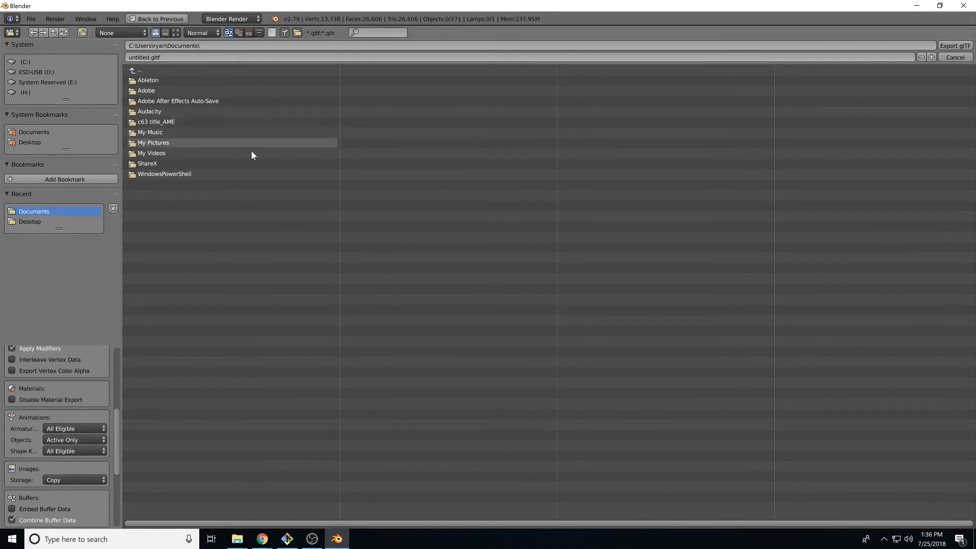
mouse_move(955, 46)
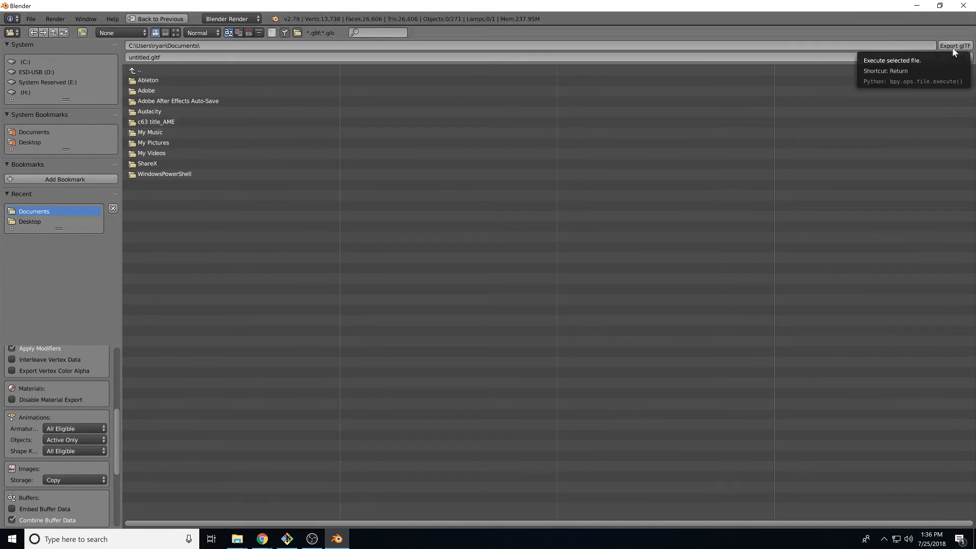
click(955, 46)
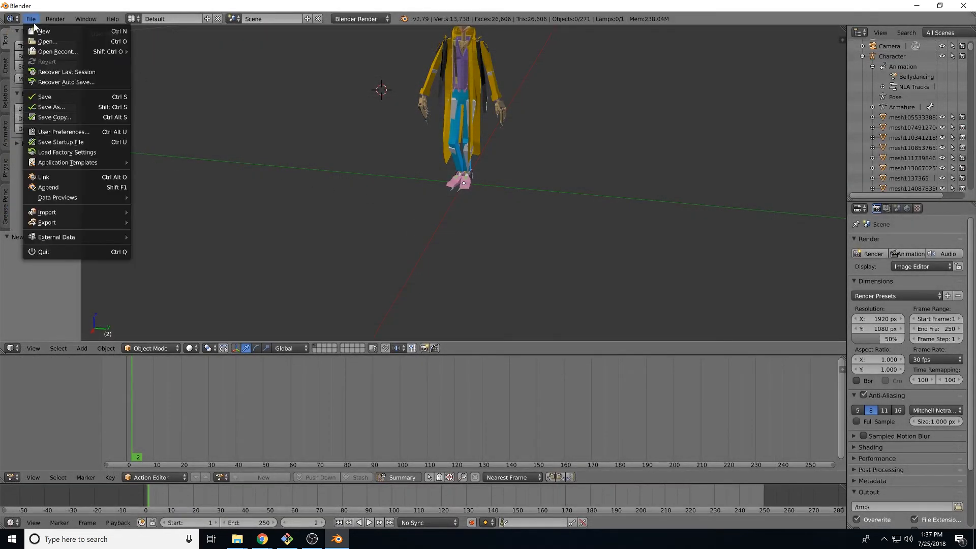
Save the scene as untitled.blend and switch to a Command Prompt
click(50, 106)
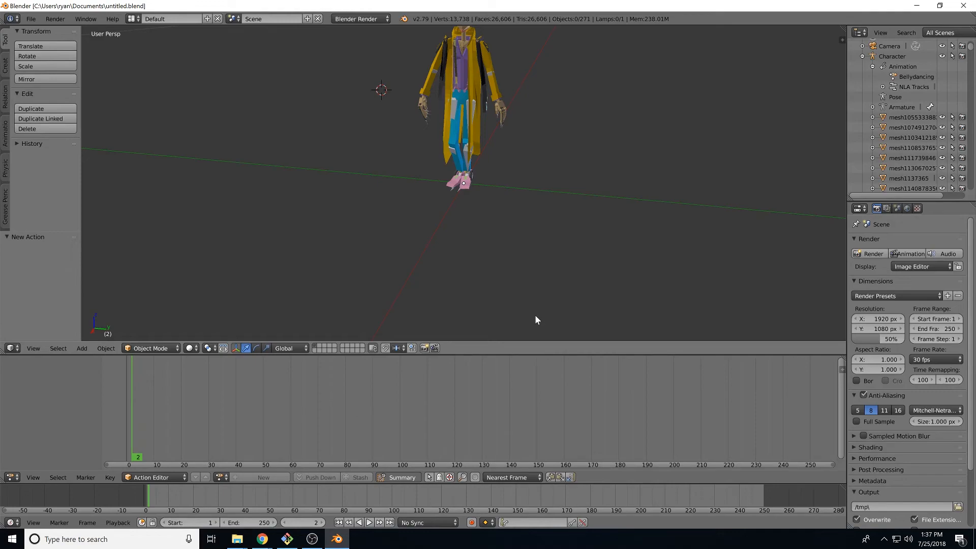
click(9, 539)
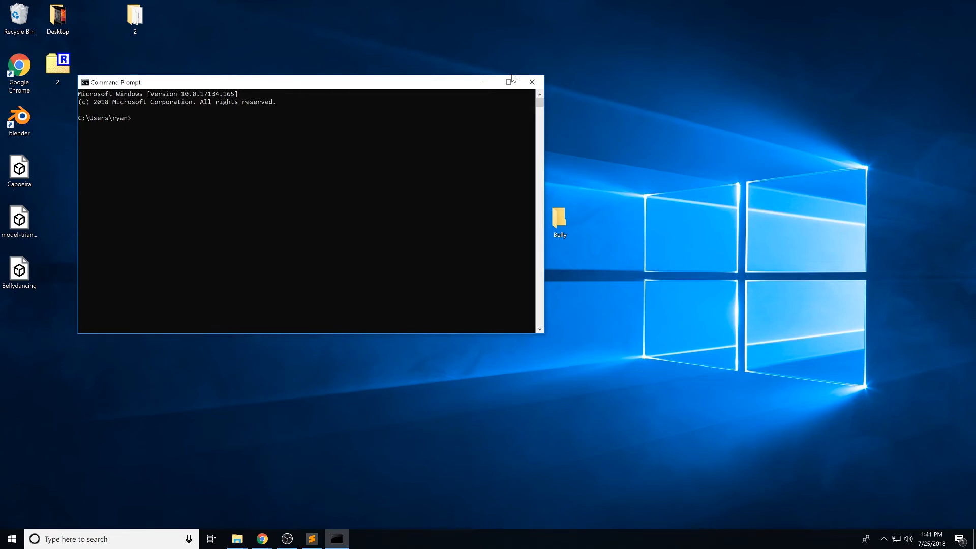
Change into the Desktop\Belly folder and run dcl init
text(cd Deskt)
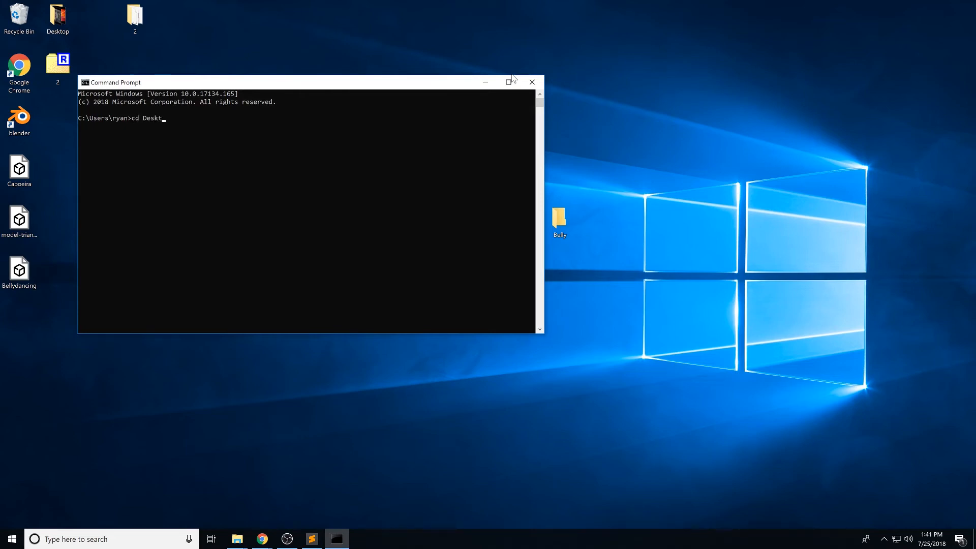
text(cd Belly)
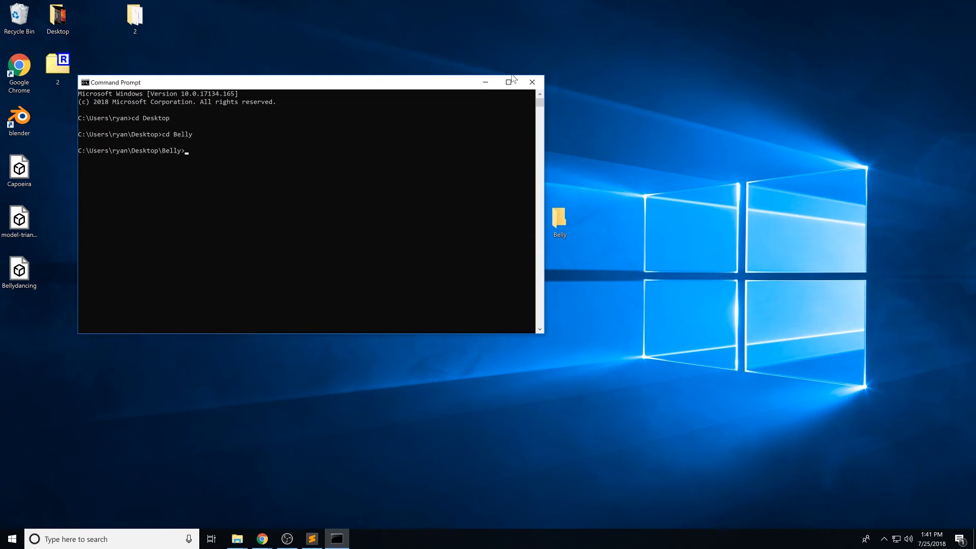
text(dcl init)
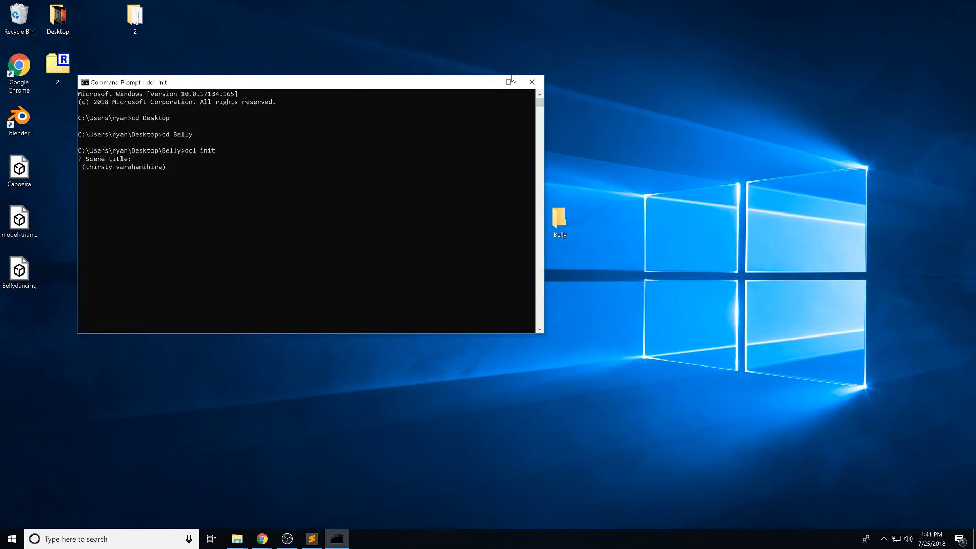
Title the scene Belly and choose the Interactive template
text(Belly)
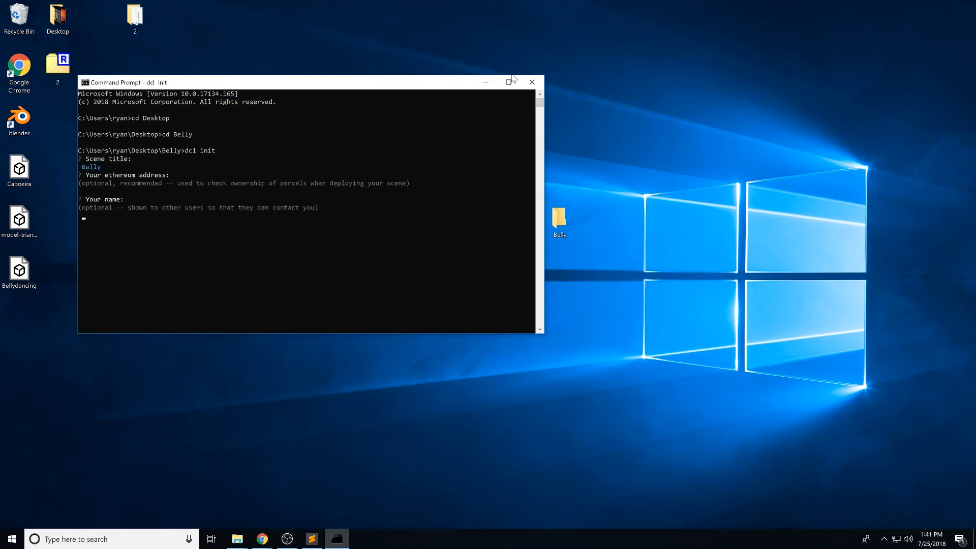
key(enter)
text(36,5; 37,5; 38,5; 39,5; 36,4; 37,4; 38,4; 39,4)
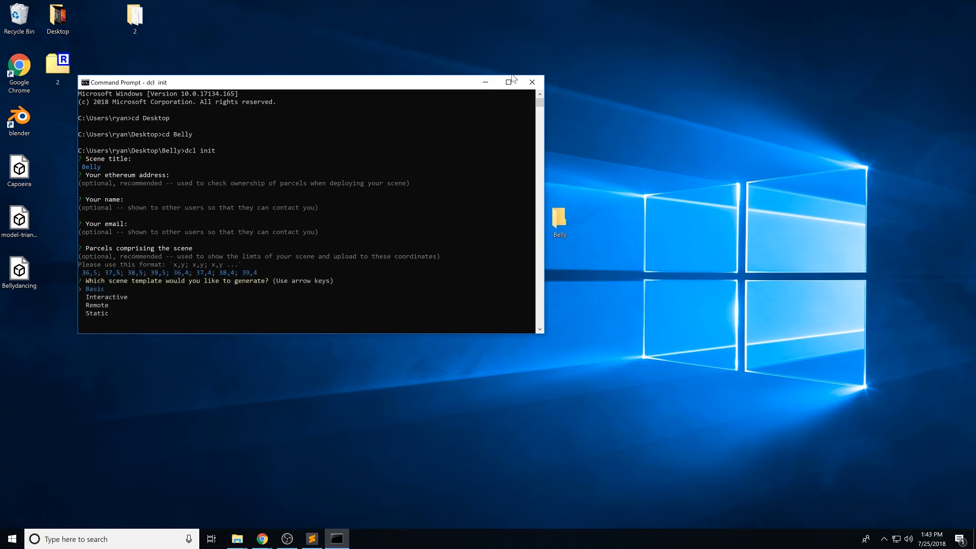
key(down)
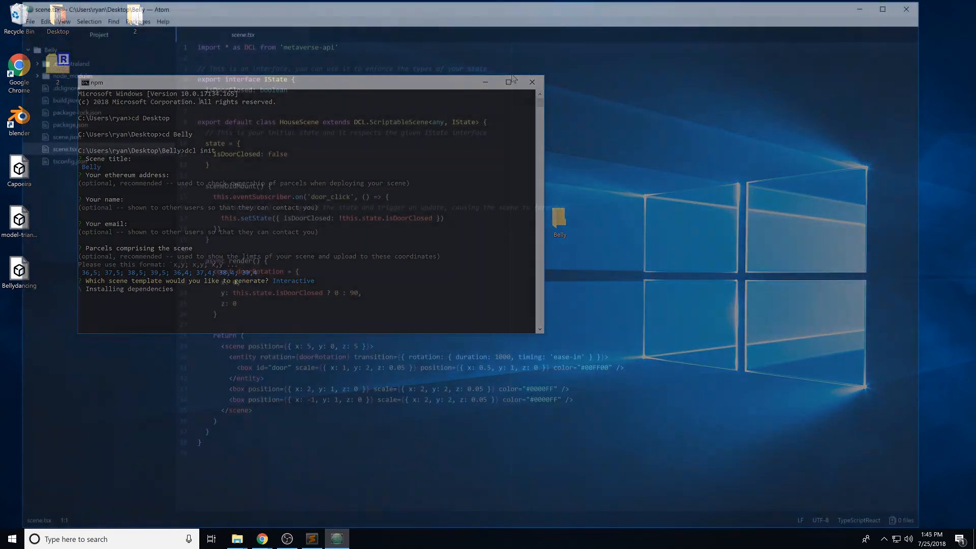
Review scene.tsx's gltf-model entity loading models/untitled.gltf with the Bellydancing skeletalAnimation clip
click(531, 81)
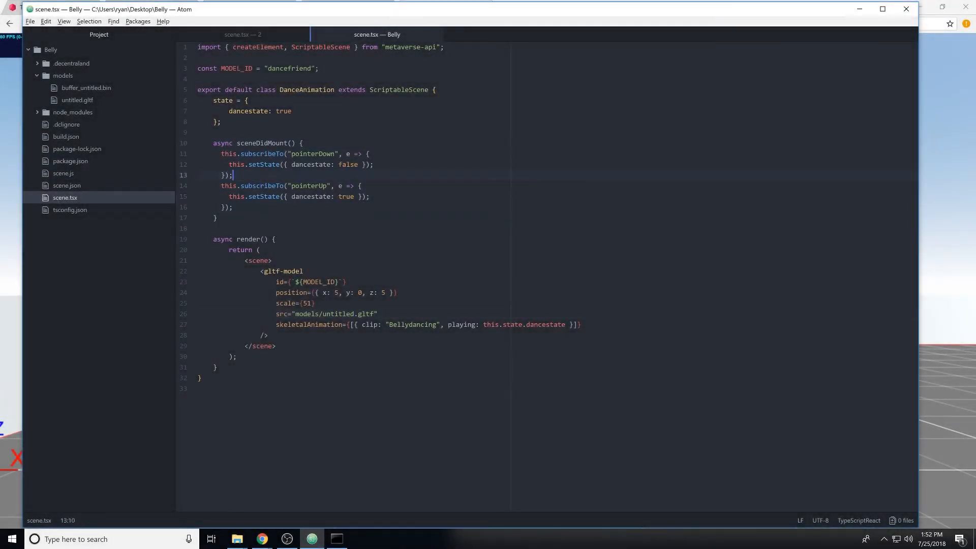
double_click(347, 164)
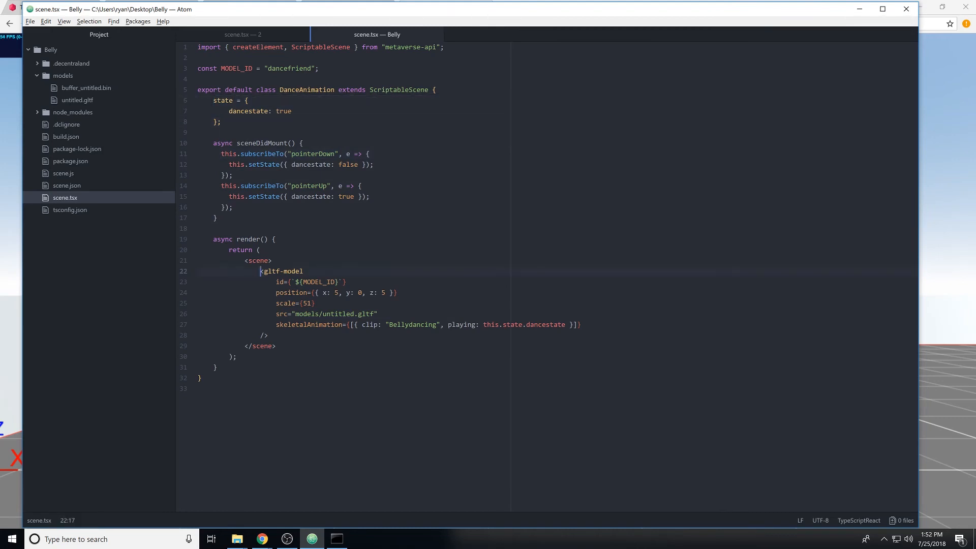
click(266, 334)
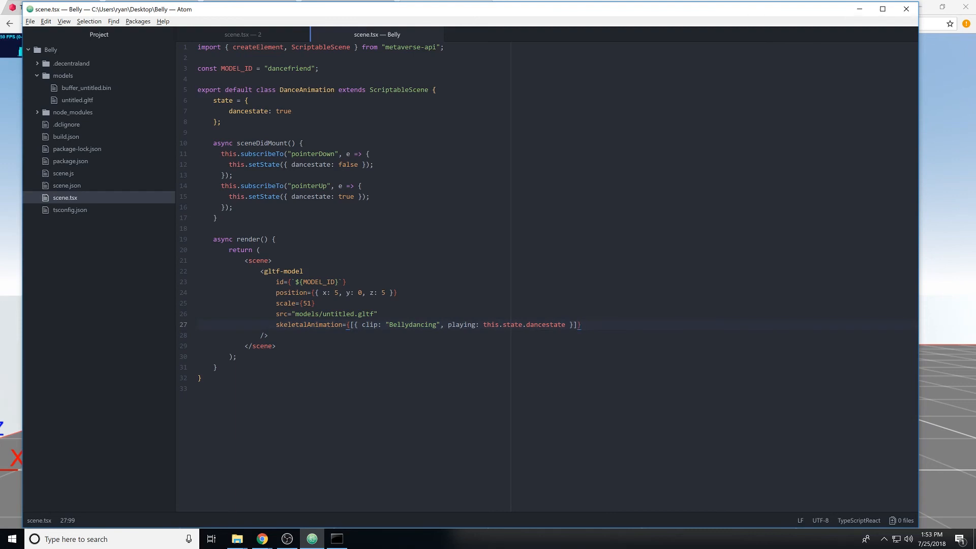
click(580, 325)
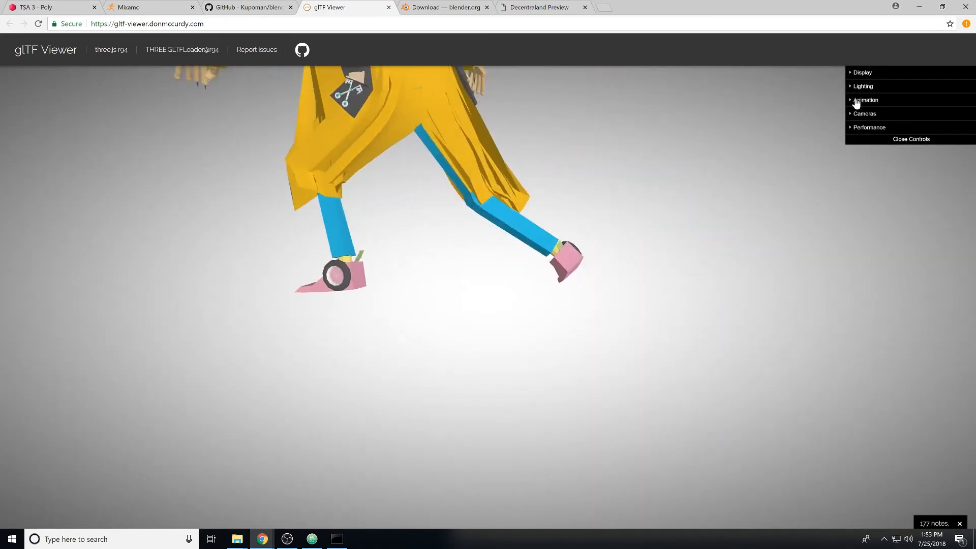
In the viewer's Animation list, stop Armature.001 and play the Bellydancing clip
click(866, 100)
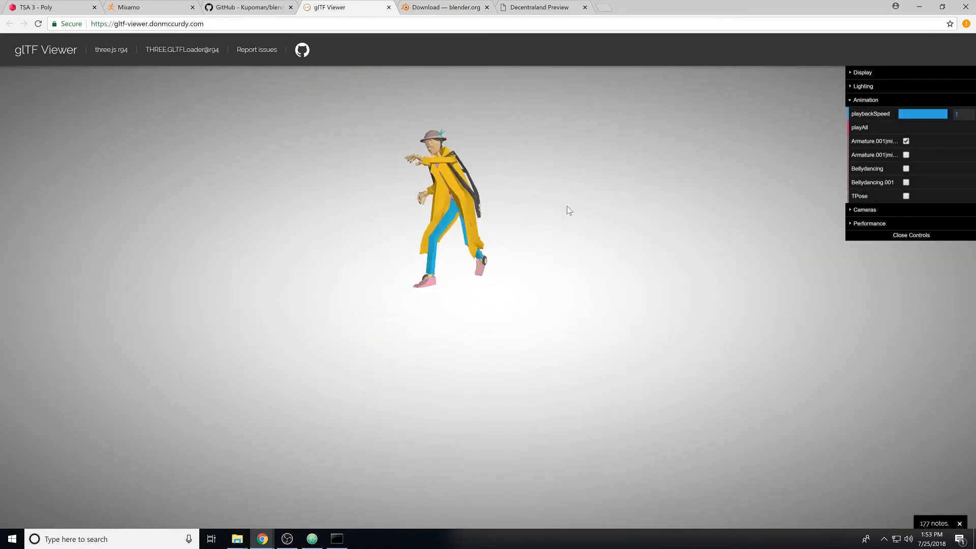
click(906, 140)
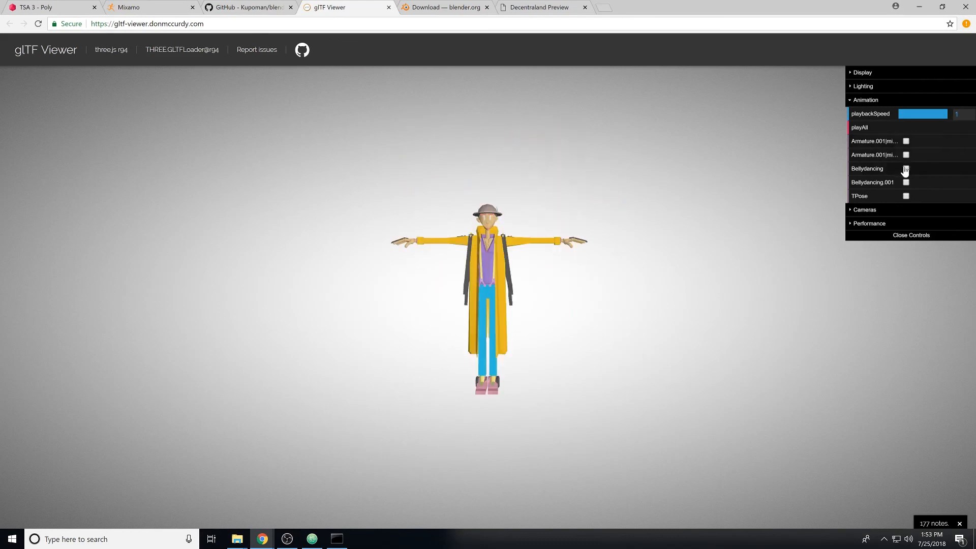
click(906, 168)
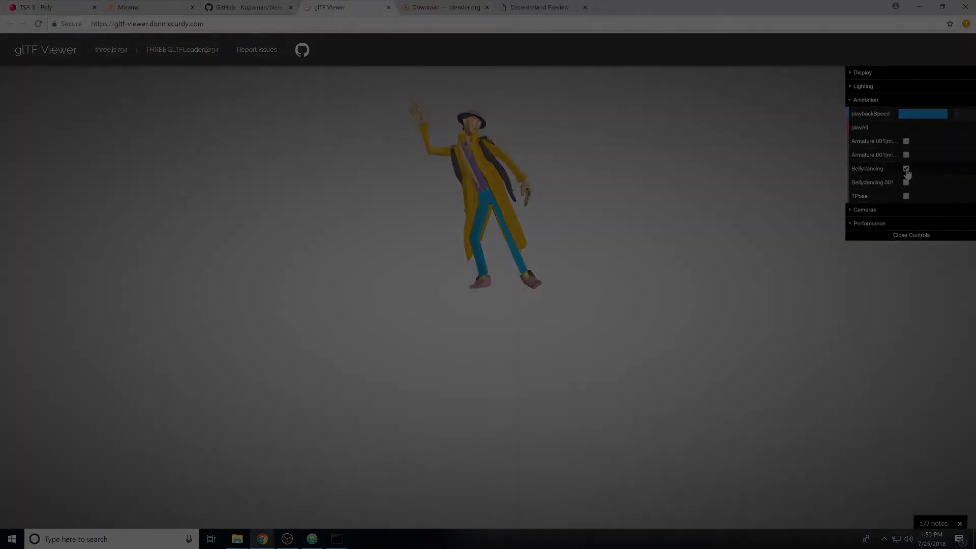
Switch to the Decentraland Preview and take control to watch the character dance
click(539, 7)
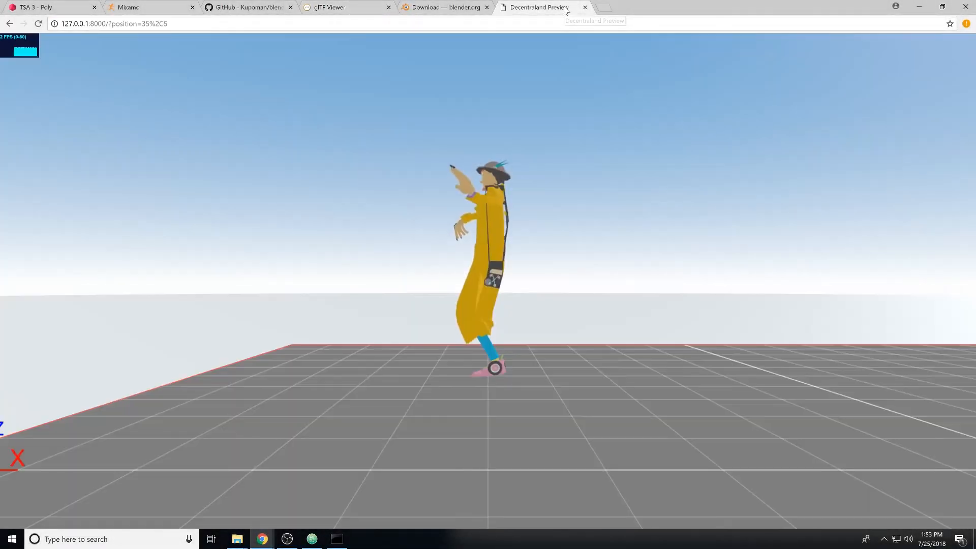
click(488, 249)
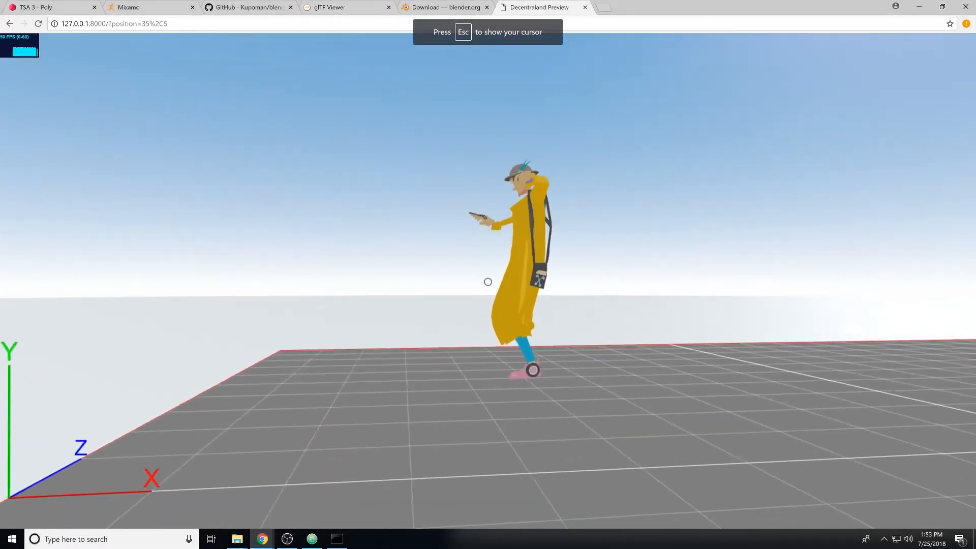